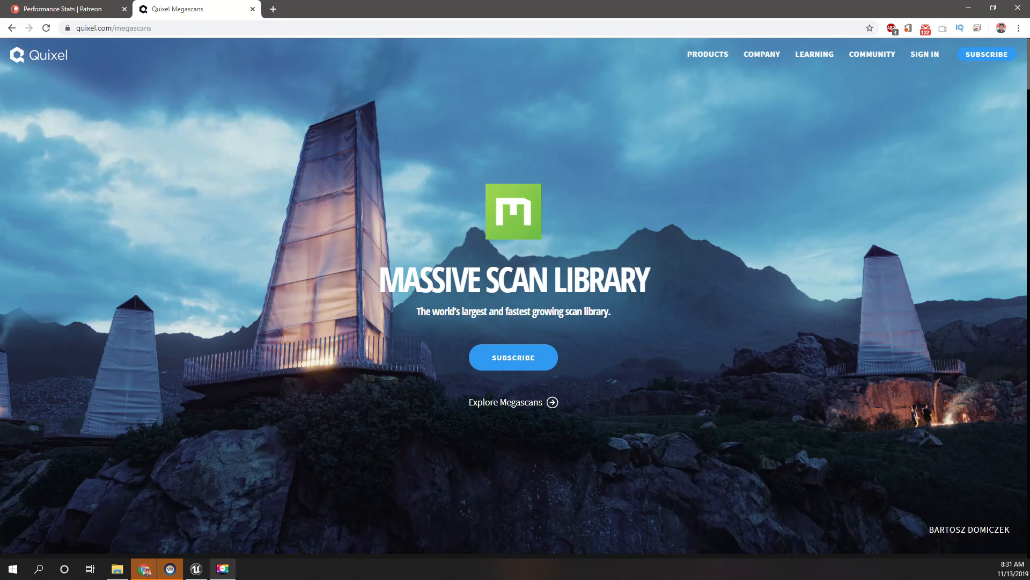
mouse_move(347, 215)
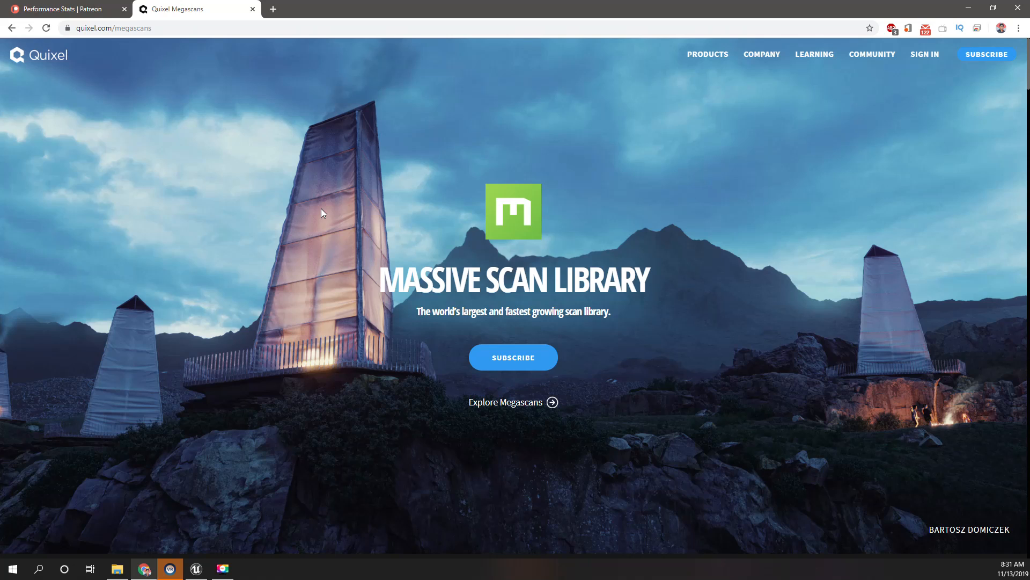
- Show the quixel.com/megascans page in full-screen mode with F11
key("F11")
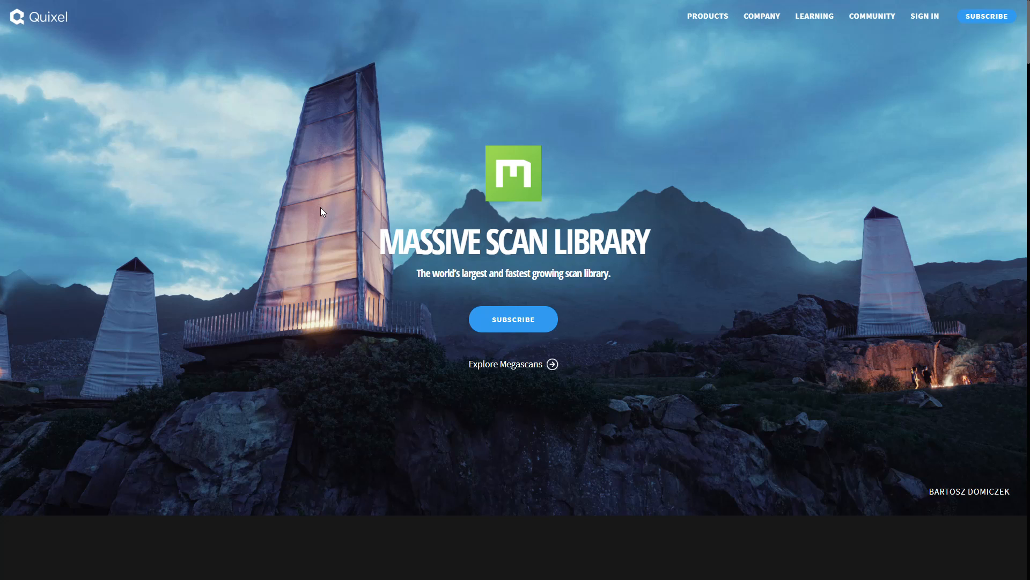
mouse_move(736, 436)
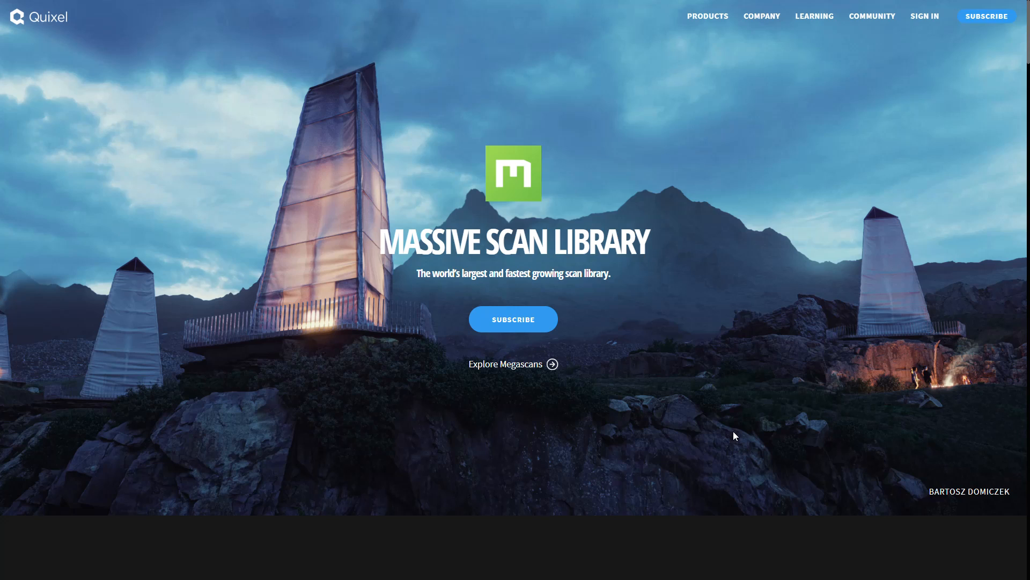
mouse_move(713, 219)
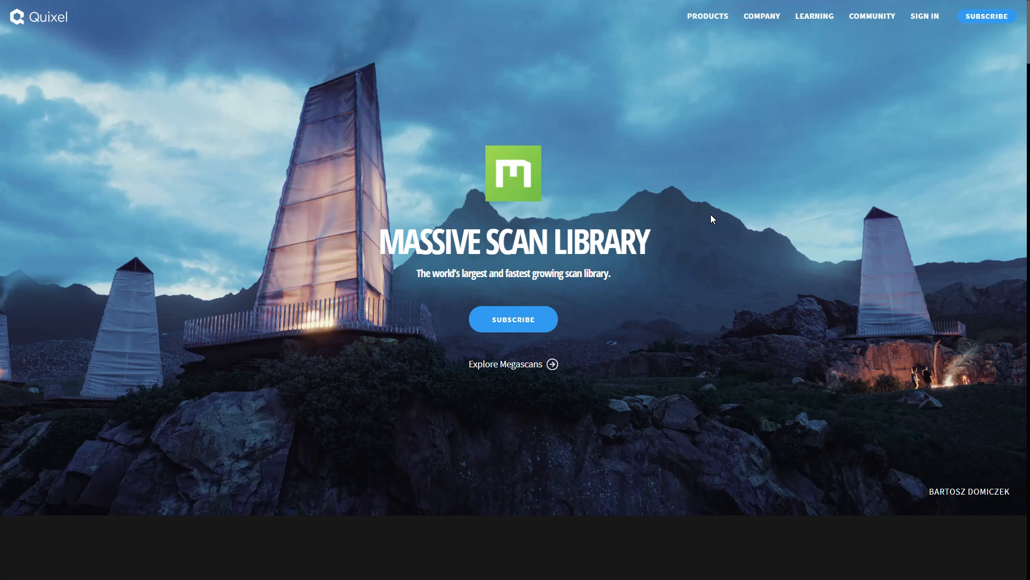
mouse_move(984, 5)
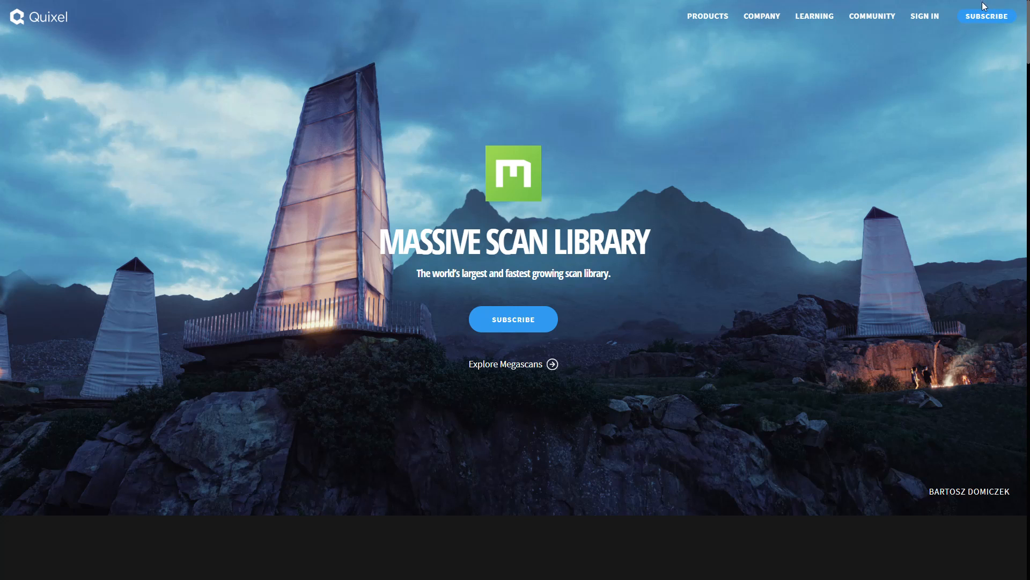
- Sign in with the Epic Games account and allow Quixel access, reaching the Go Unlimited offer
left_click(925, 16)
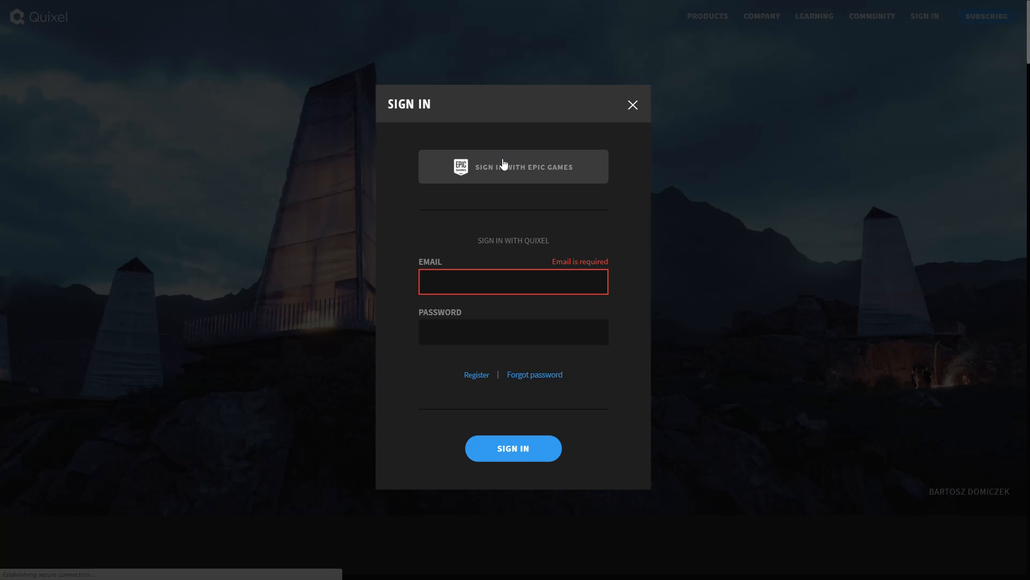
left_click(514, 166)
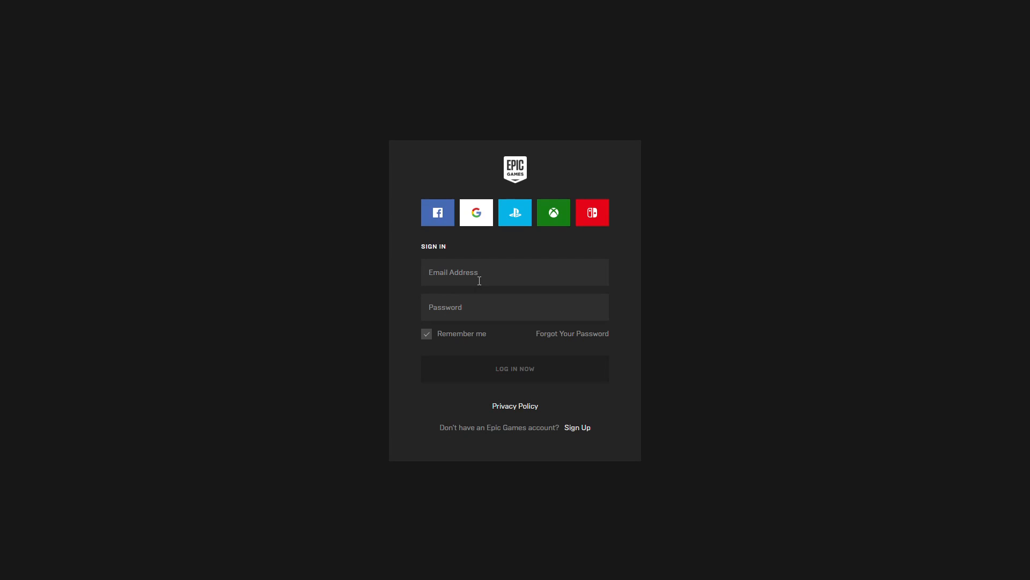
left_click(476, 212)
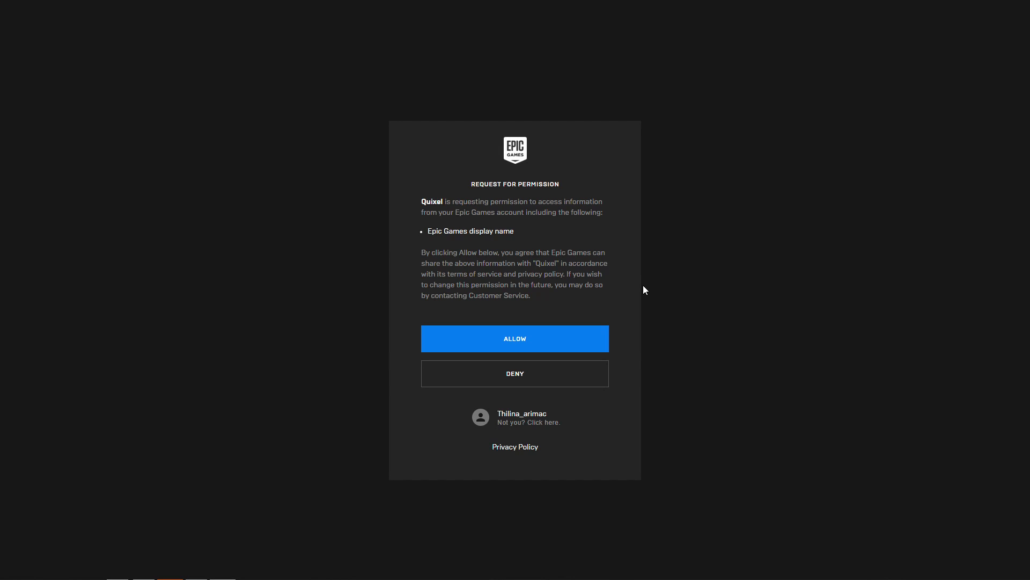
left_click(514, 338)
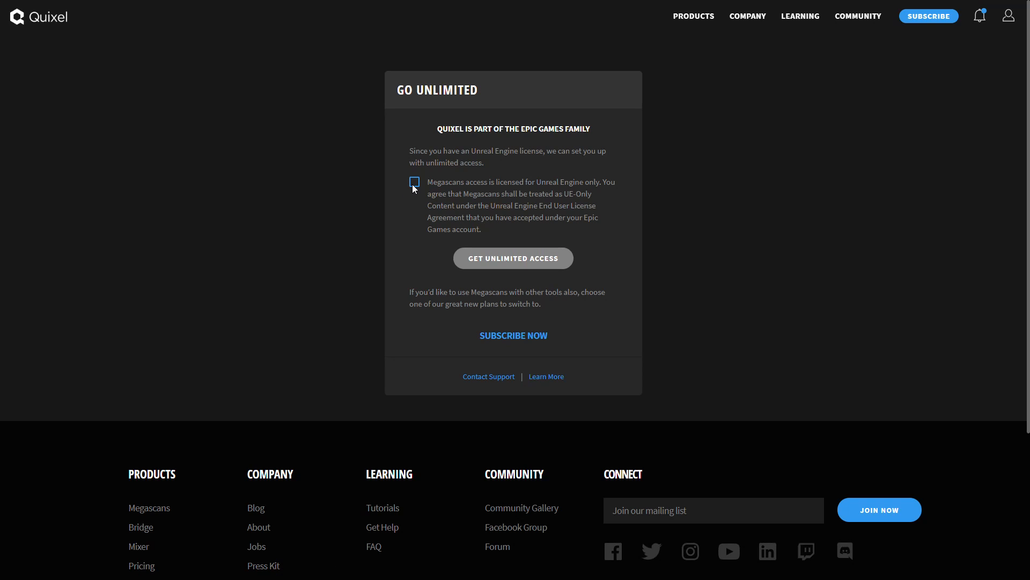
- Accept the Unreal Engine-only license, get unlimited access, and browse into the Megascans library
left_click(415, 183)
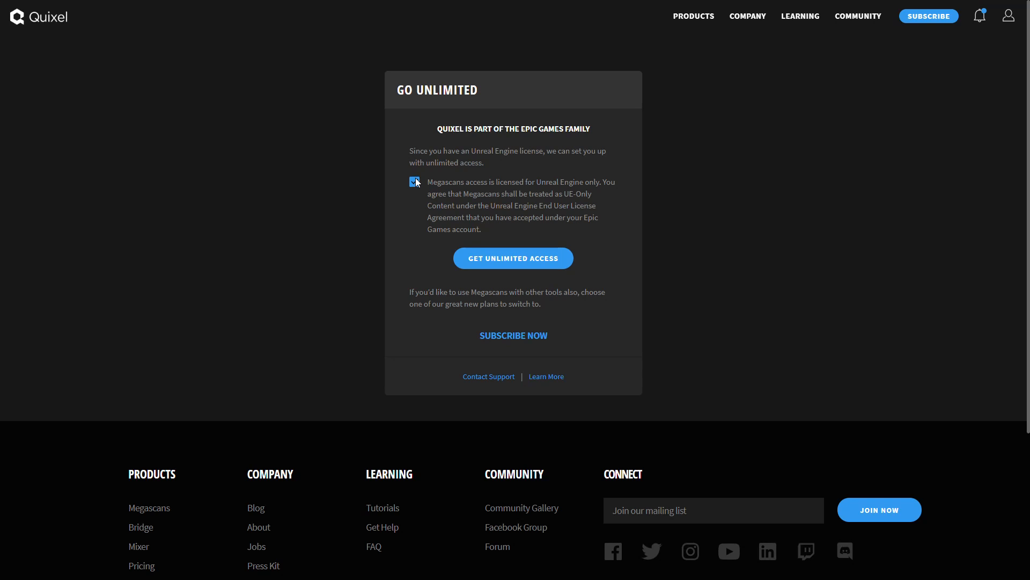
left_click(414, 182)
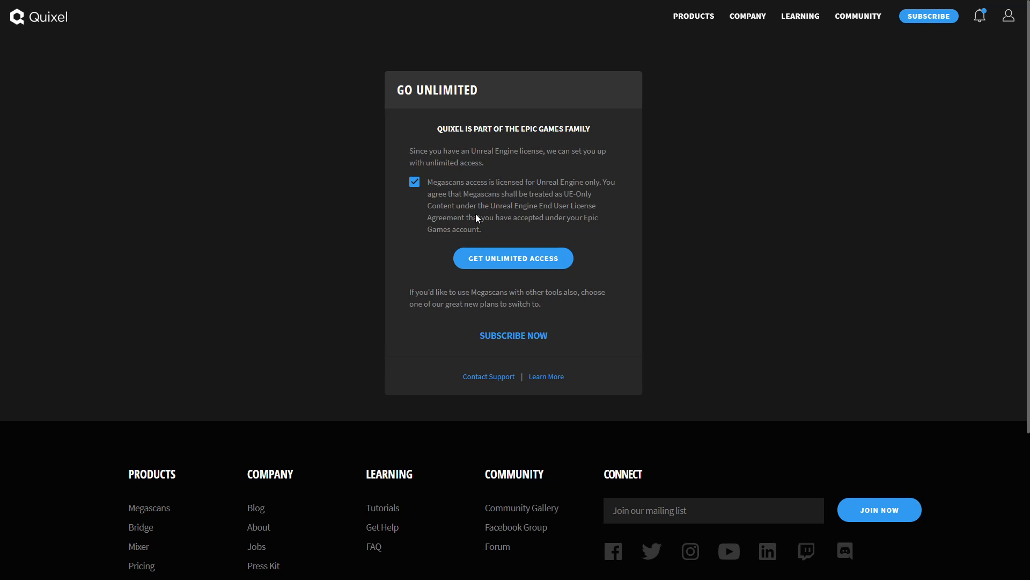
mouse_move(598, 255)
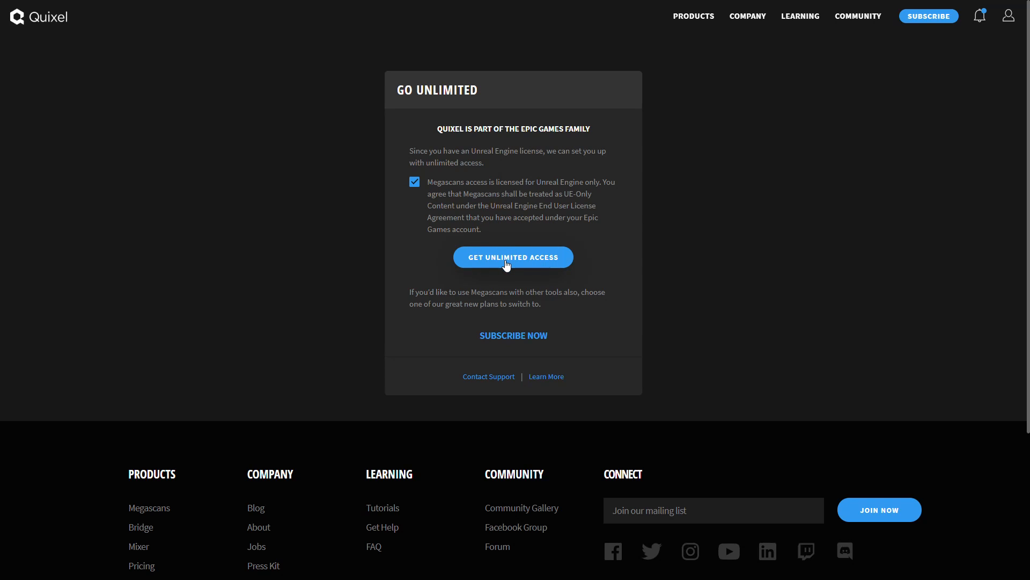
left_click(513, 257)
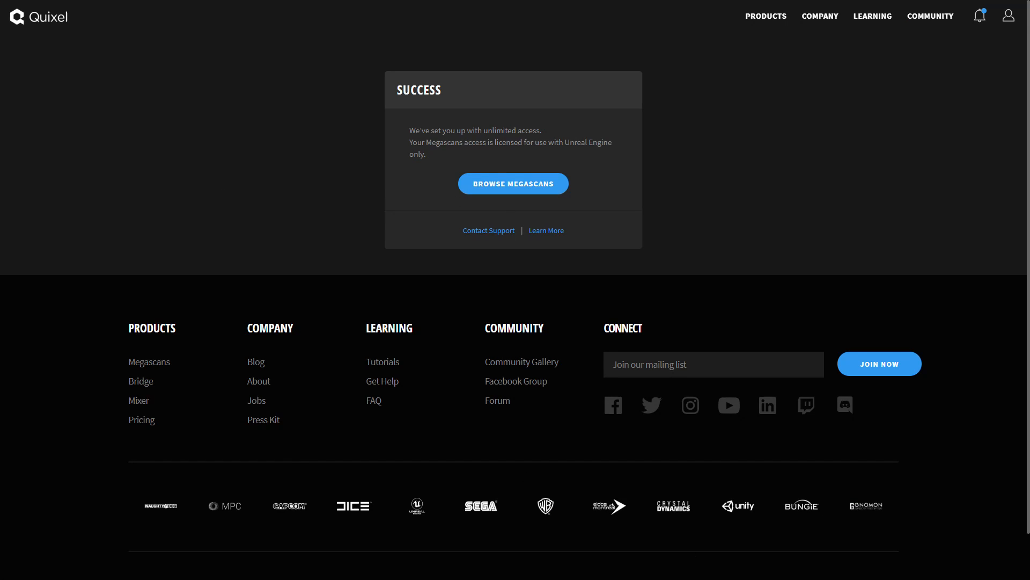
left_click(524, 183)
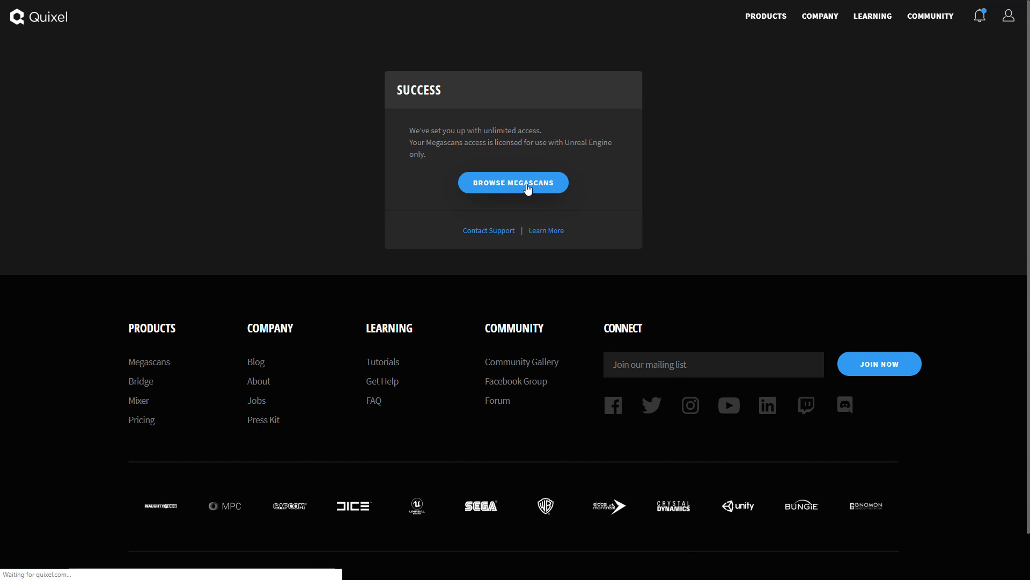
left_click(513, 183)
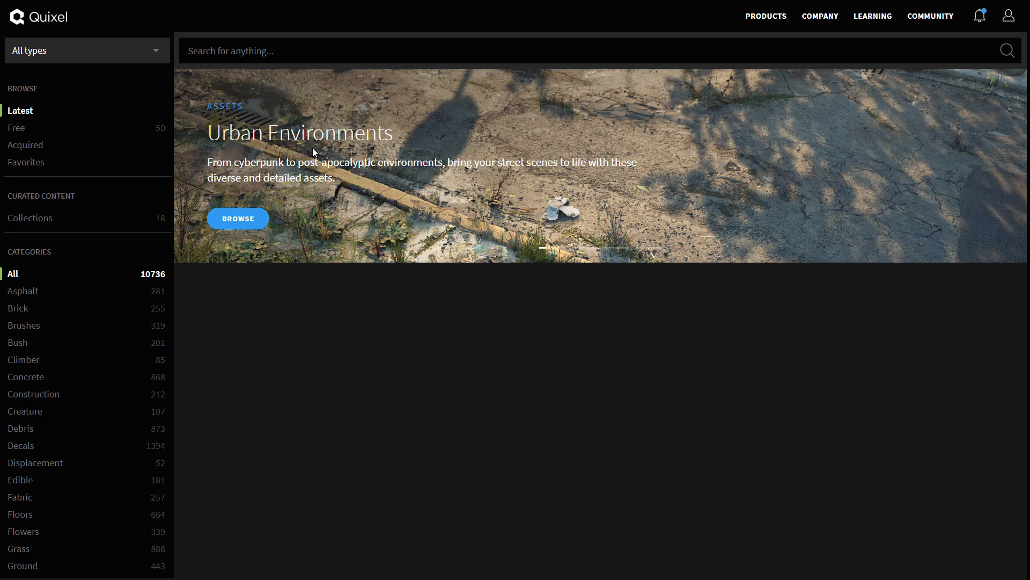
scroll("down", 3)
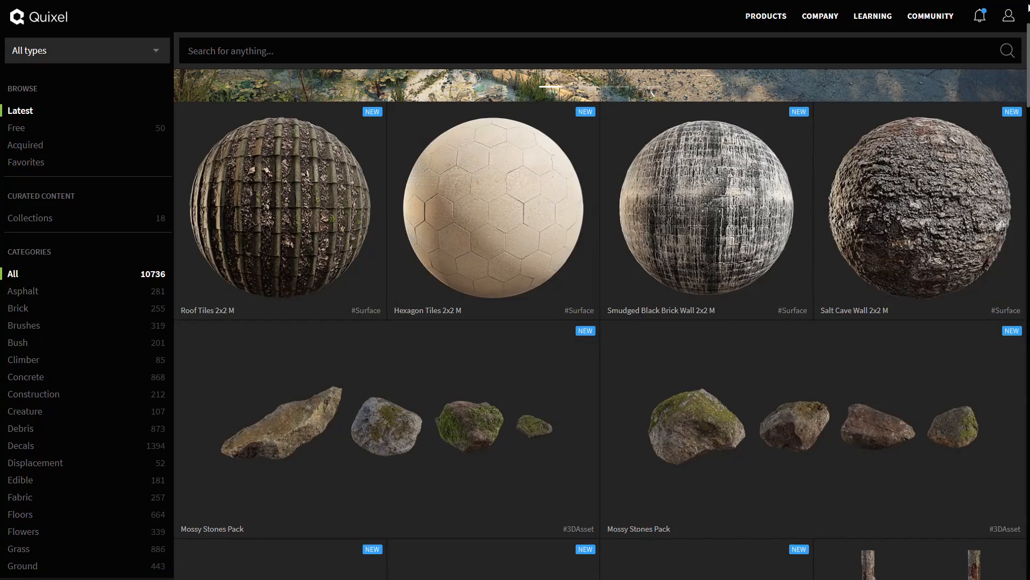
scroll("down", 3)
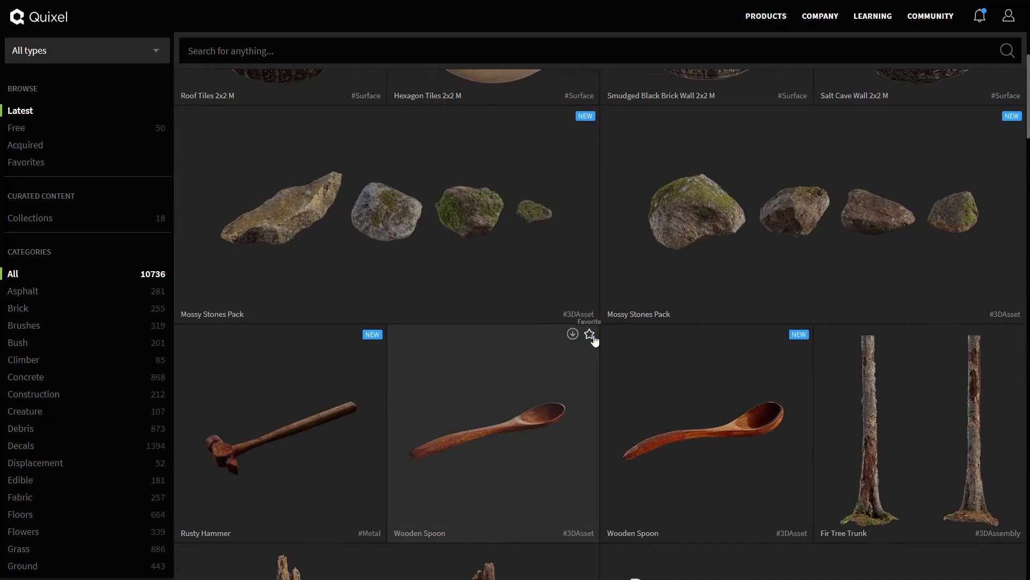
scroll("down", 3)
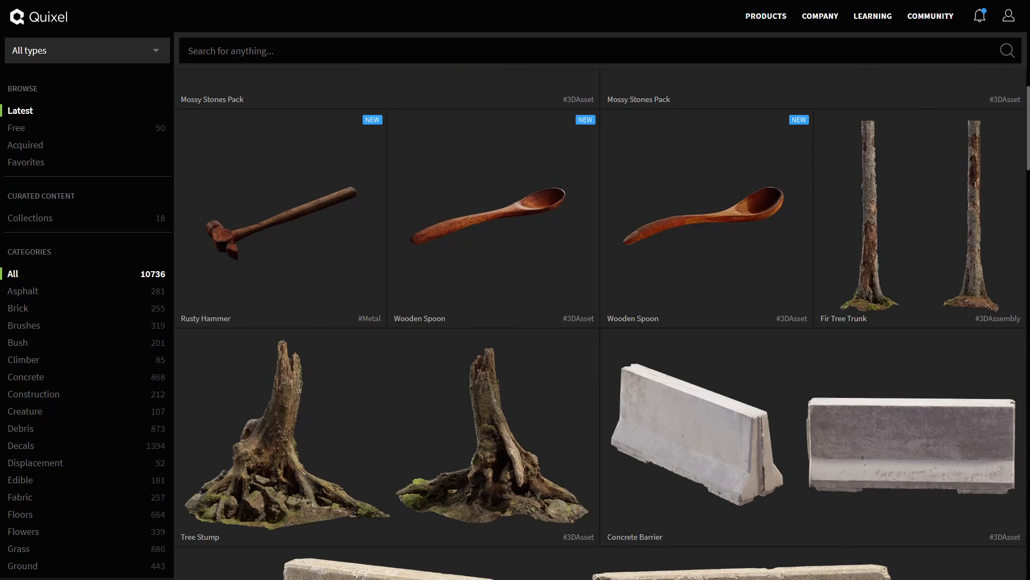
scroll("down", 3)
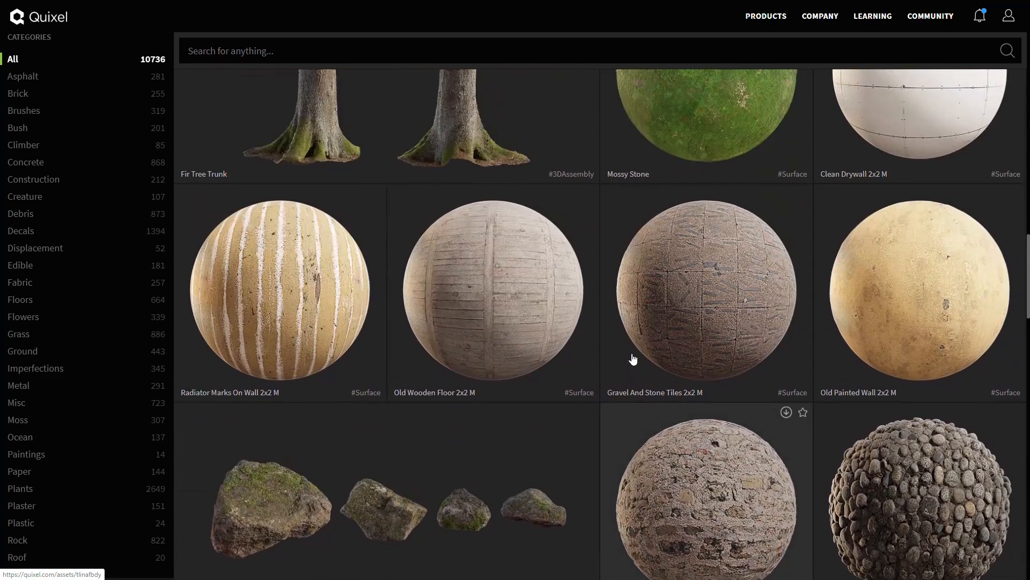
scroll("down", 3)
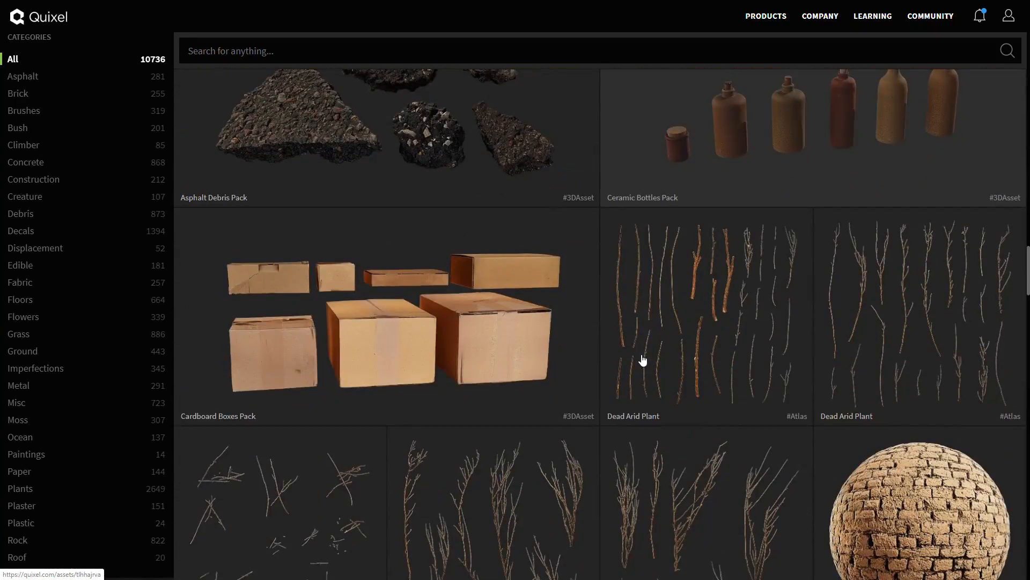
scroll("down", 3)
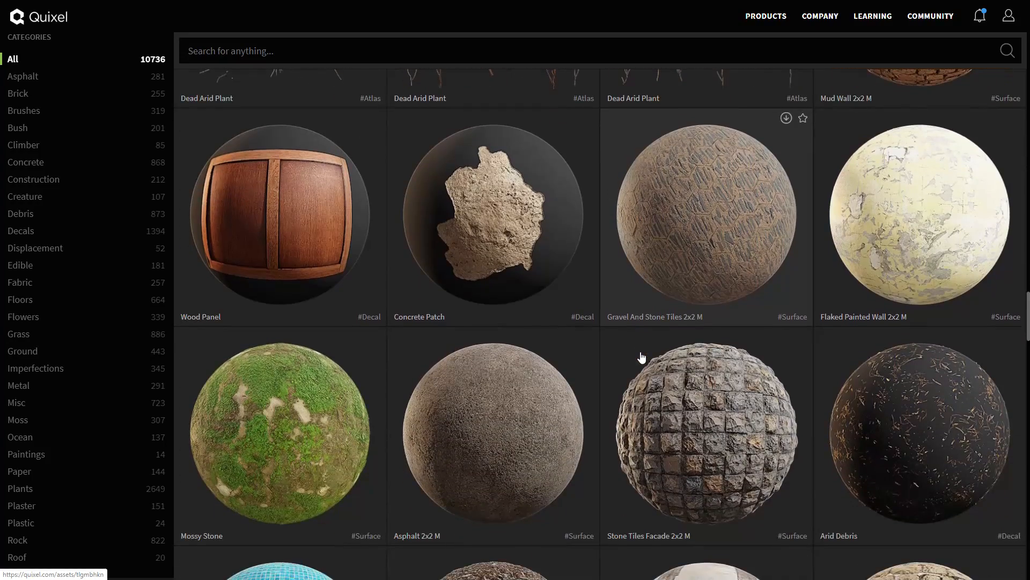
scroll("down", 3)
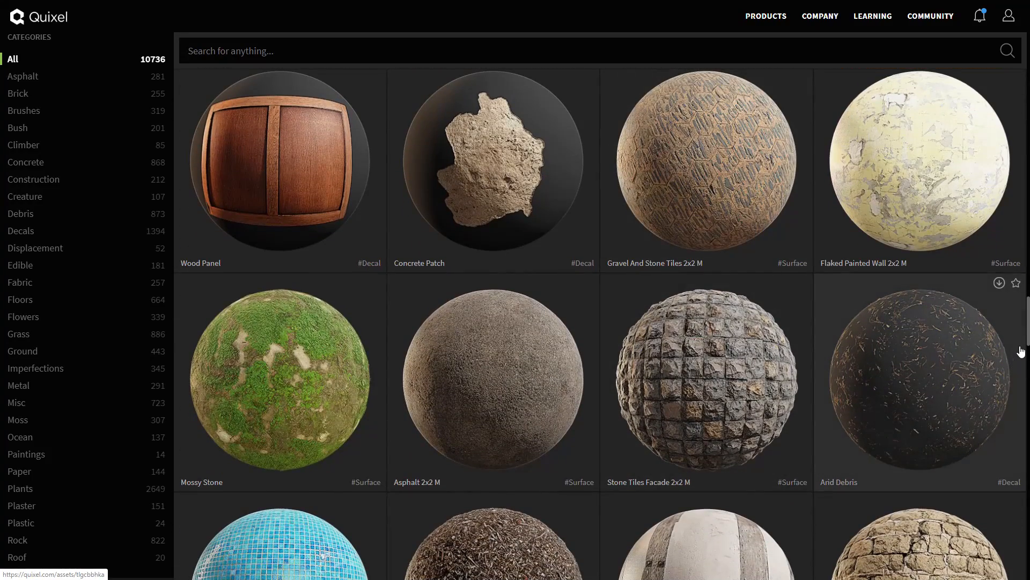
scroll("down", 3)
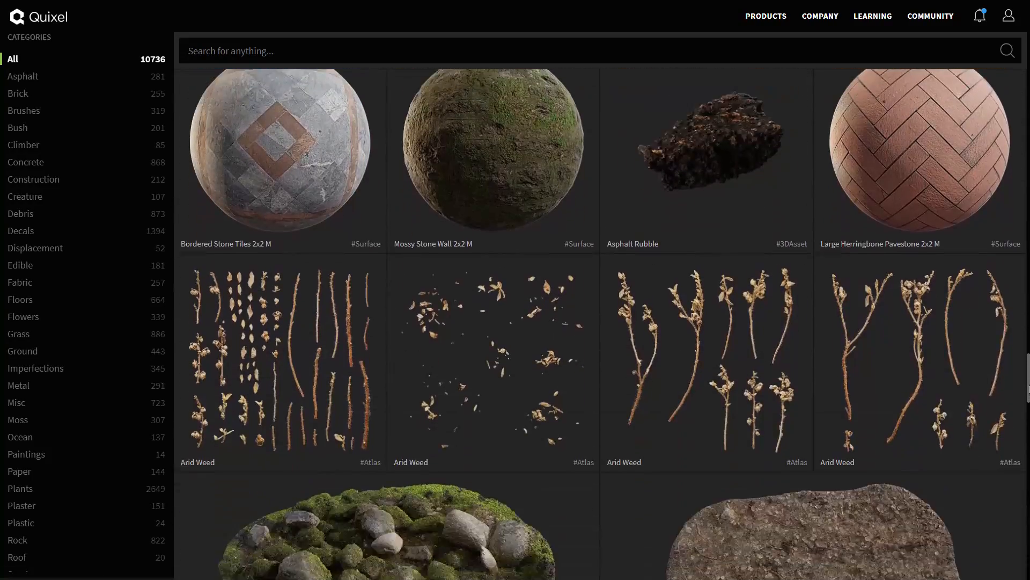
scroll("down", 3)
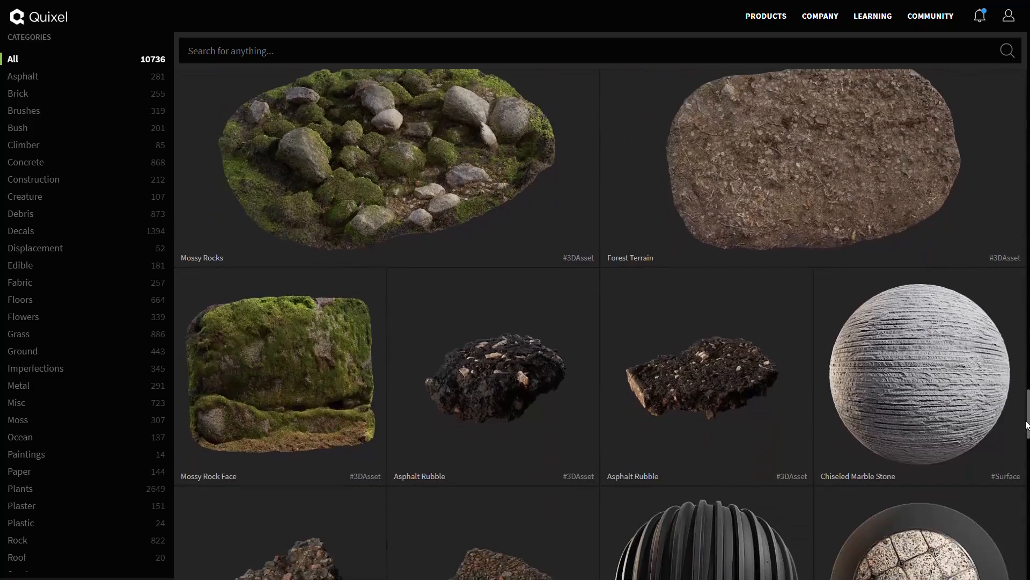
scroll("down", 3)
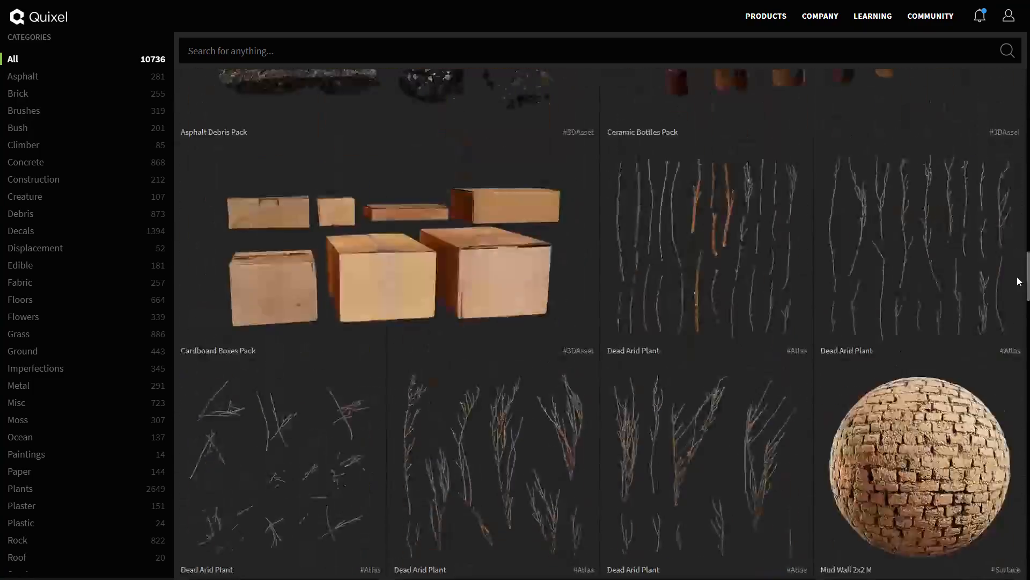
scroll("down", 3)
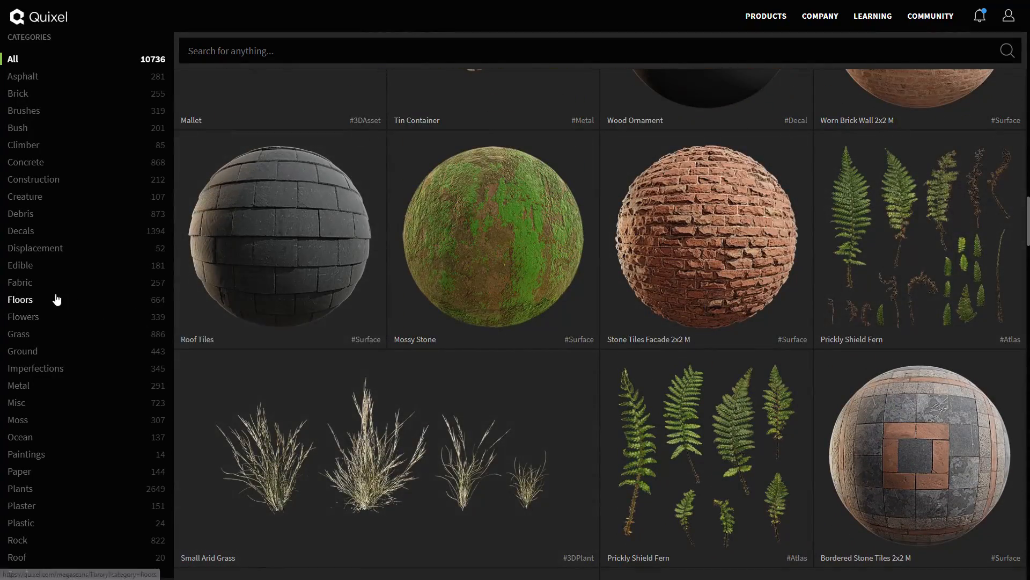
- Search the library for 'grass' and drop the Floors filter so Lawn Grass and other grass assets are listed
left_click(20, 299)
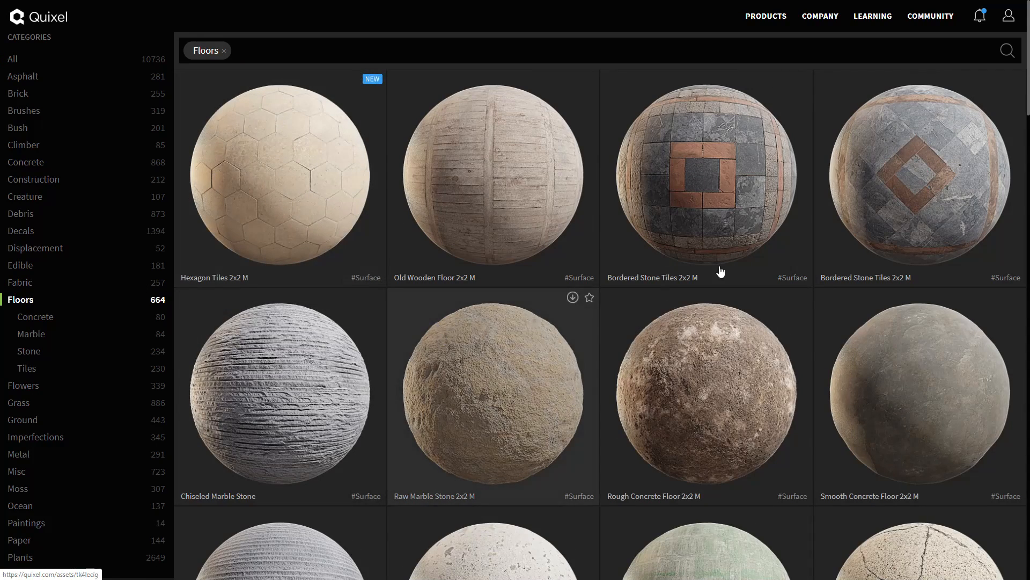
left_click(521, 49)
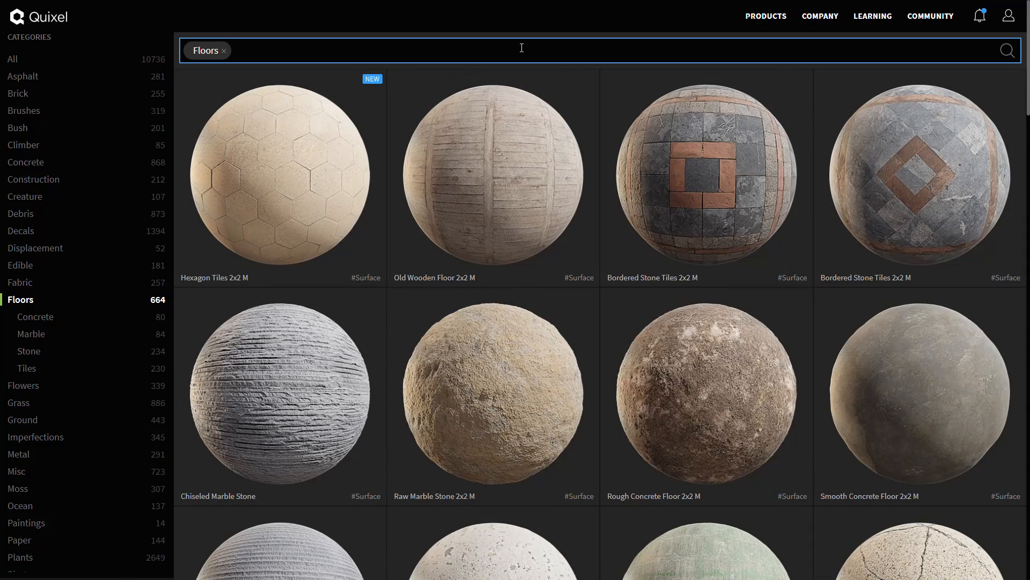
type("grass")
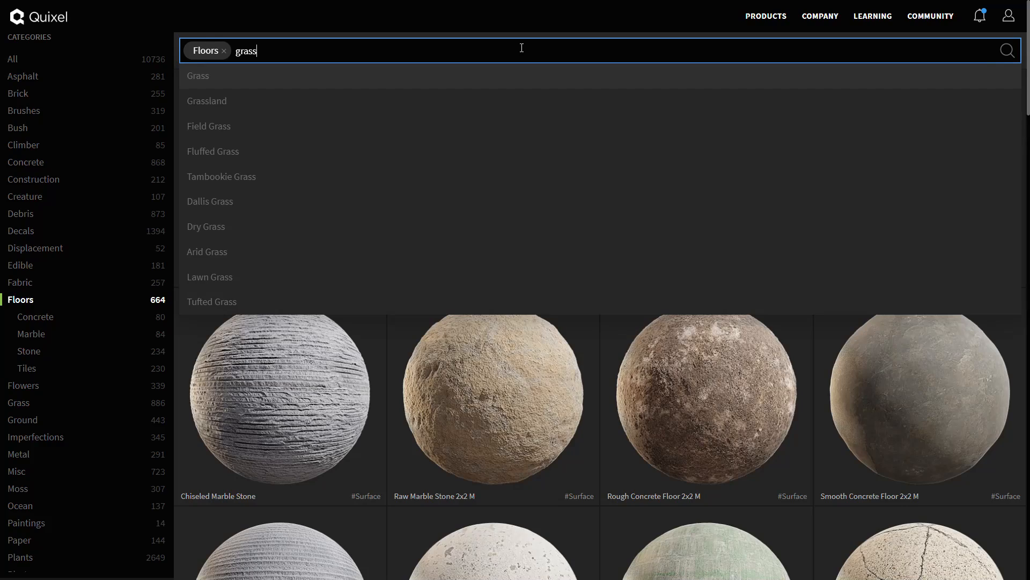
left_click(207, 100)
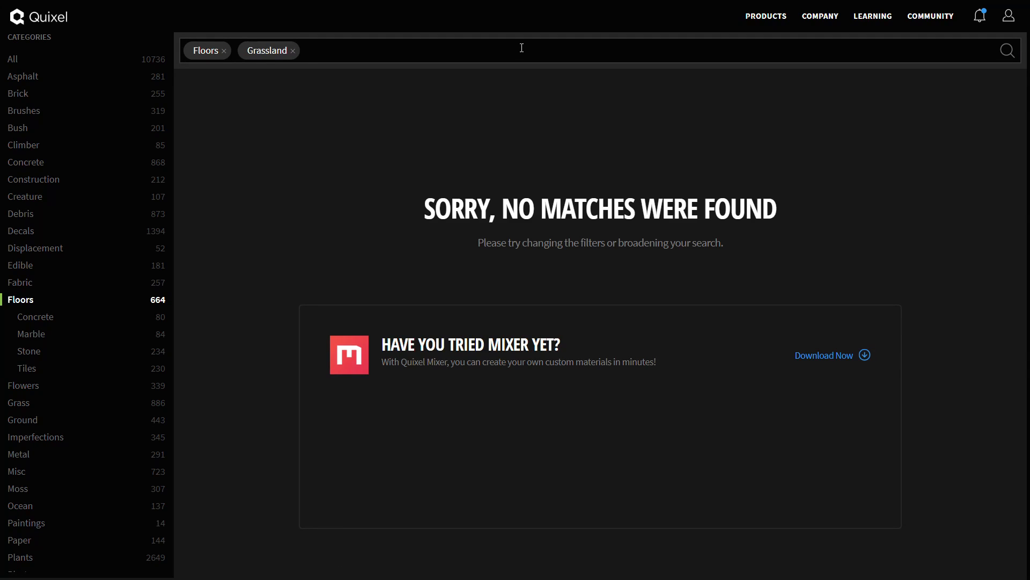
left_click(224, 50)
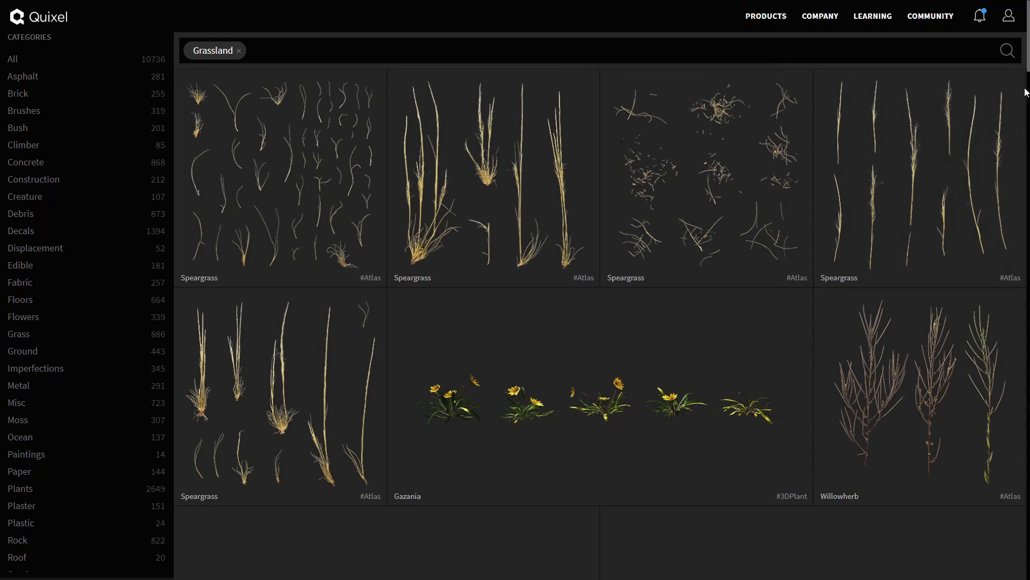
scroll("down", 3)
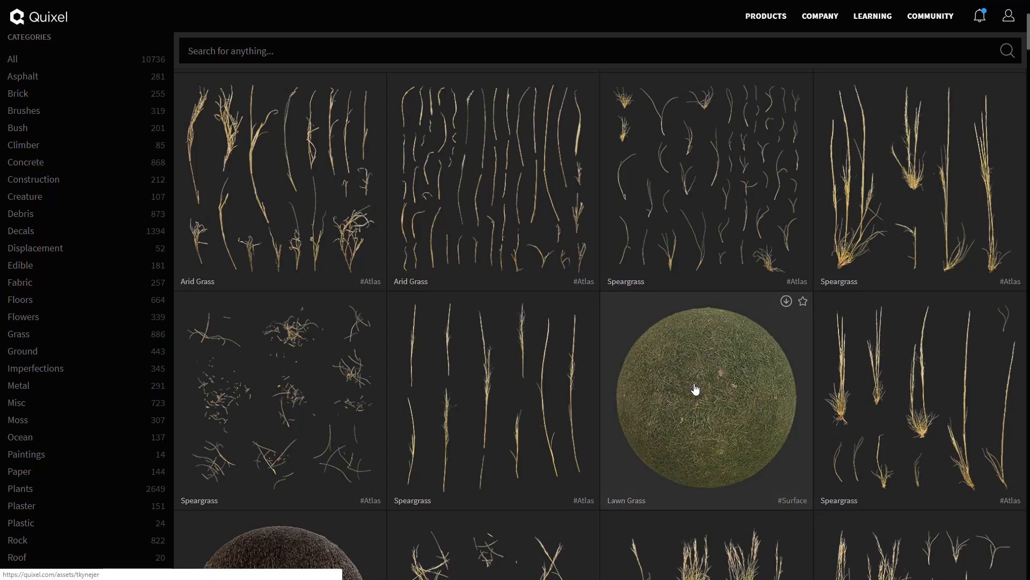
- Open the Lawn Grass surface's preview panel with its download option
left_click(695, 389)
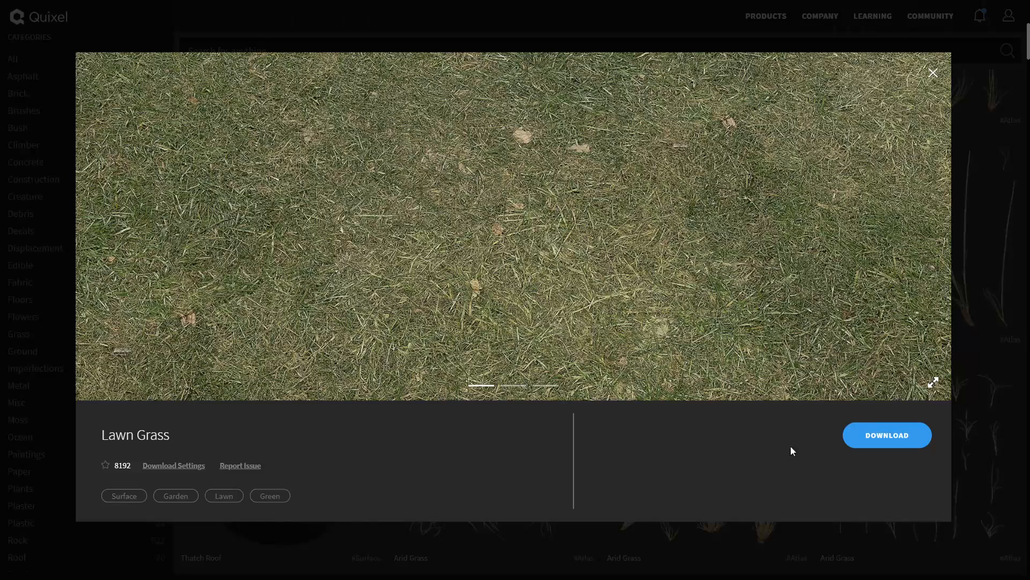
mouse_move(521, 392)
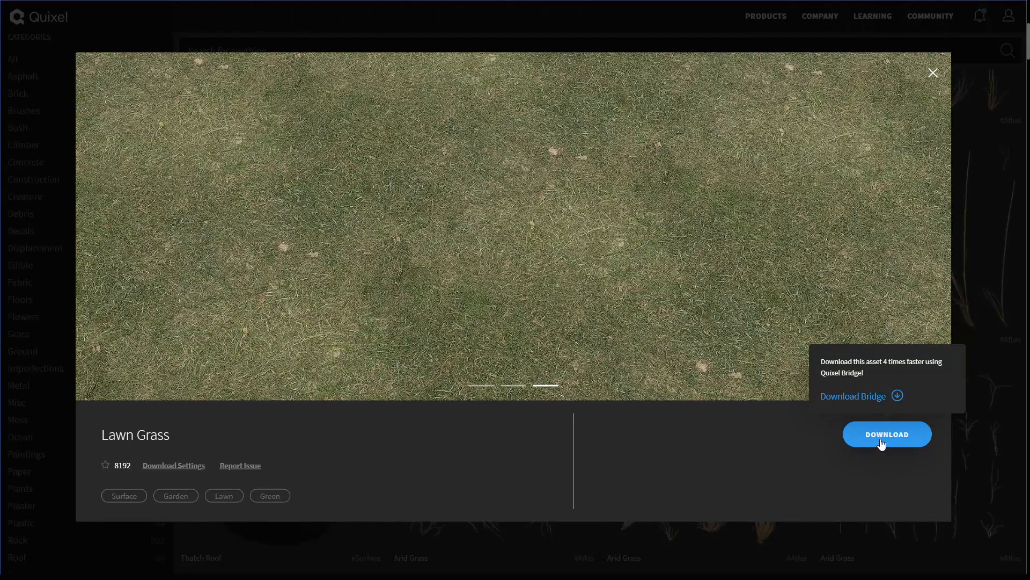
mouse_move(869, 402)
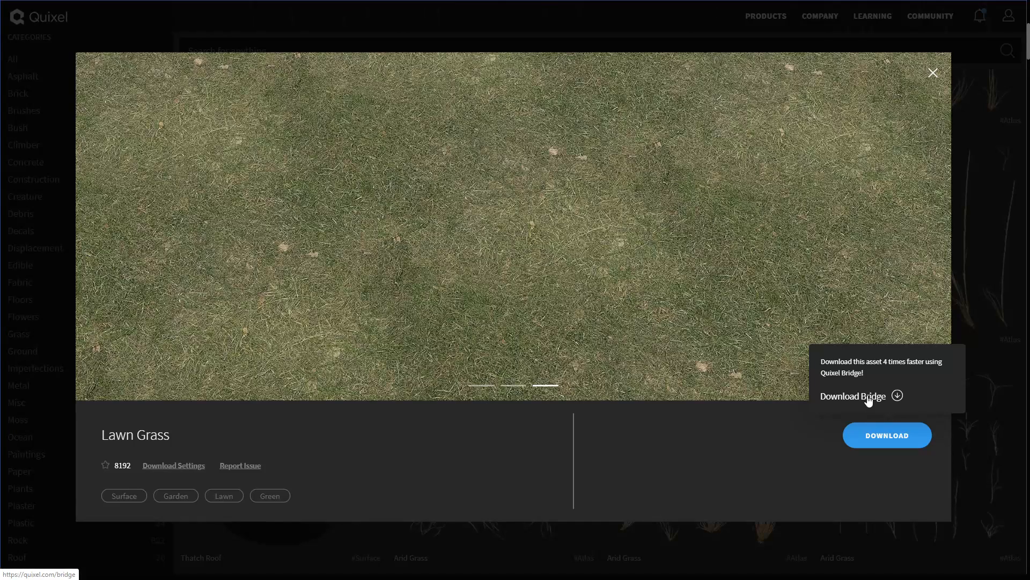
- Go to the Download Bridge page and look over its contents
left_click(853, 396)
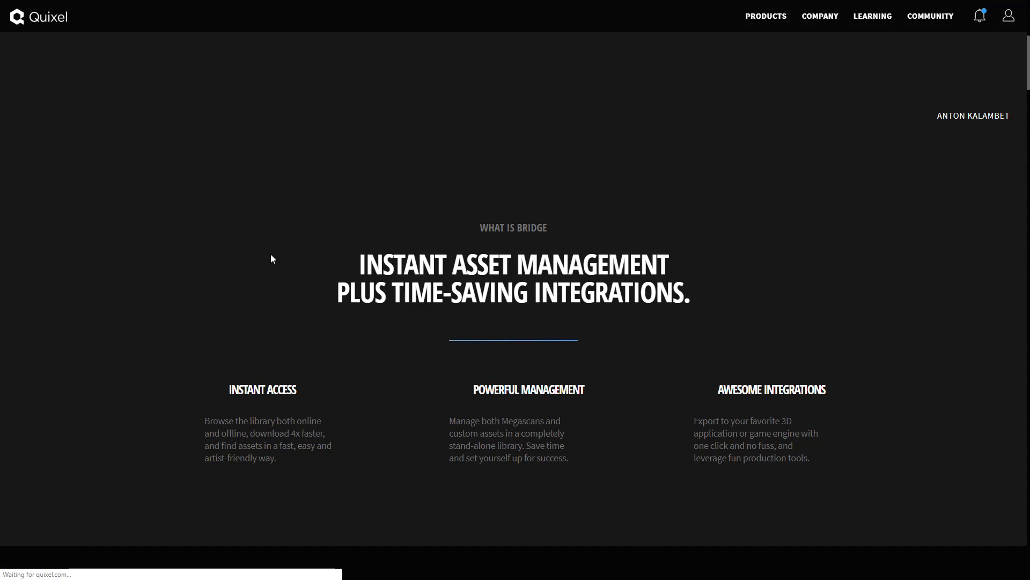
scroll("down", 3)
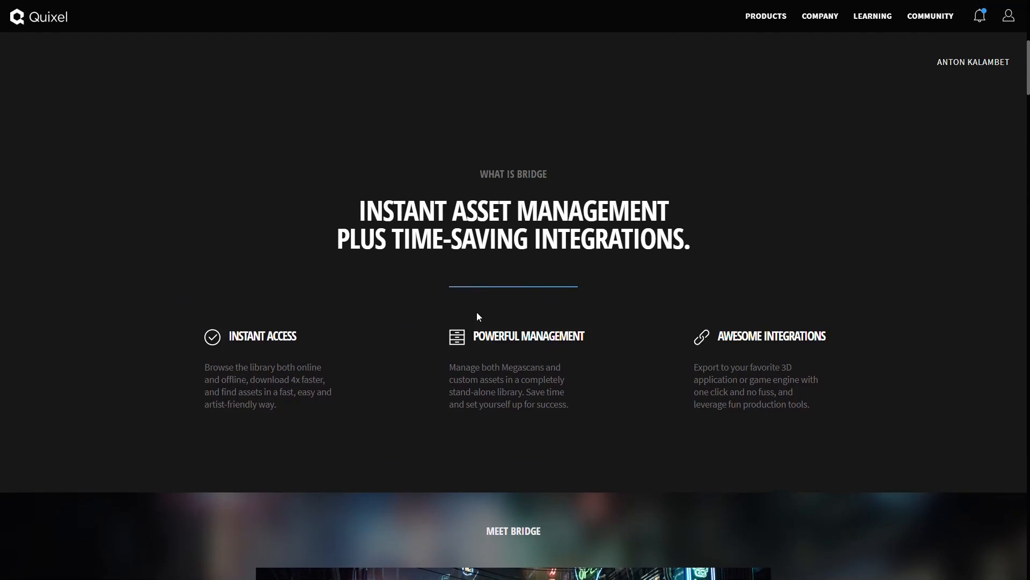
scroll("down", 3)
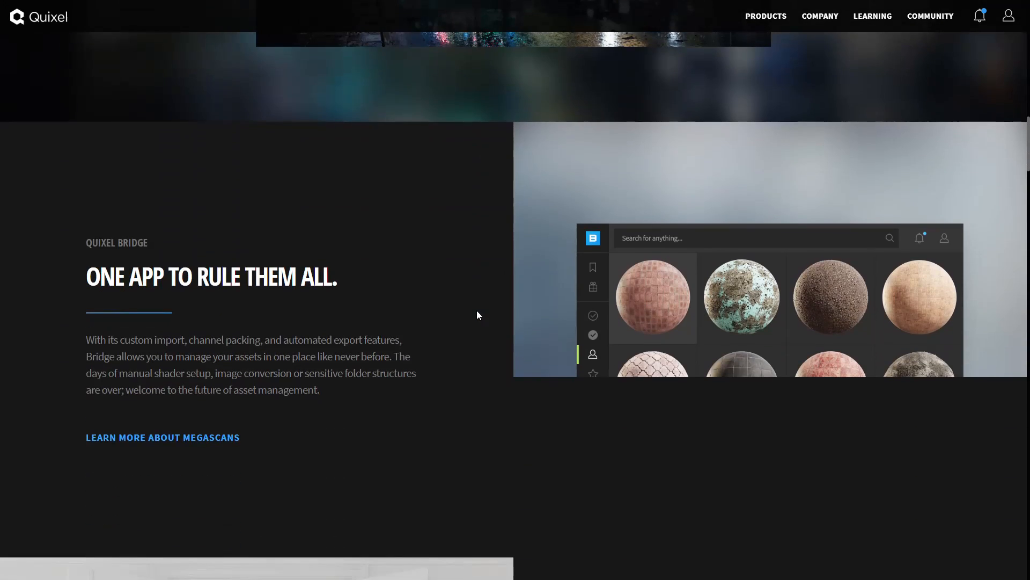
scroll("down", 3)
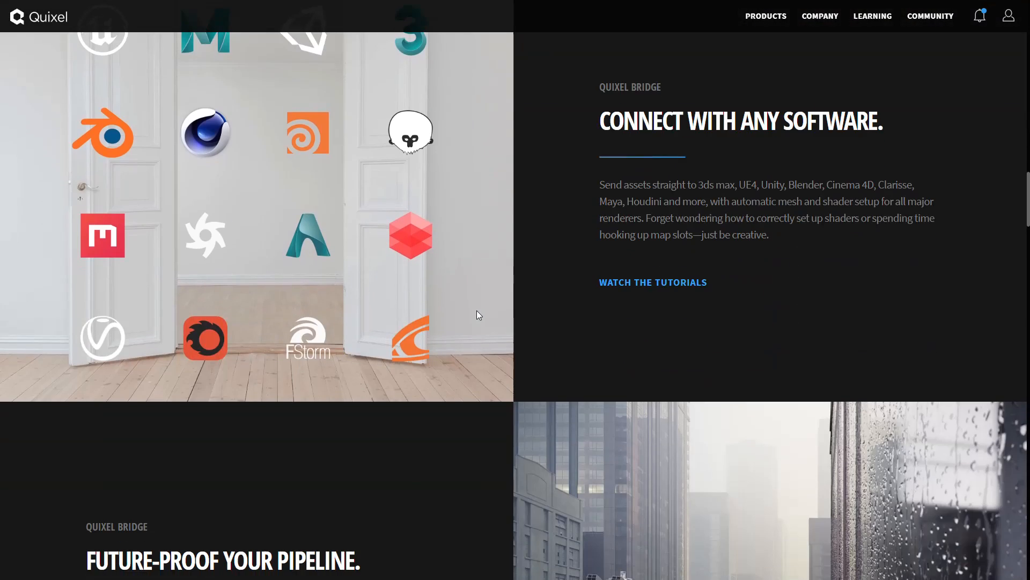
scroll("down", 3)
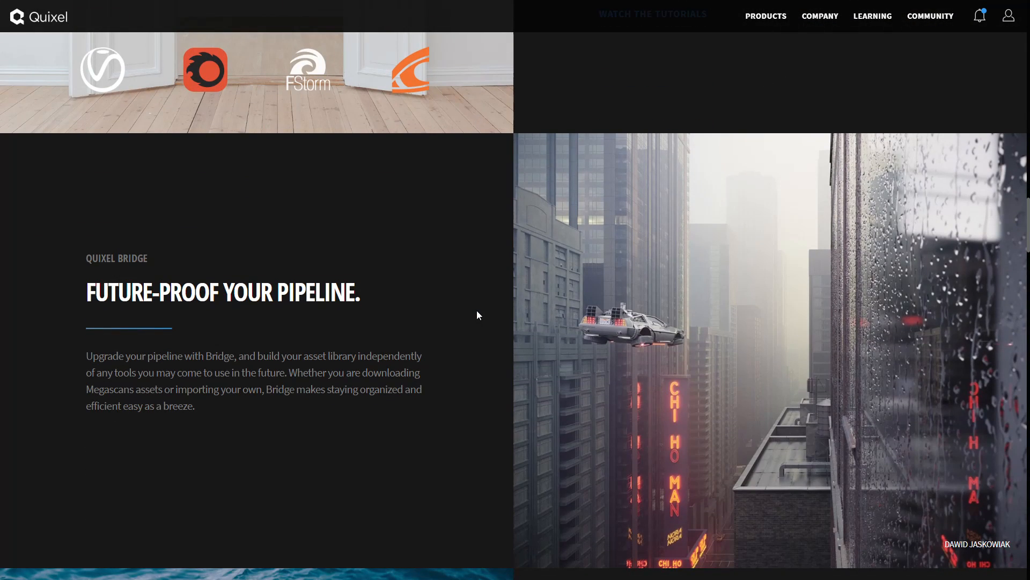
scroll("down", 3)
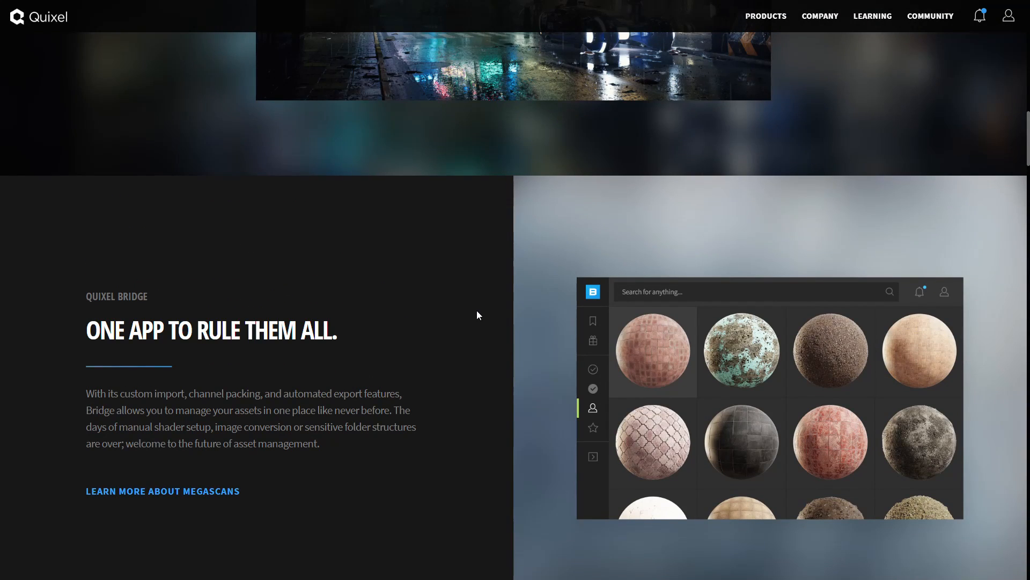
scroll("down", 3)
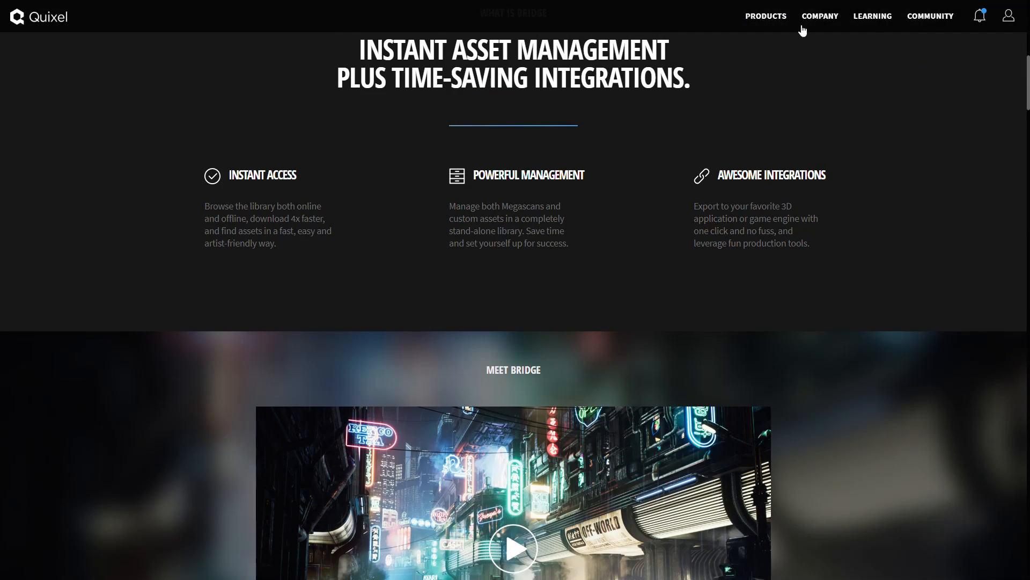
- Reach the Bridge product page via Products and keep the downloaded Bridge.exe installer
left_click(767, 16)
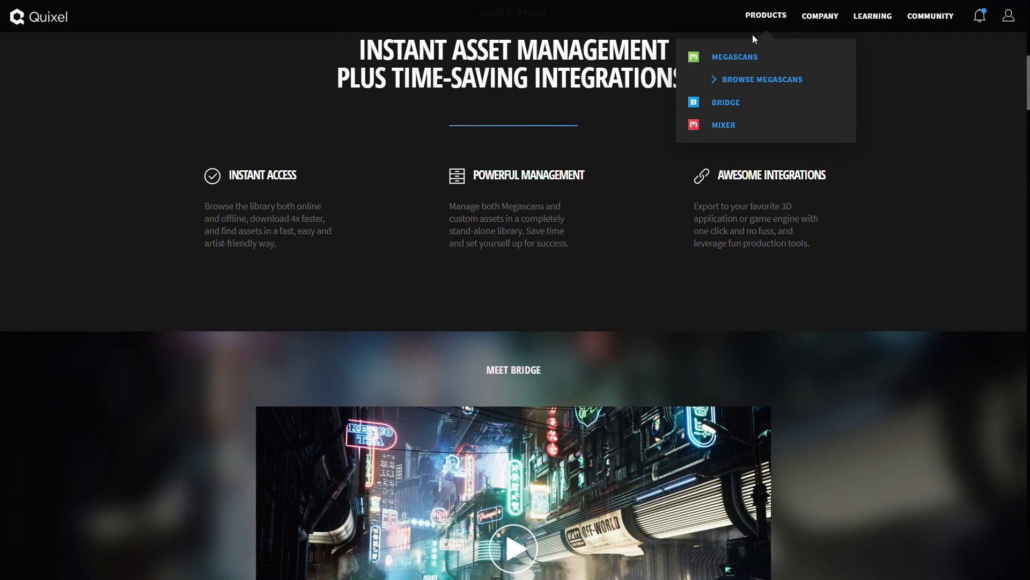
left_click(727, 102)
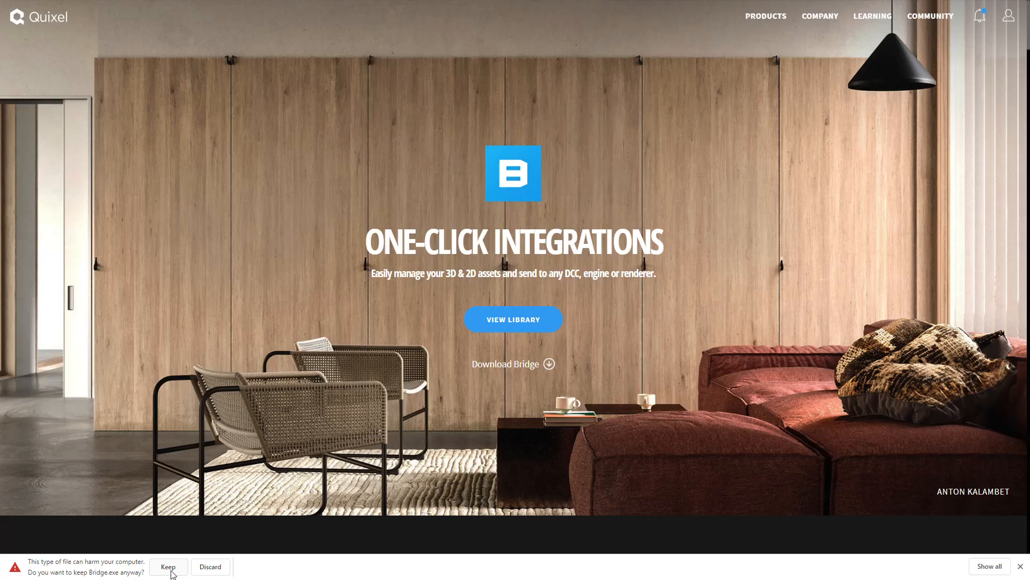
left_click(167, 566)
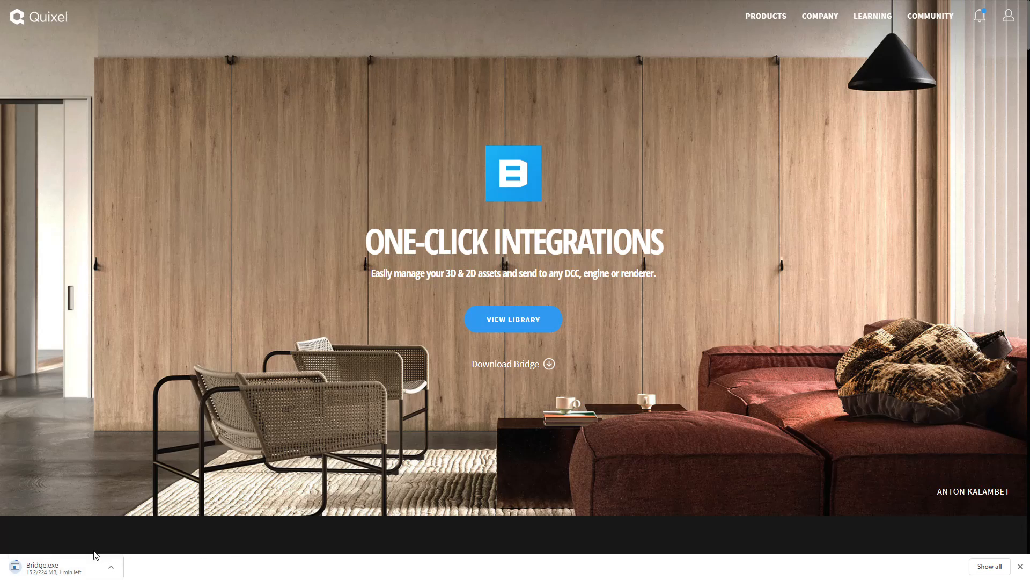
scroll("down", 3)
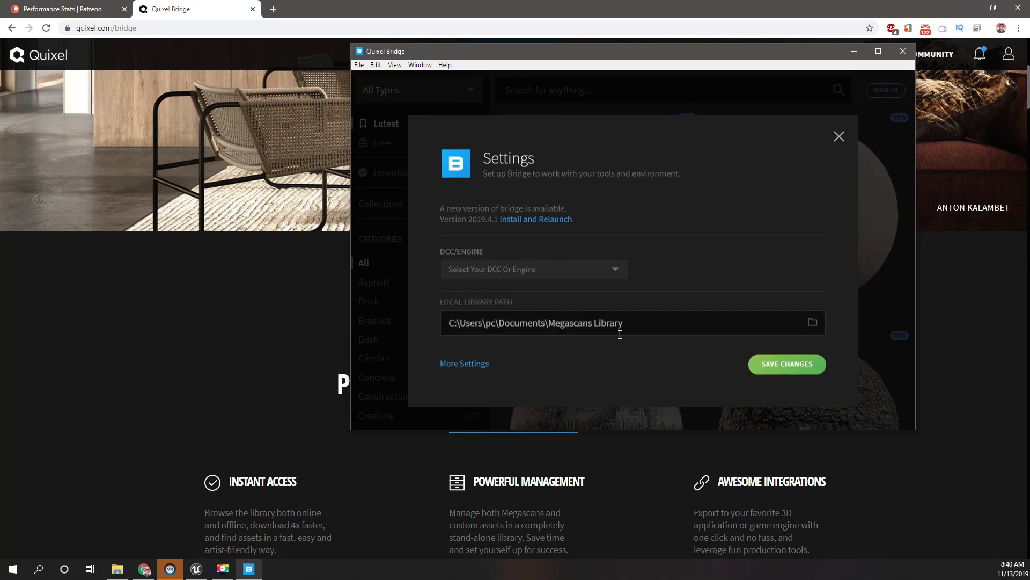
- Set Bridge's DCC/Engine target to Unreal Engine
left_click(813, 322)
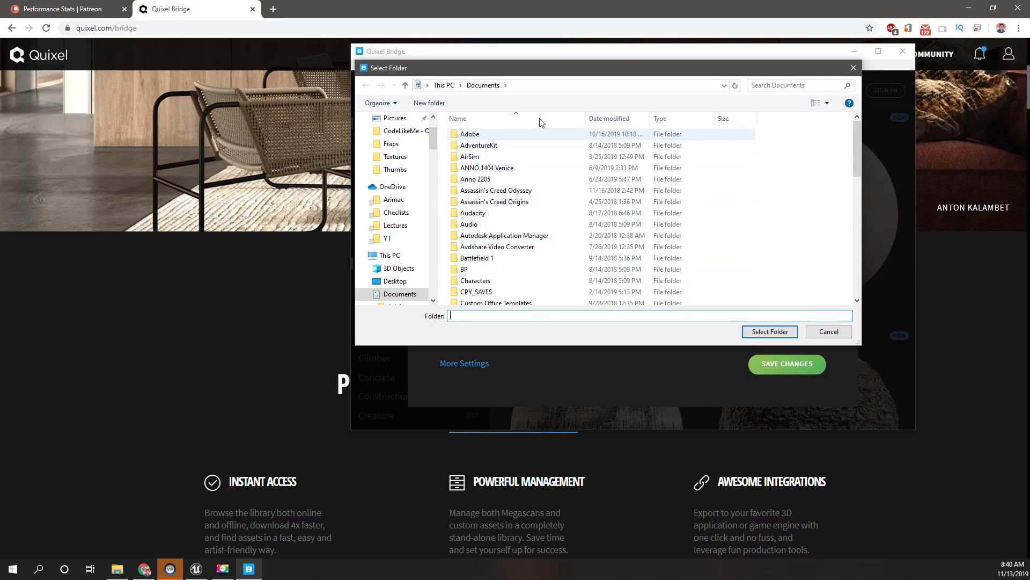
left_click(366, 230)
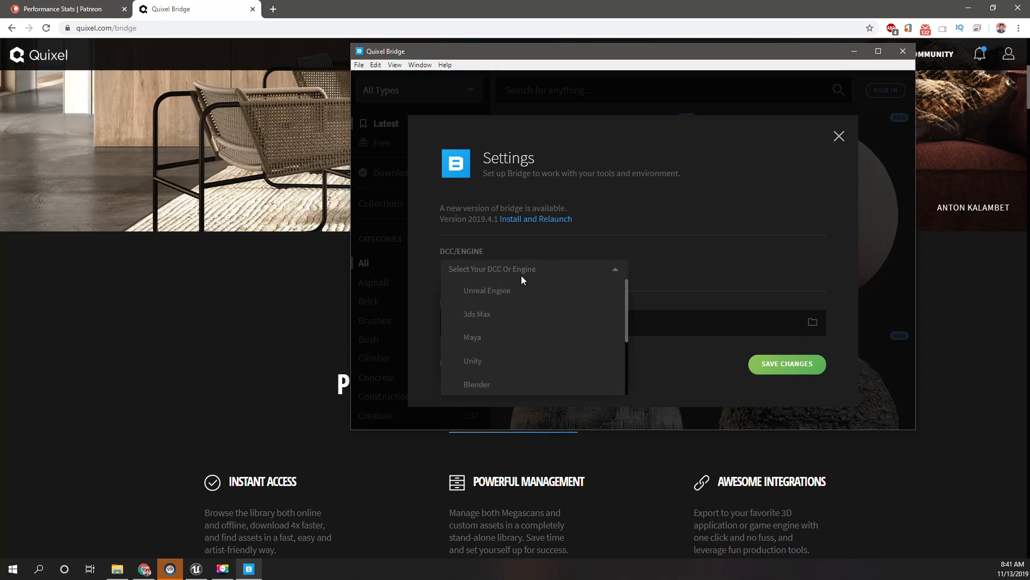
left_click(487, 290)
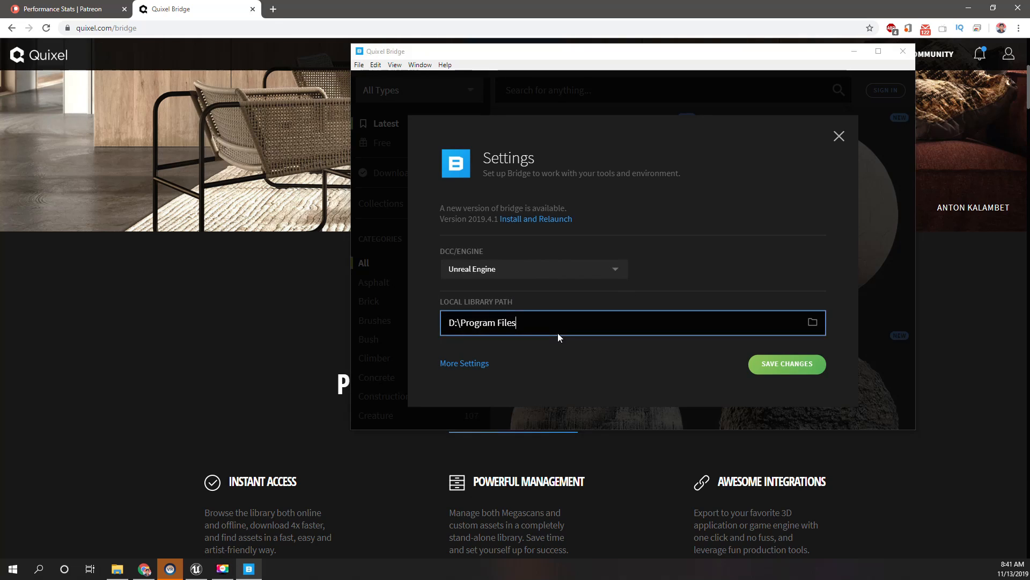
- Create a new Quixel folder in D:\Program Files and select it as the local library
left_click(813, 322)
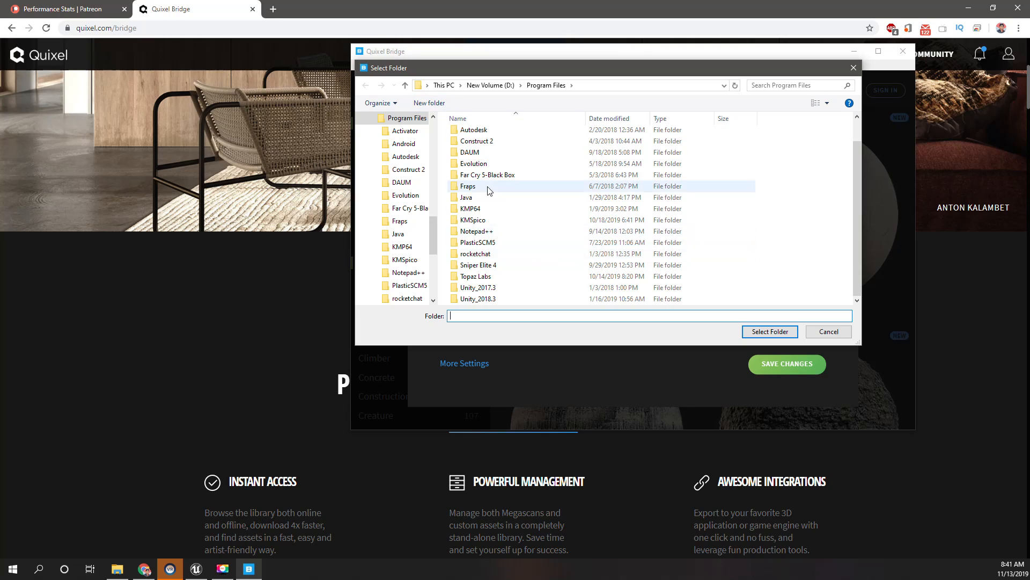
left_click(430, 103)
type("Qui")
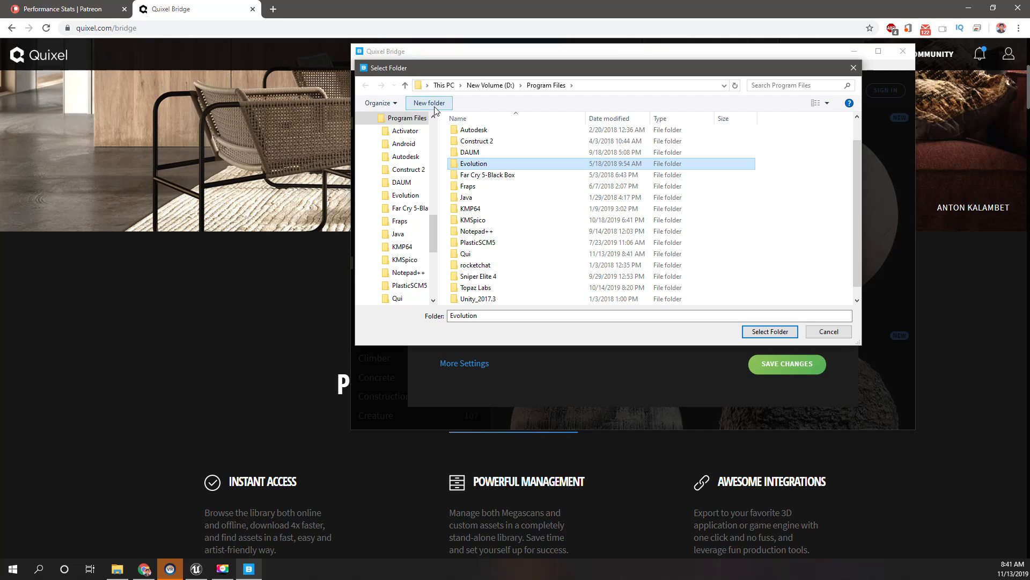
left_click(429, 103)
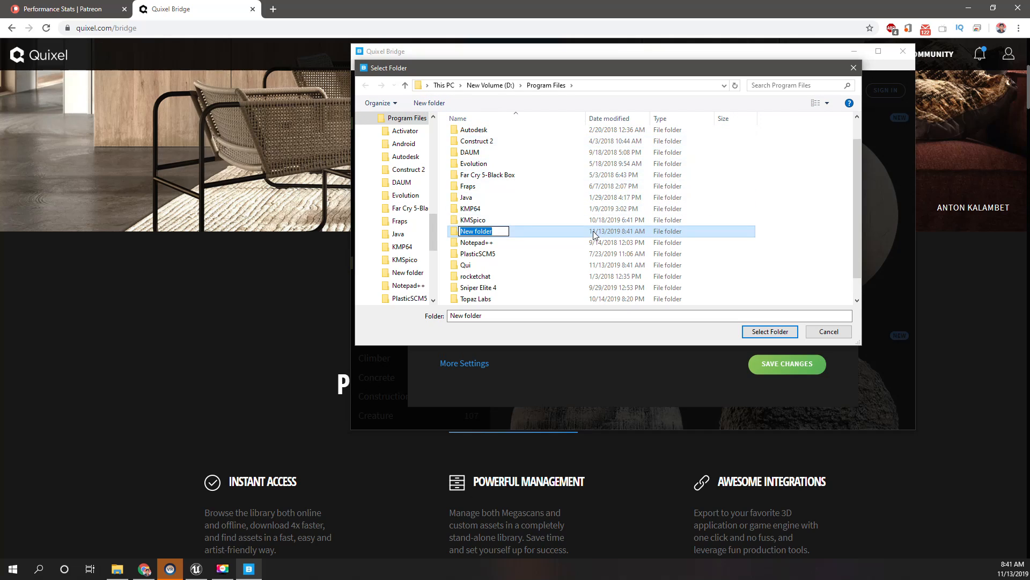
type("Quic")
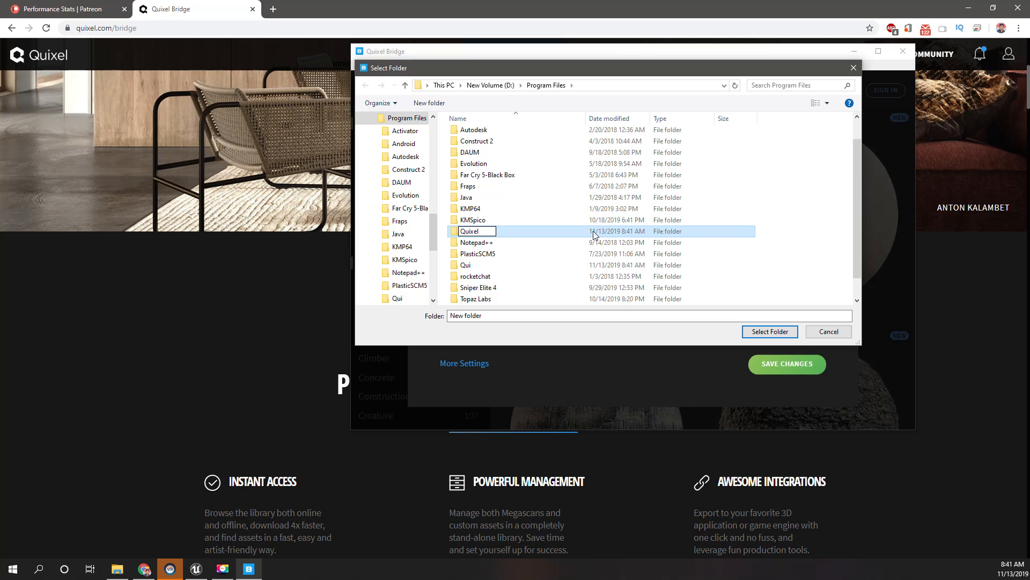
left_click(770, 332)
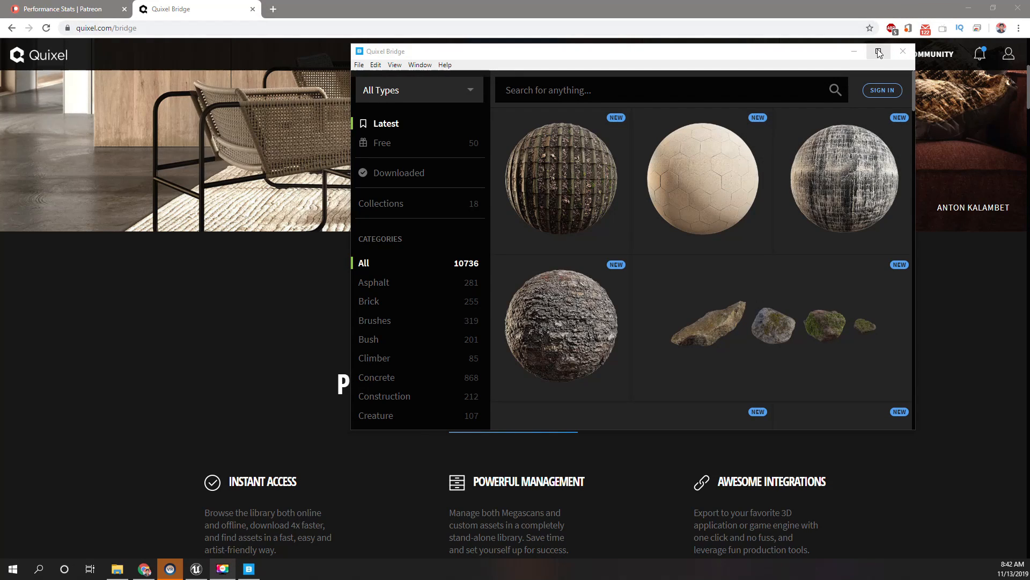
- Maximize Bridge, open the Lawn Grass asset and show its Download Settings
left_click(879, 51)
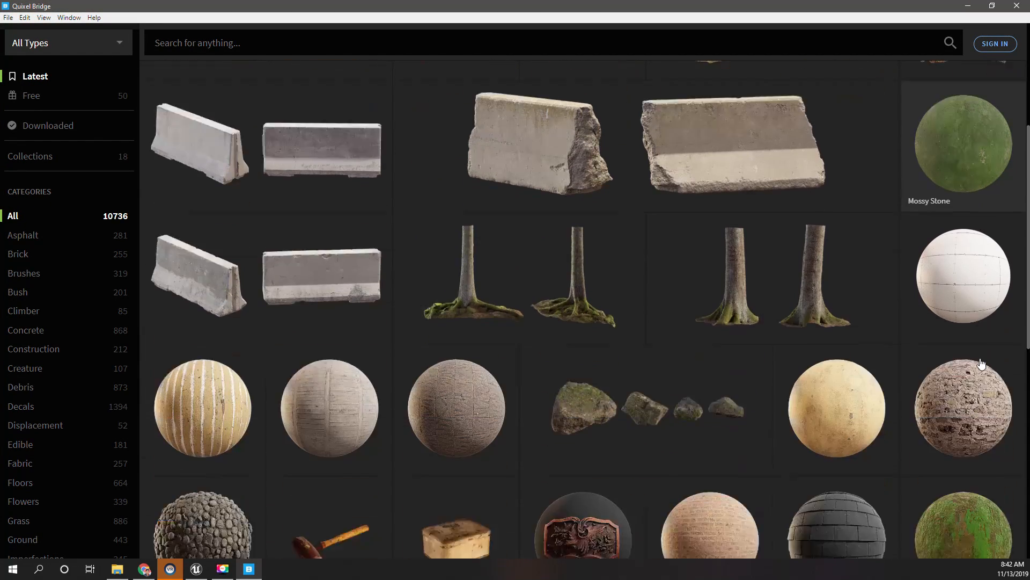
scroll("down", 3)
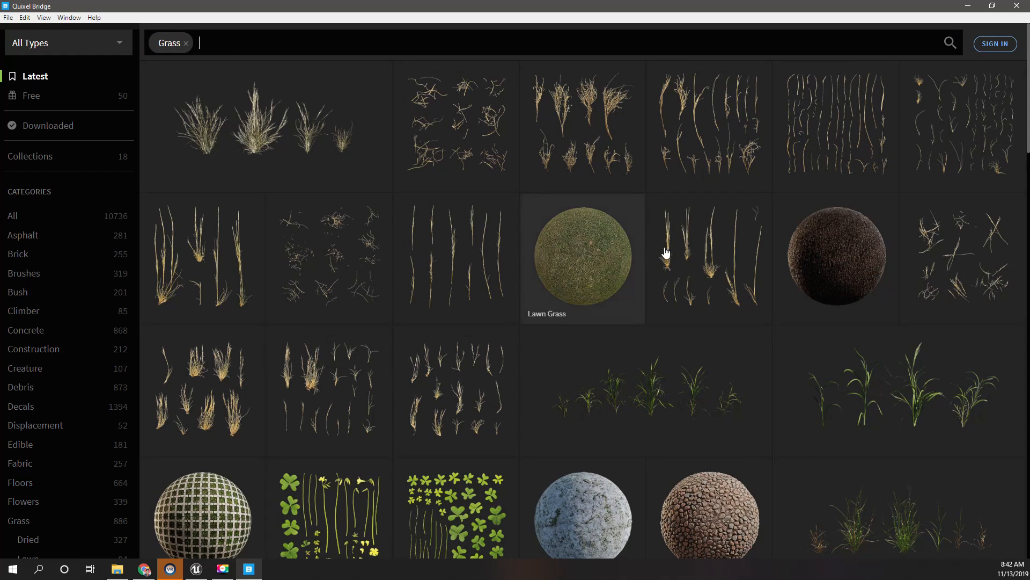
left_click(582, 260)
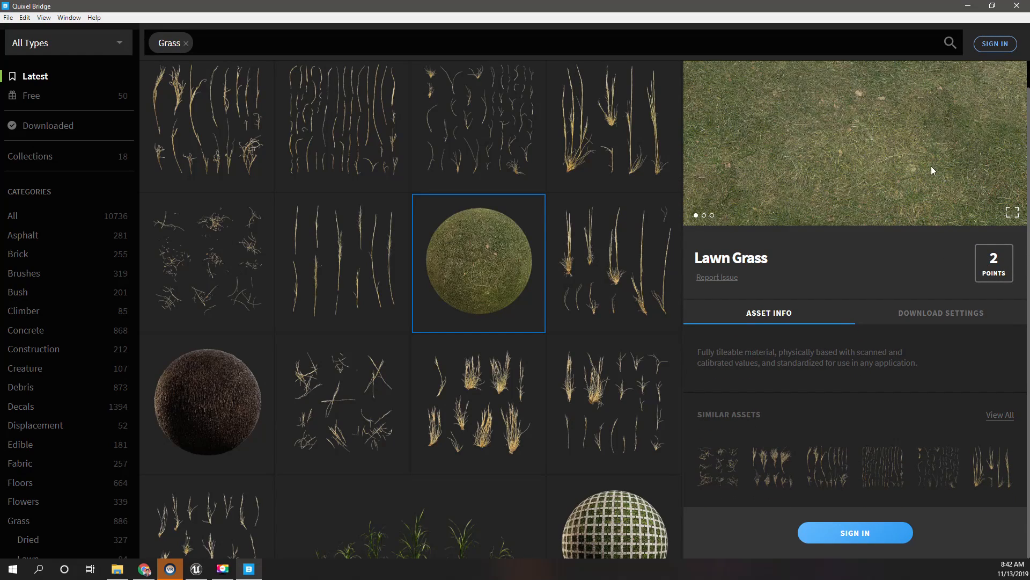
left_click(941, 313)
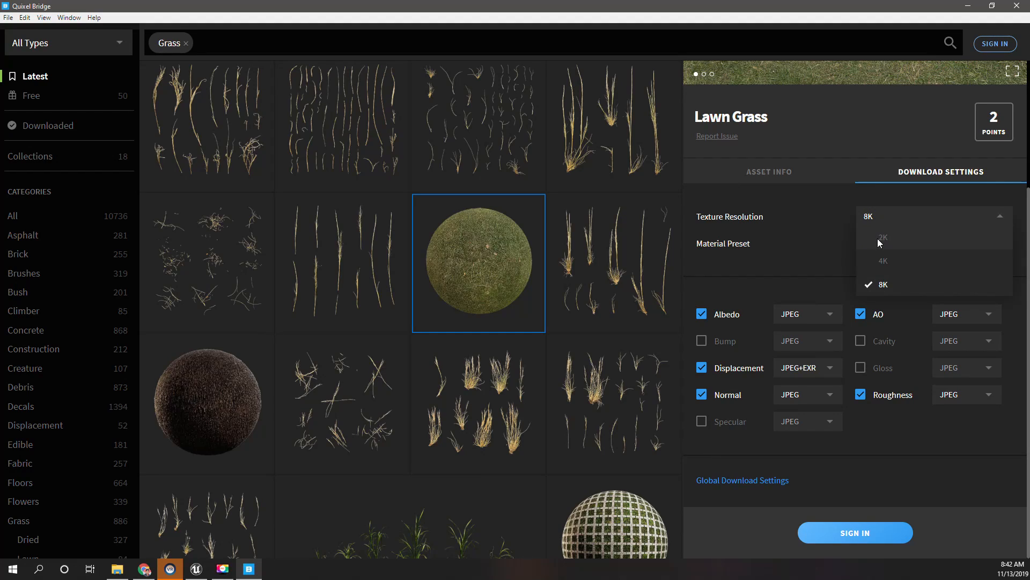
mouse_move(883, 262)
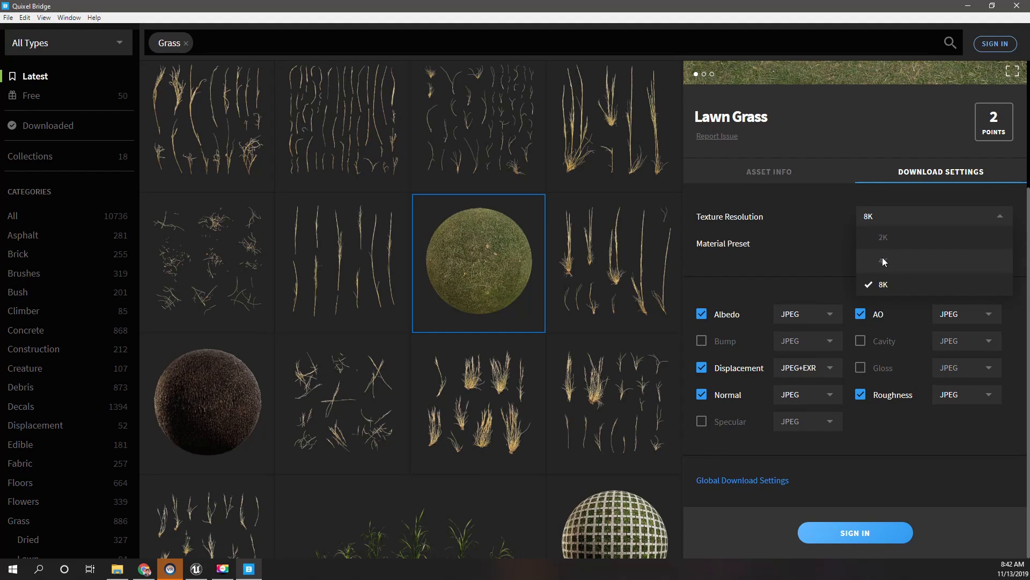
- Set Lawn Grass to 4K keeping only Albedo and Normal maps, then start signing in
left_click(883, 260)
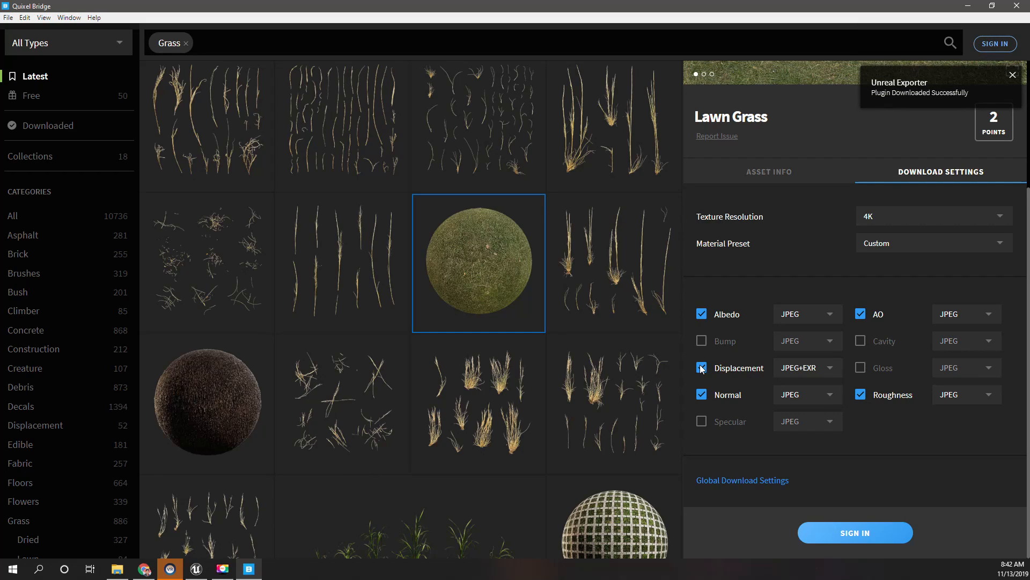
left_click(701, 367)
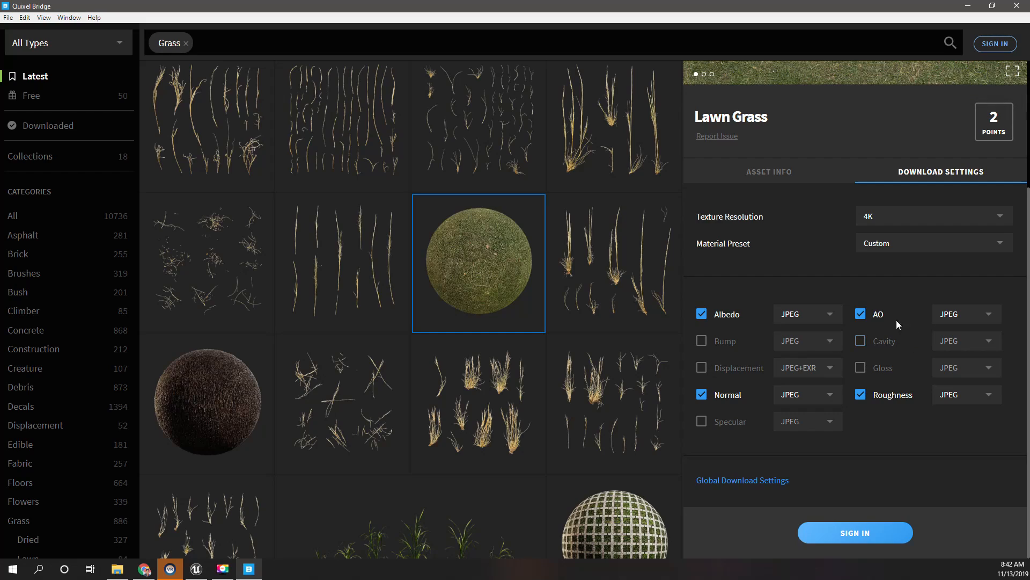
left_click(862, 314)
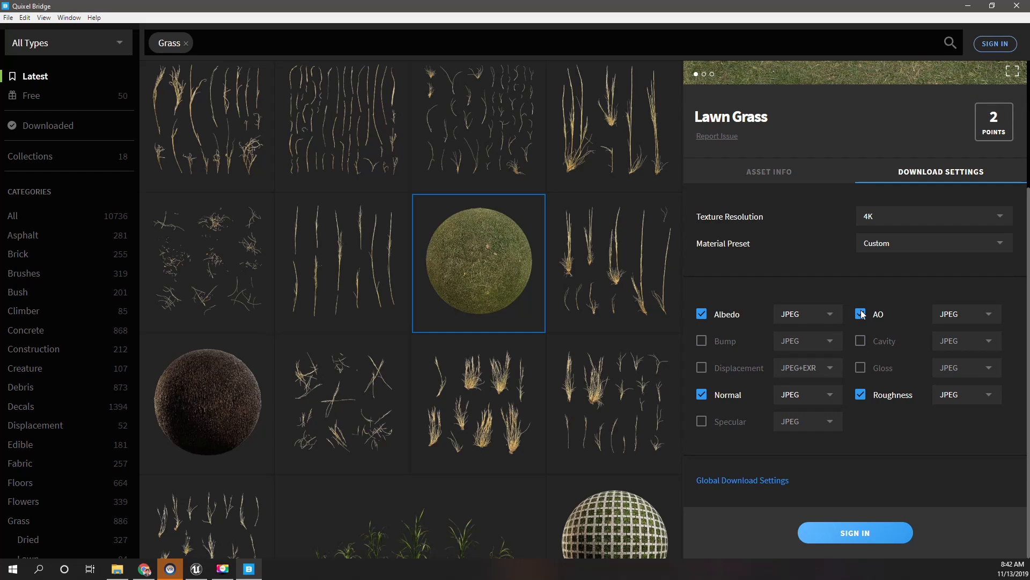
left_click(860, 314)
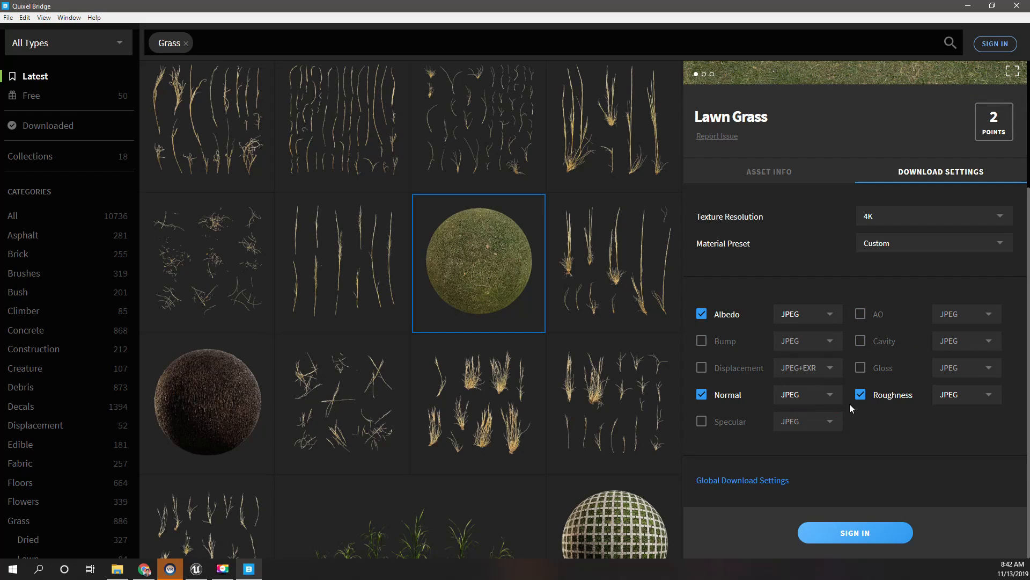
left_click(859, 395)
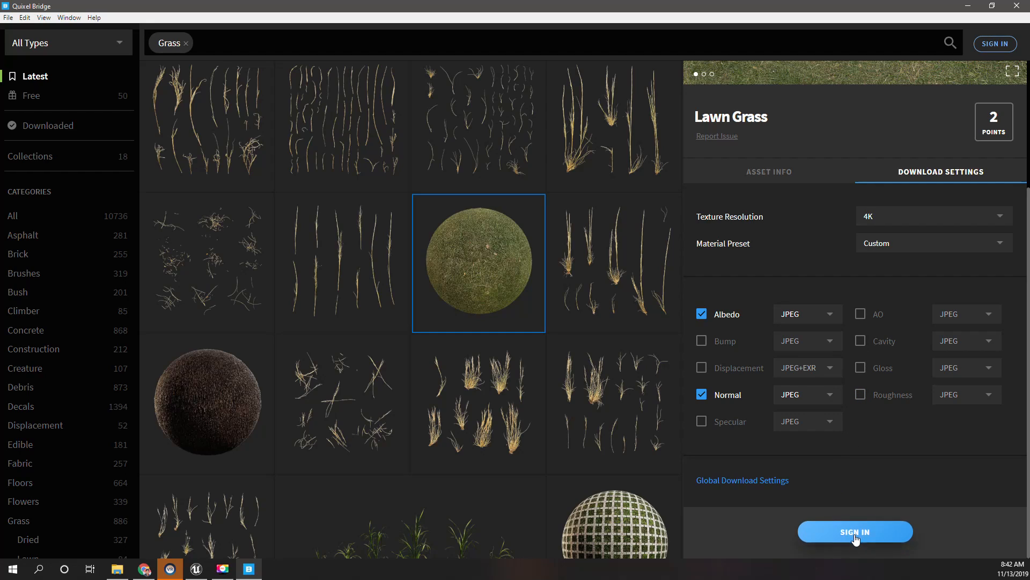
left_click(855, 531)
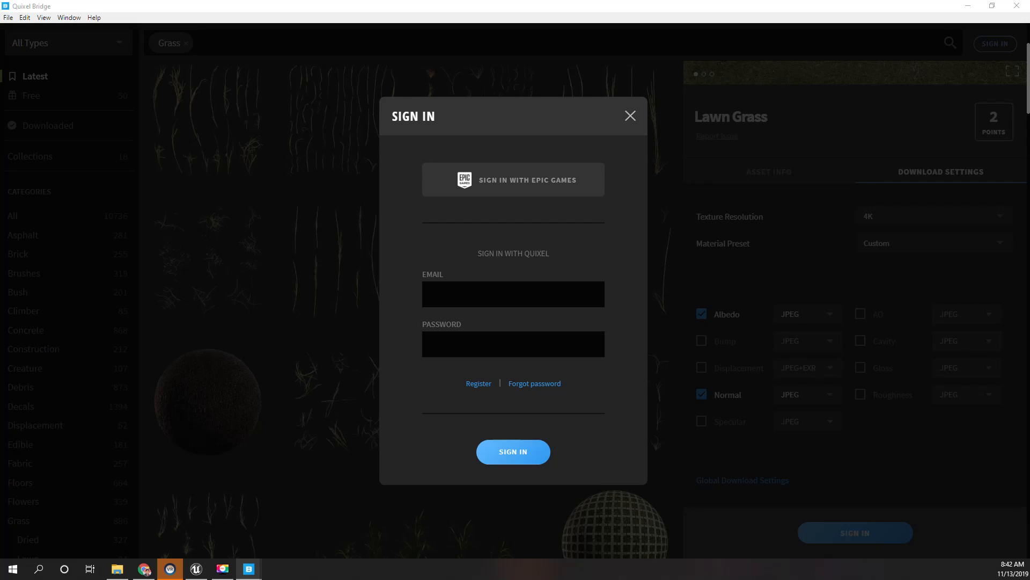
- Finish signing in and download the Lawn Grass surface while browsing the asset grid
left_click(630, 116)
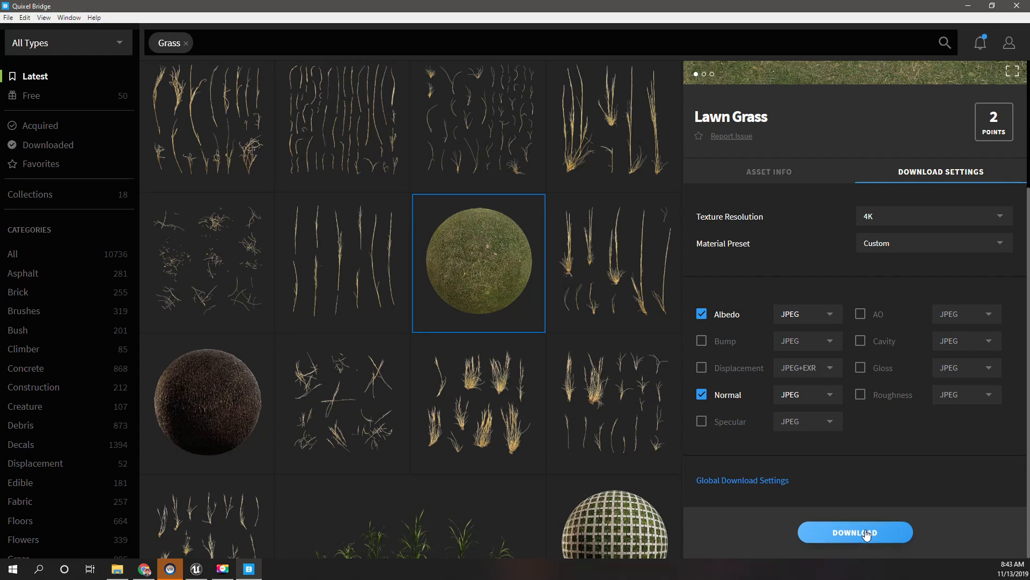
left_click(855, 532)
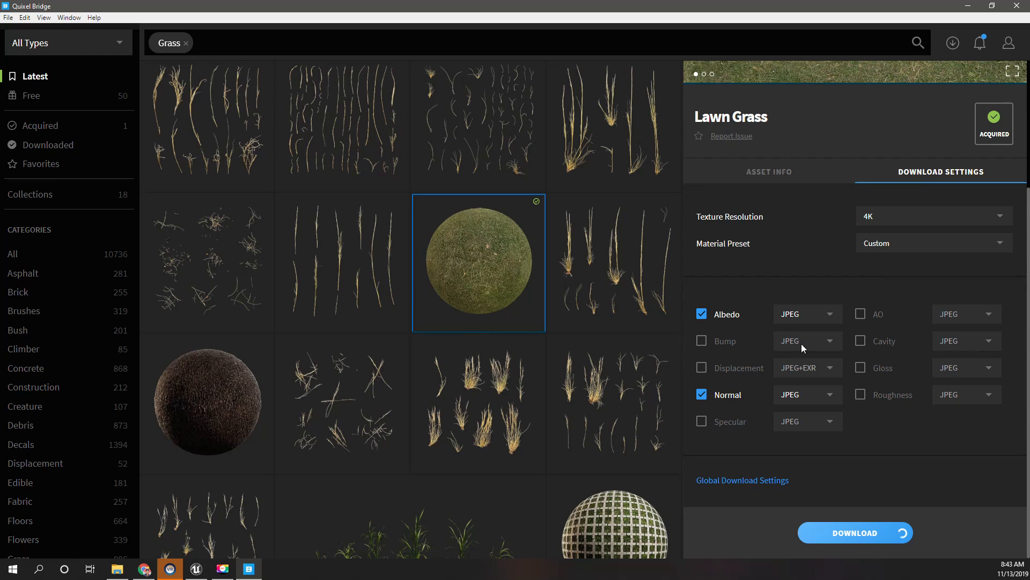
mouse_move(489, 299)
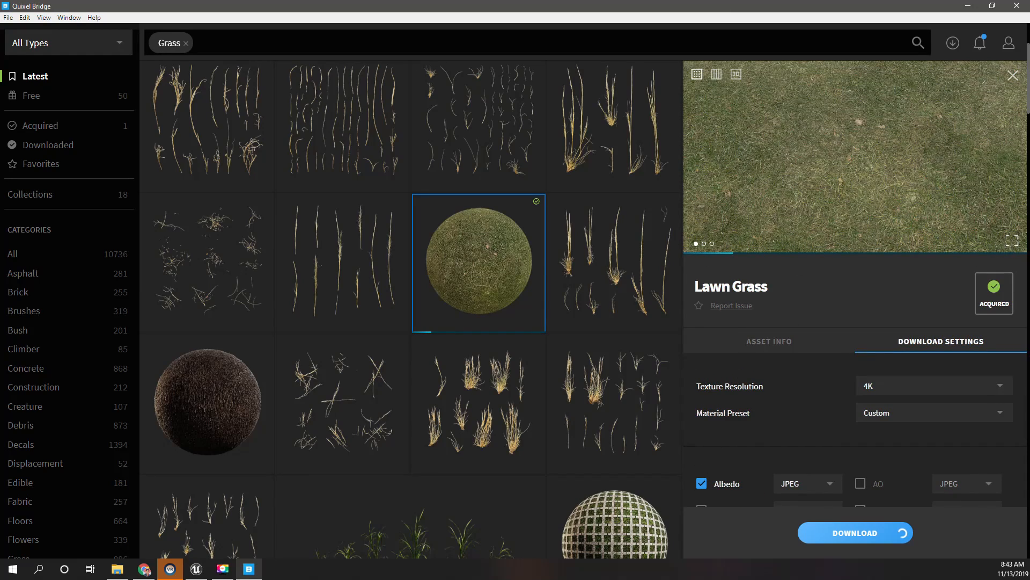
mouse_move(352, 310)
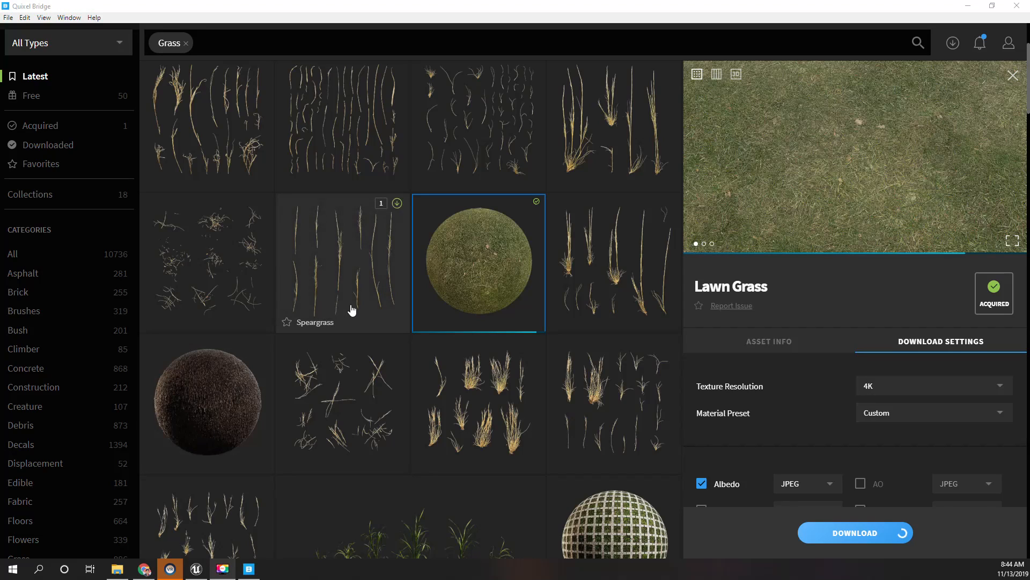
scroll("down", 3)
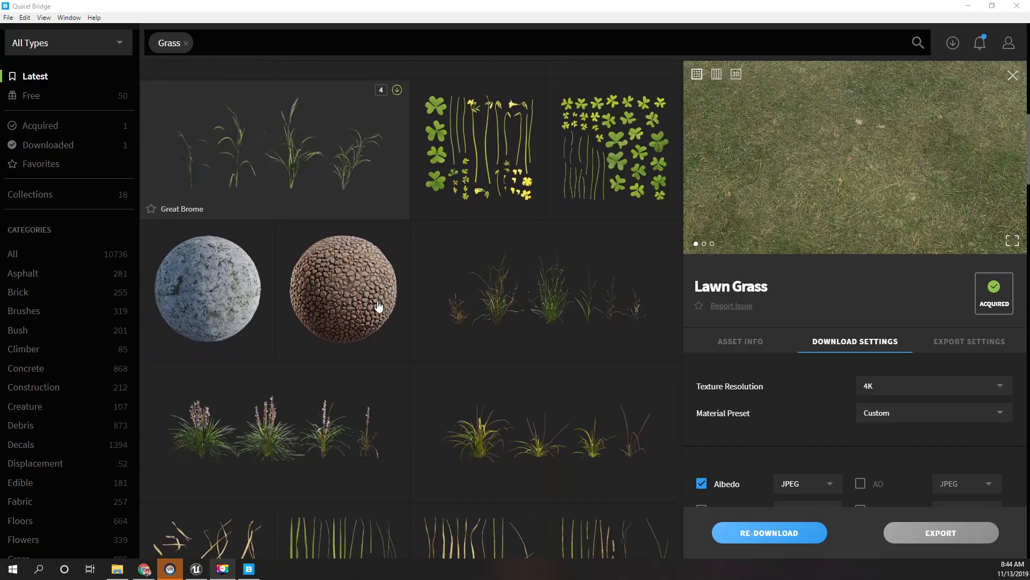
scroll("down", 3)
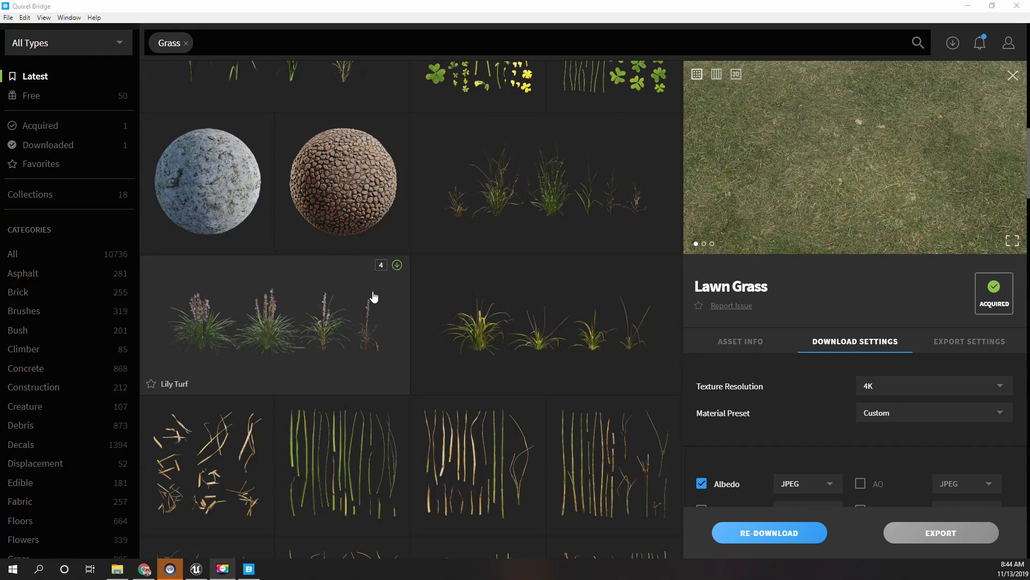
scroll("down", 3)
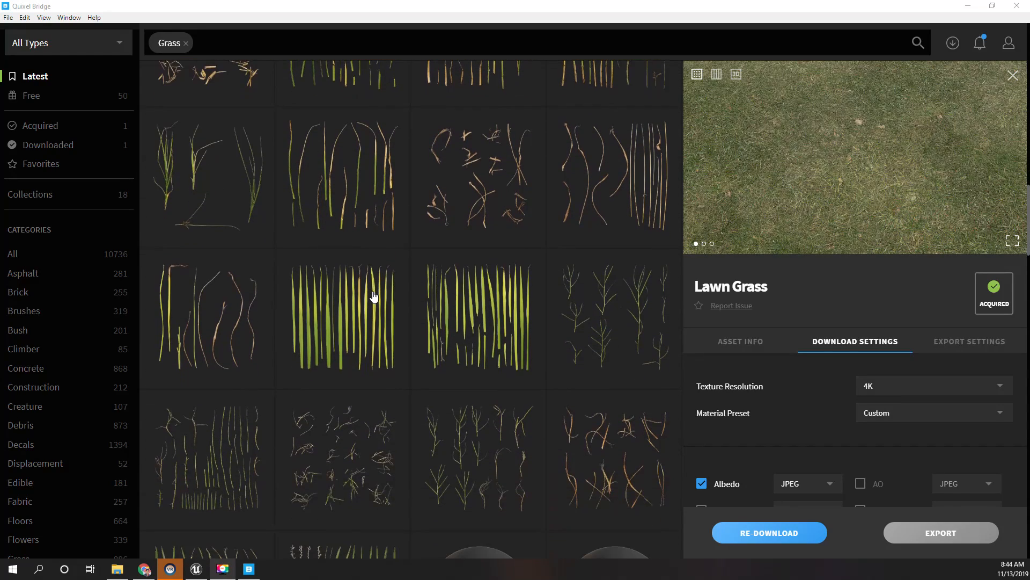
scroll("down", 3)
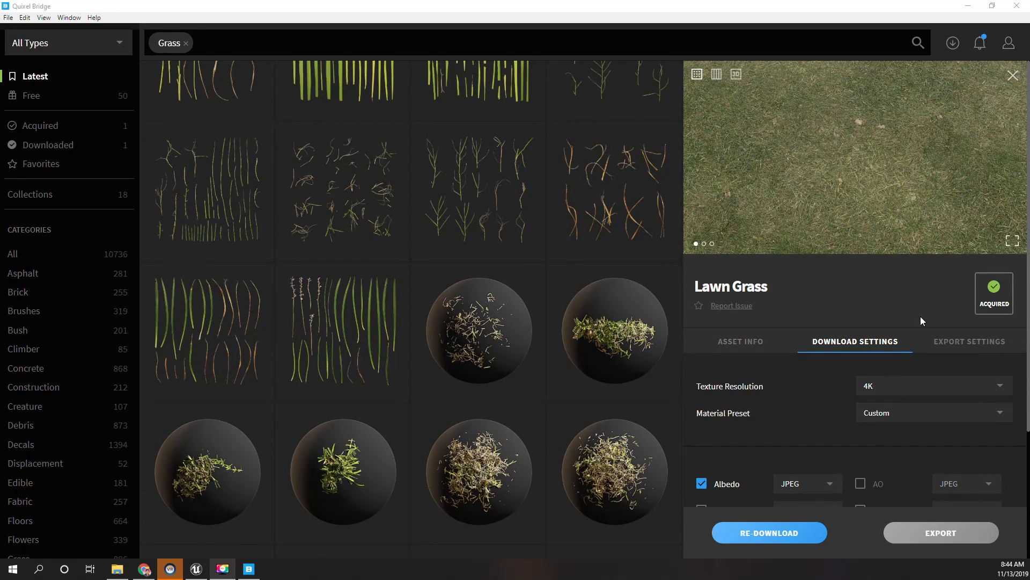
mouse_move(868, 178)
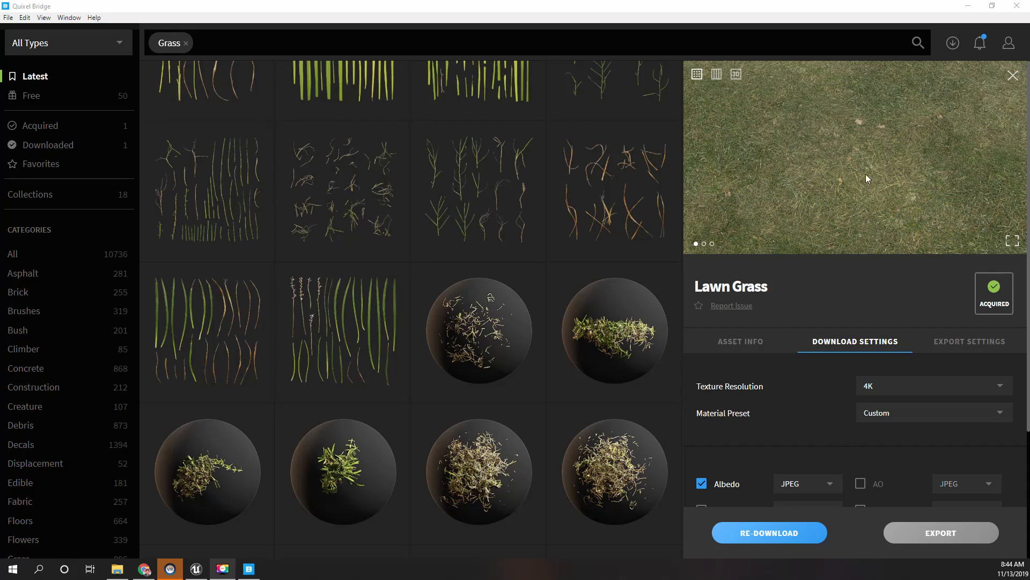
- Show Lawn Grass's Asset Info describing it as a fully tileable PBR material with similar assets
scroll("down", 3)
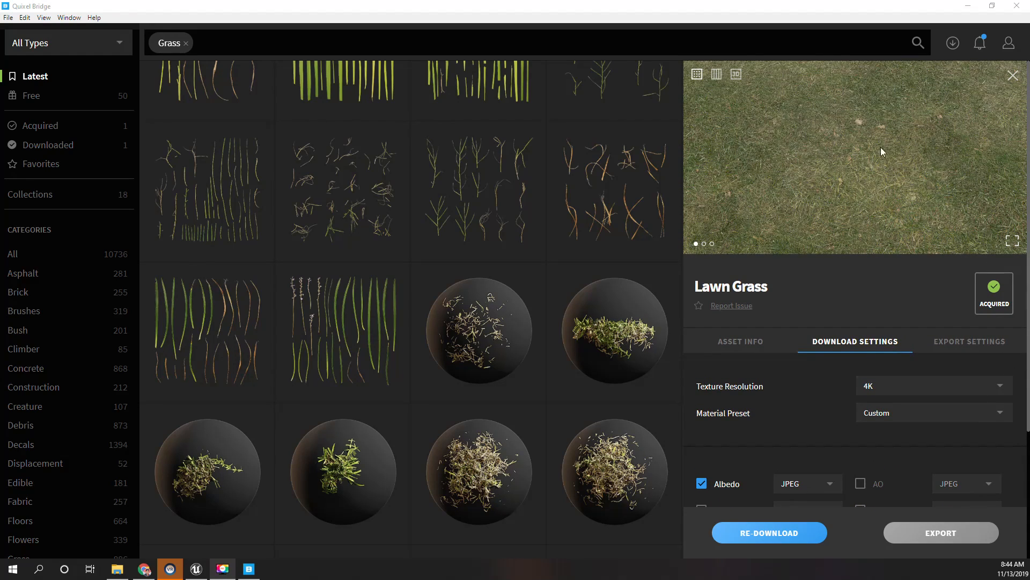
mouse_move(708, 84)
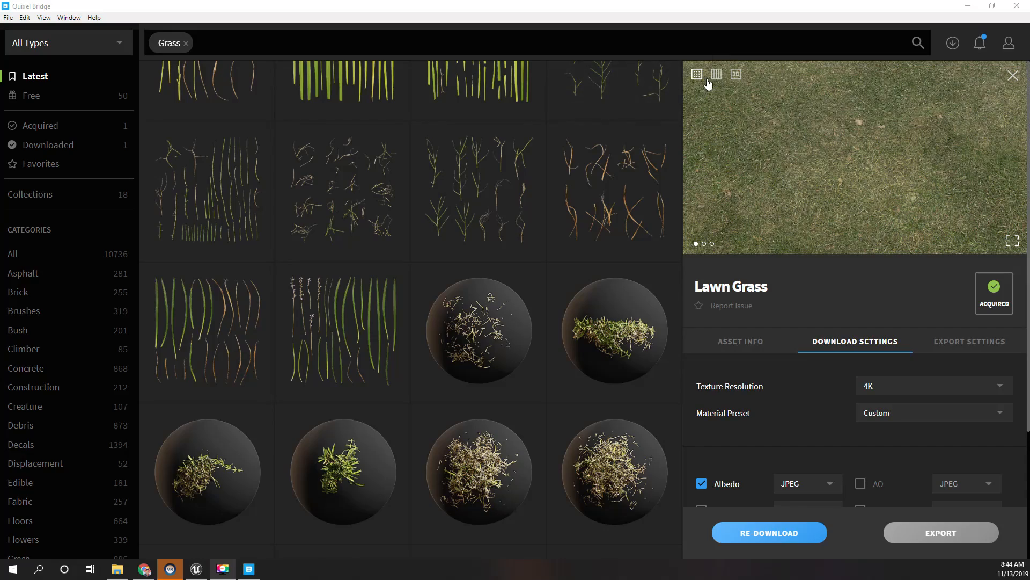
left_click(740, 341)
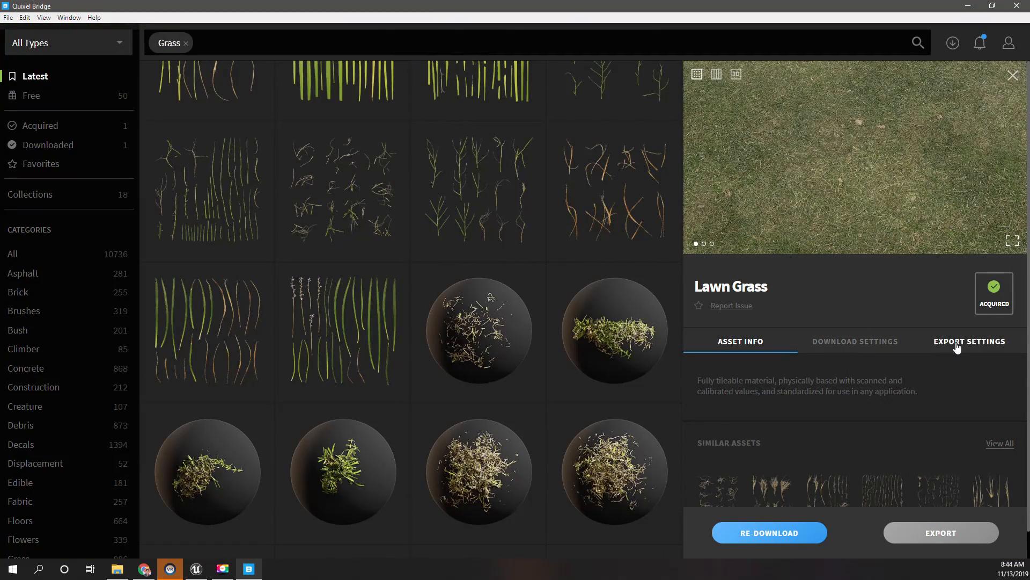
- Target Unreal Engine version 4.23 in the Lawn Grass export settings
left_click(969, 342)
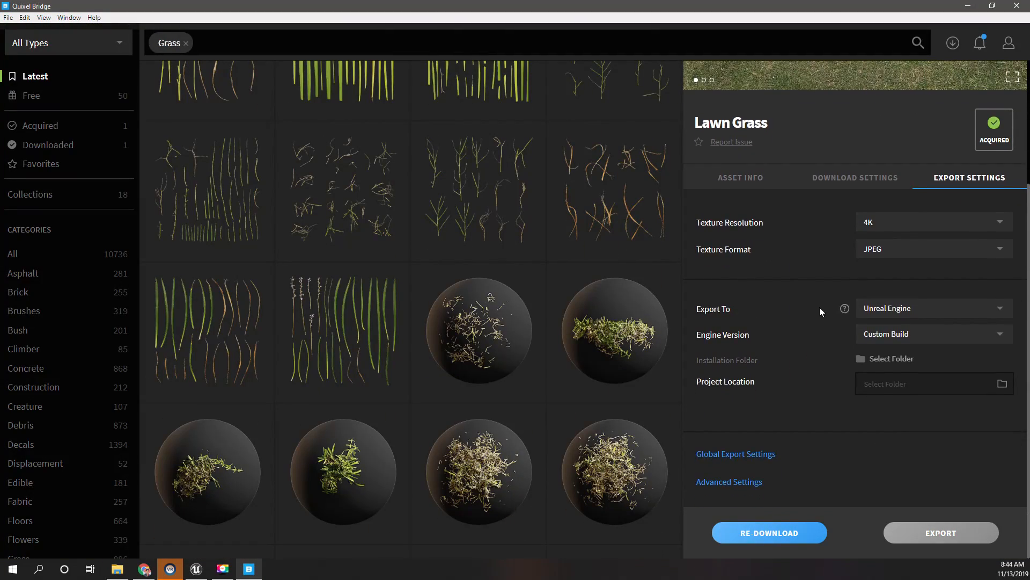
left_click(935, 334)
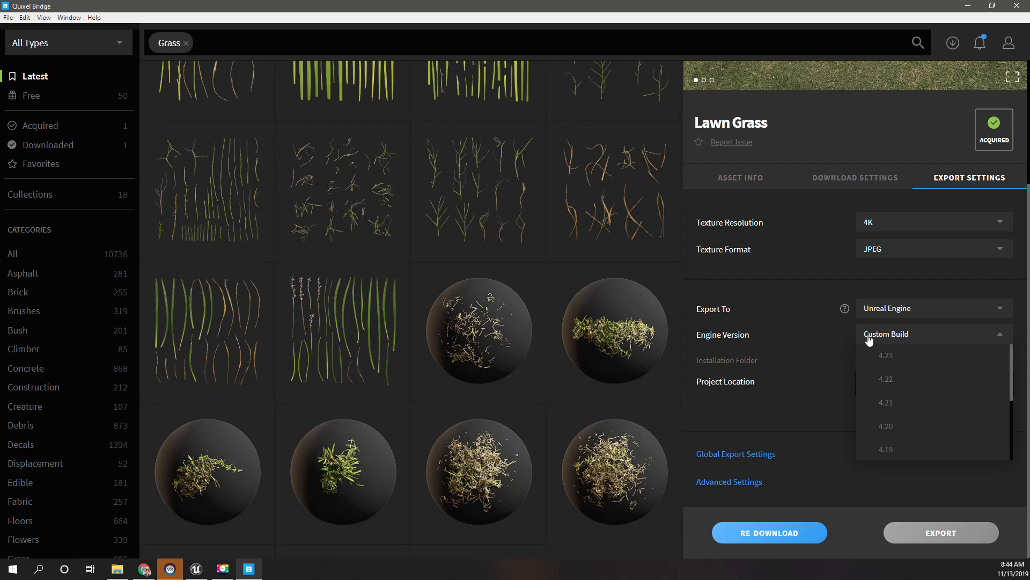
left_click(886, 355)
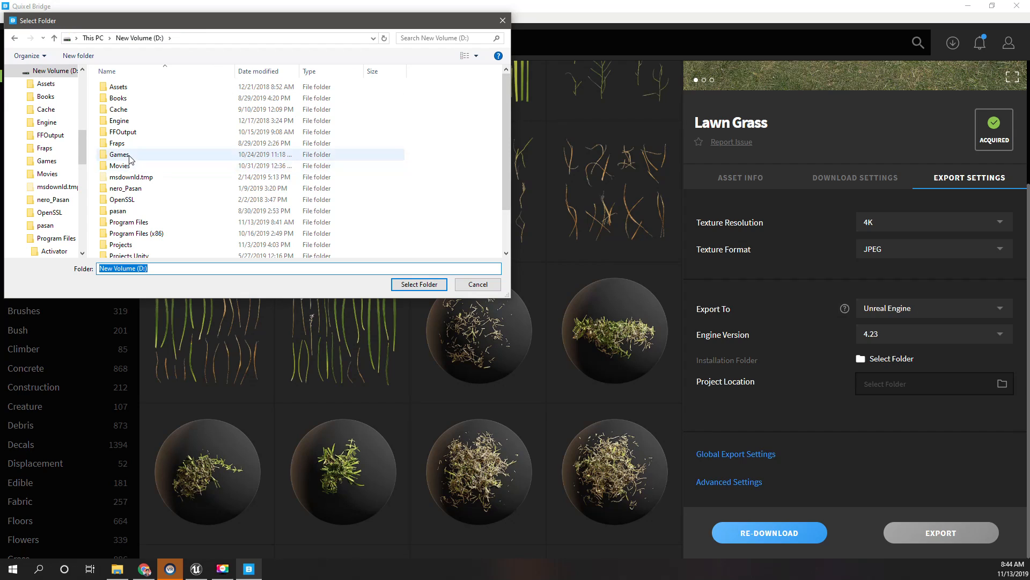
- Browse to the Realistic OpenWorld project and choose a new Megascans folder as export destination
scroll("down", 3)
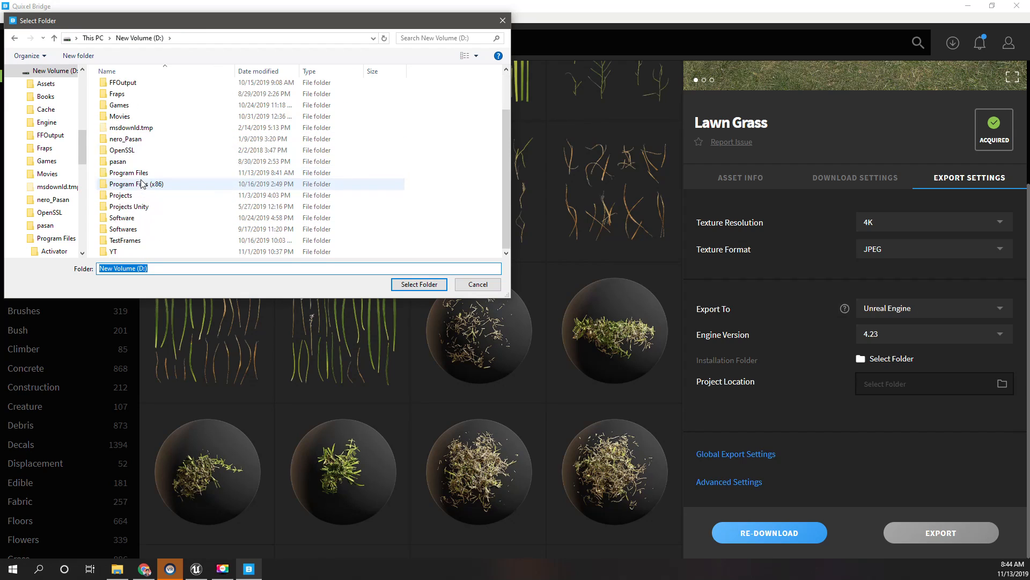
double_click(112, 251)
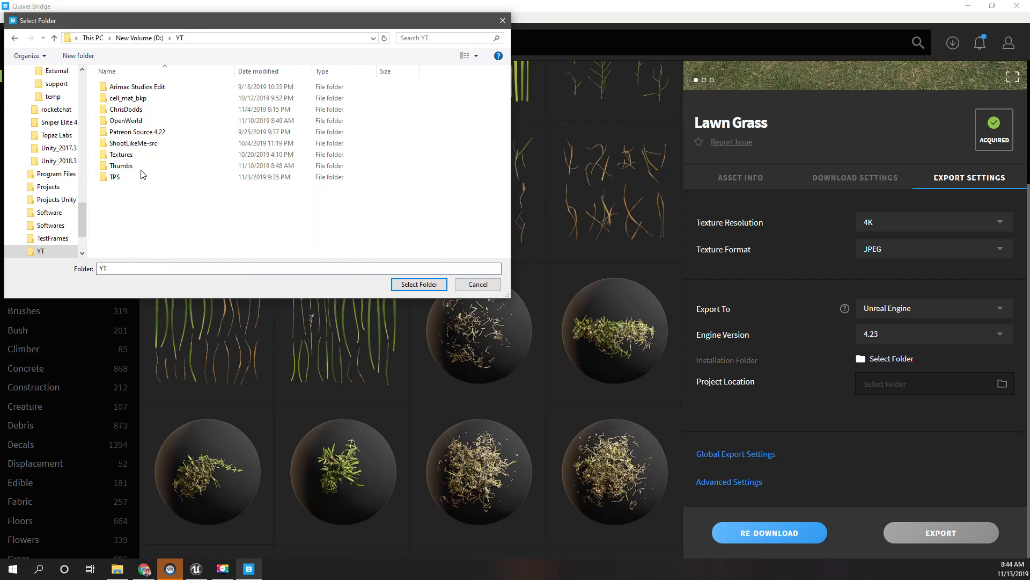
double_click(127, 121)
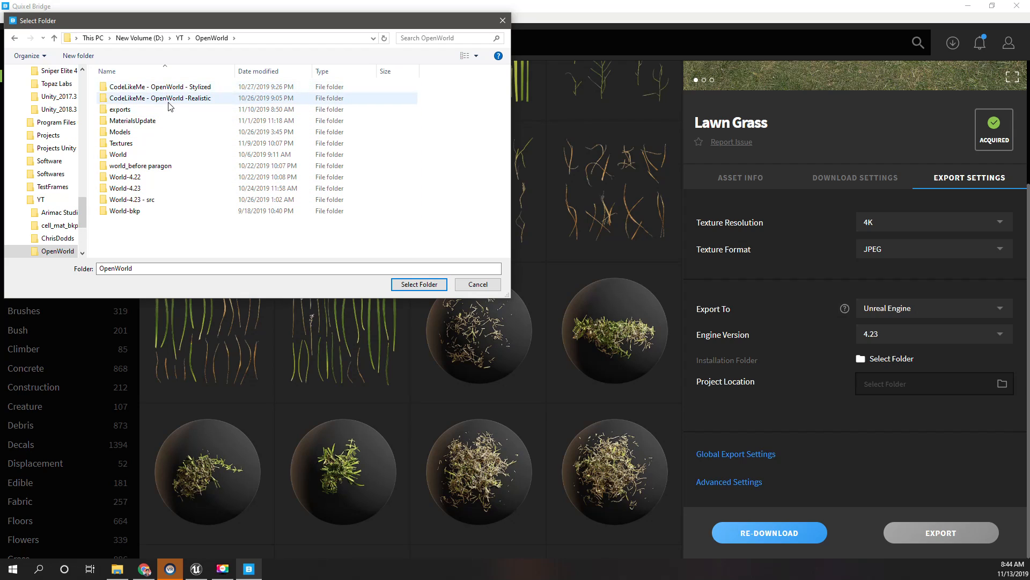
double_click(153, 98)
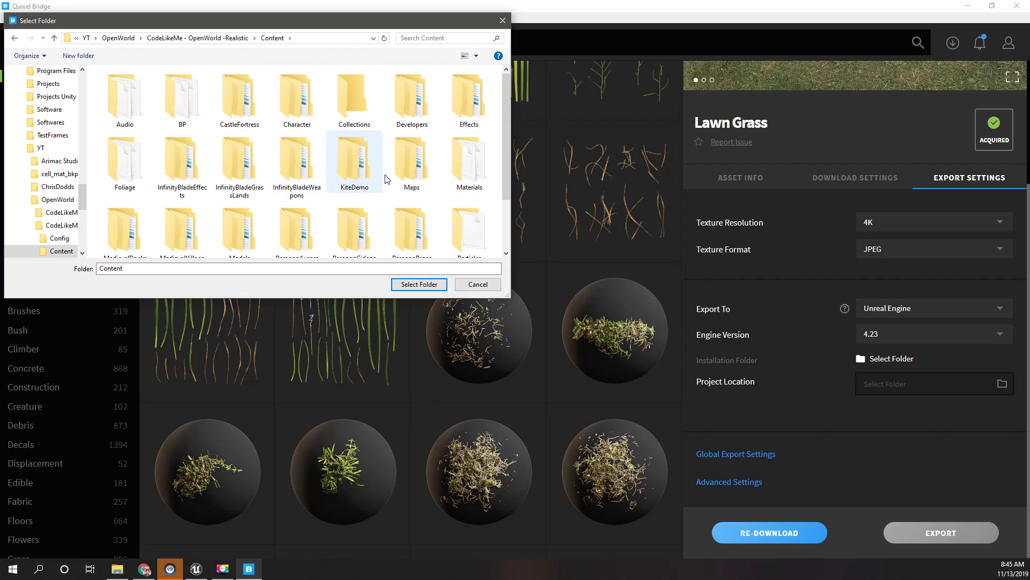
scroll("down", 3)
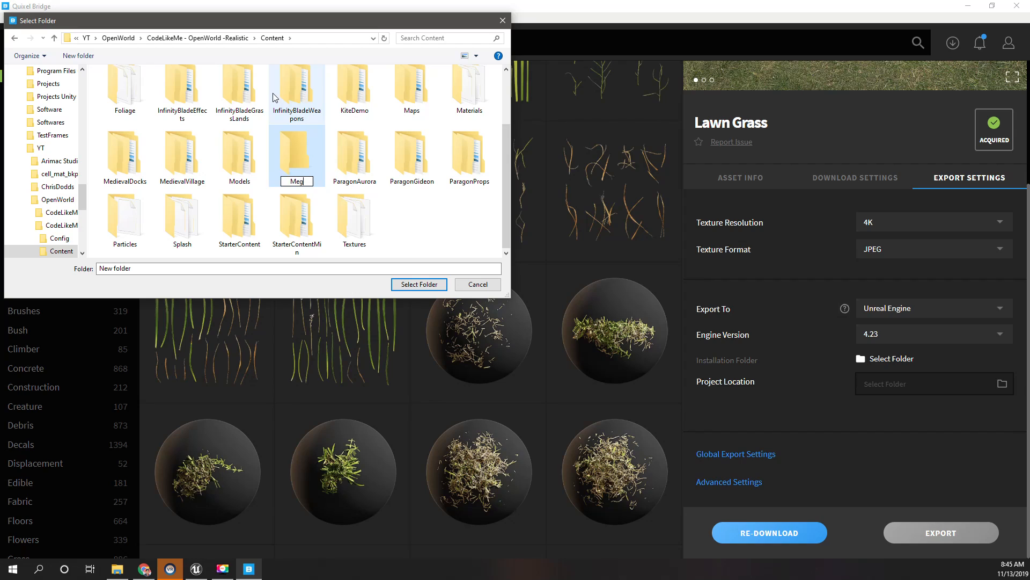
type("Megascans")
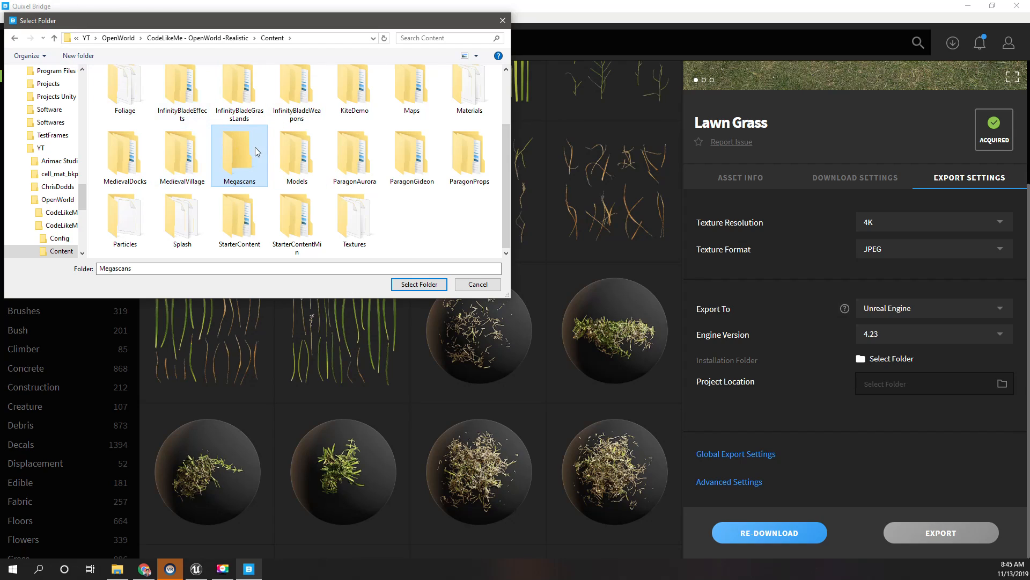
double_click(239, 150)
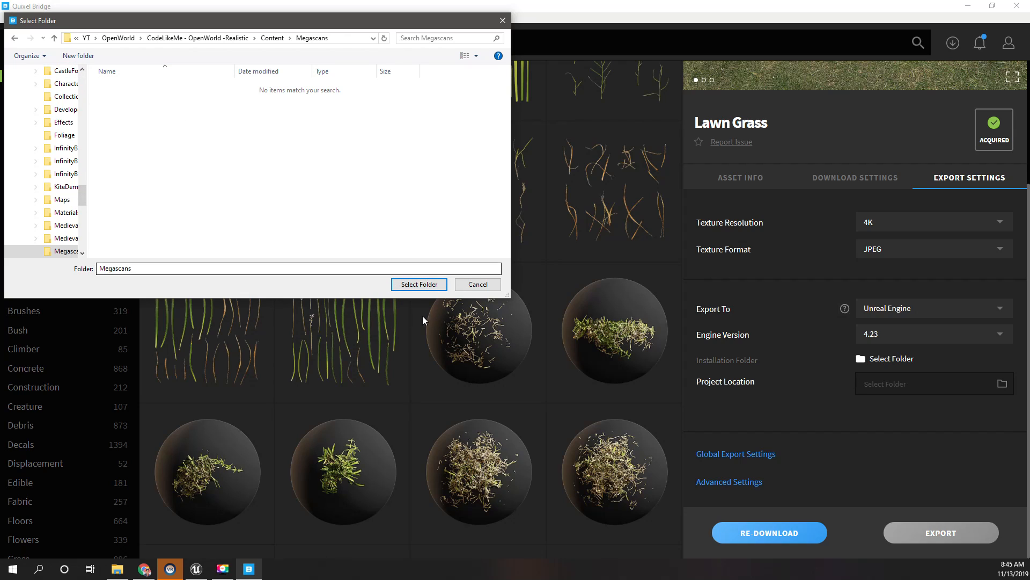
left_click(419, 284)
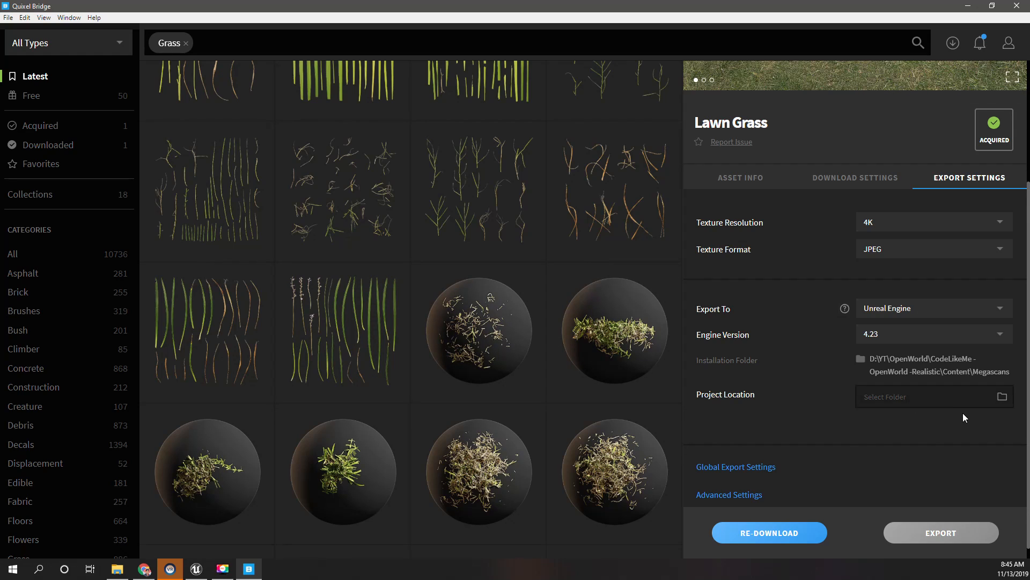
mouse_move(786, 372)
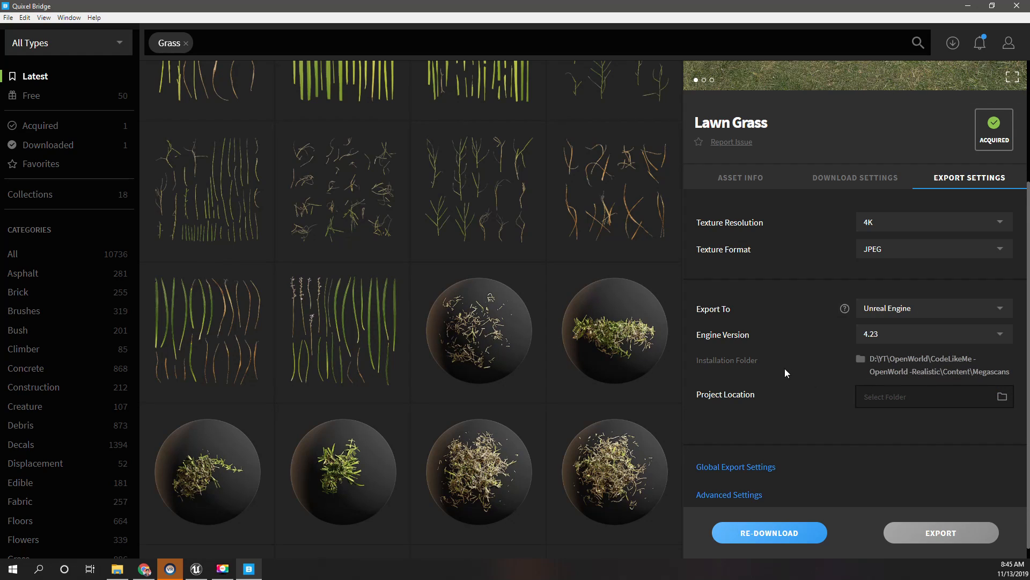
- Make the project's Content folder the plugin installation folder so the install starts
left_click(1002, 397)
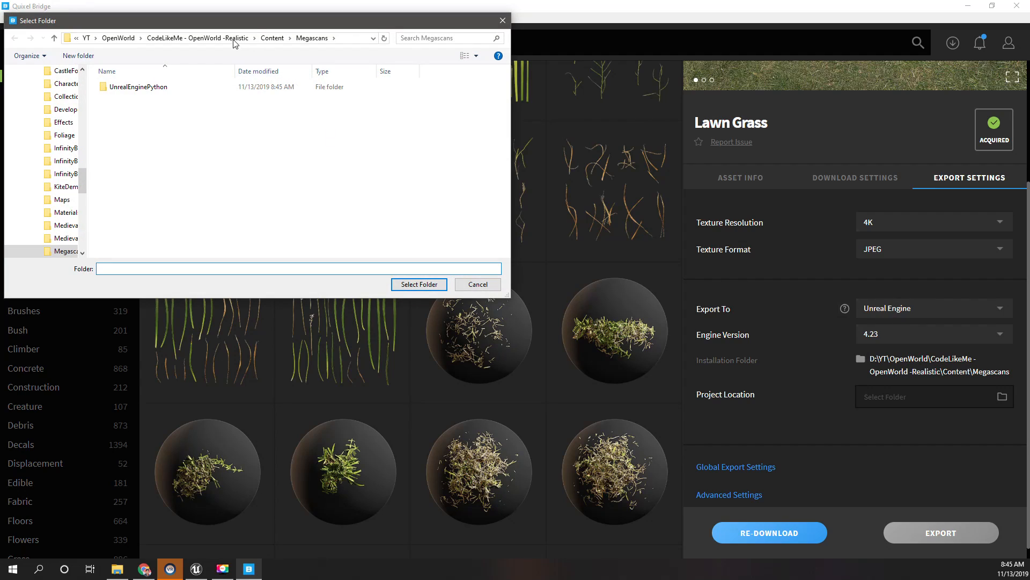
left_click(272, 38)
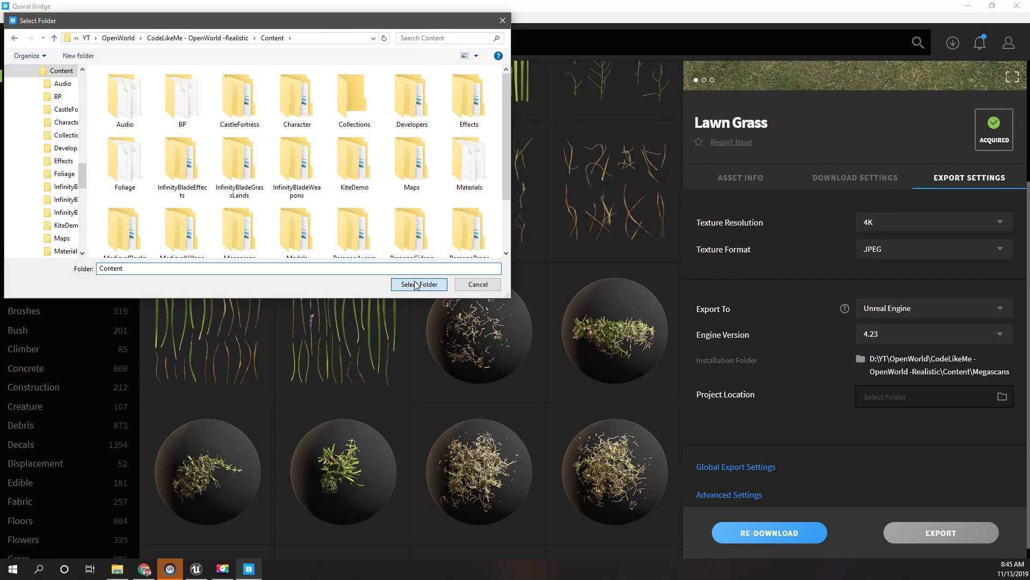
left_click(419, 284)
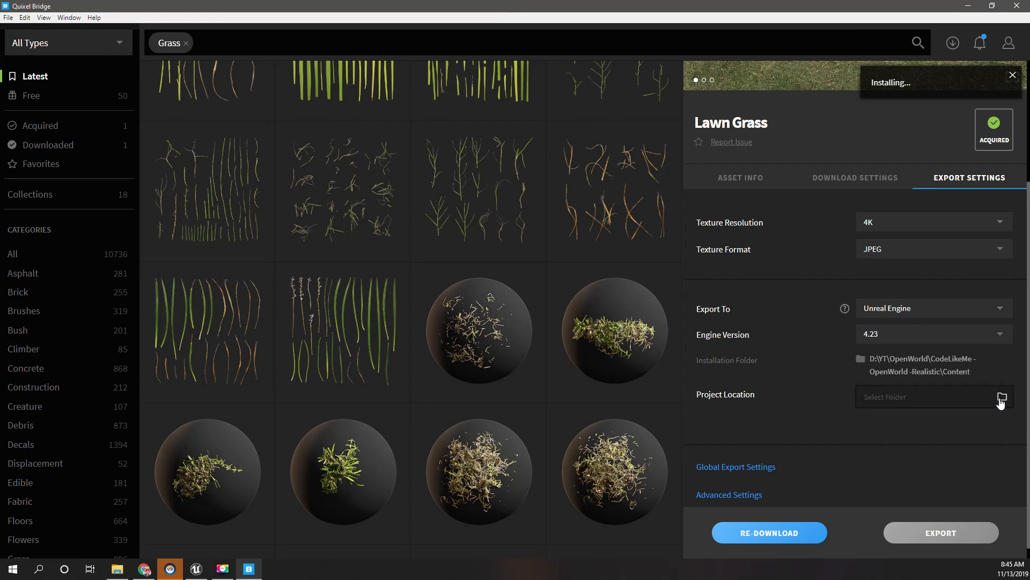
left_click(1002, 396)
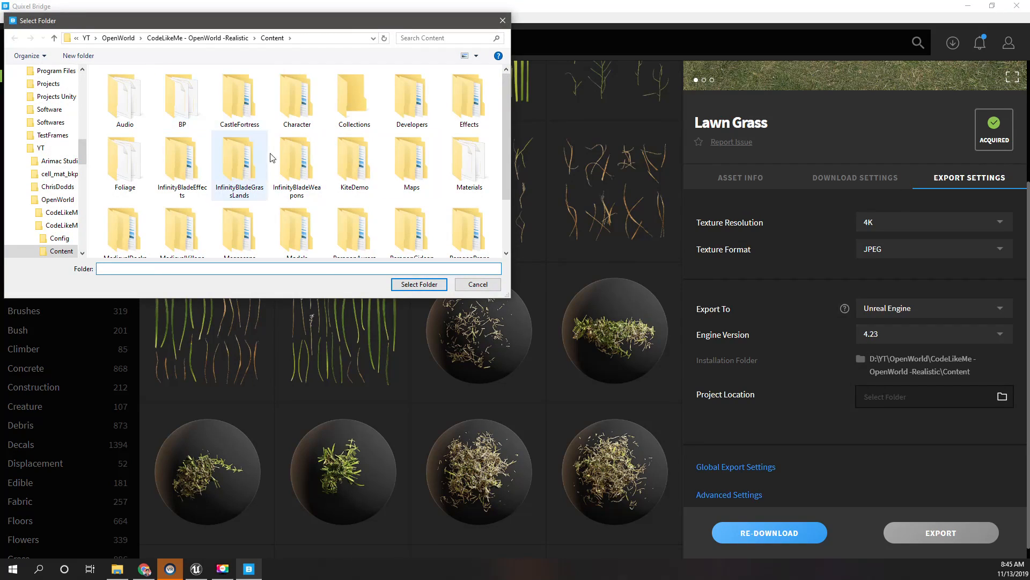
mouse_move(460, 226)
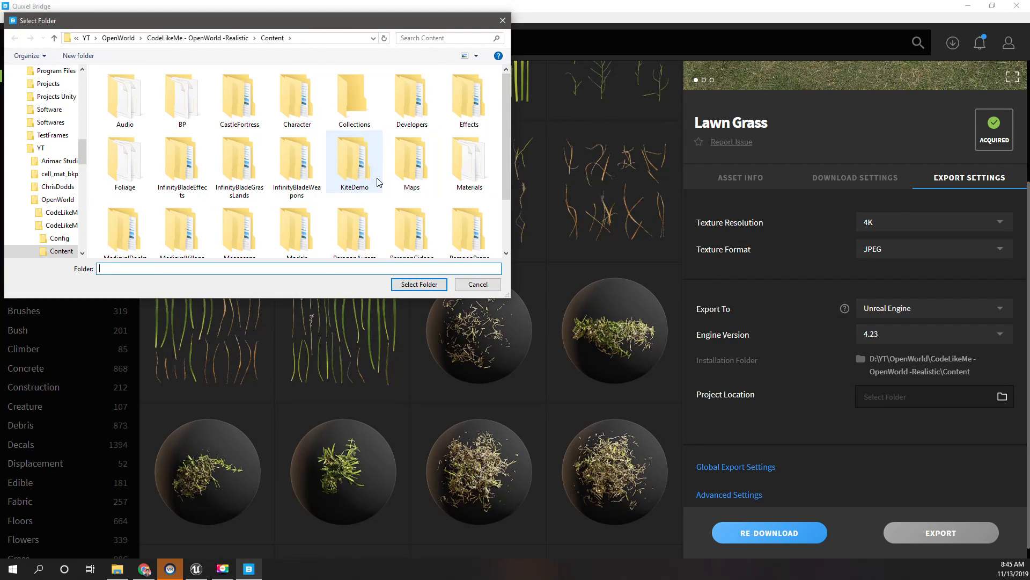
mouse_move(382, 177)
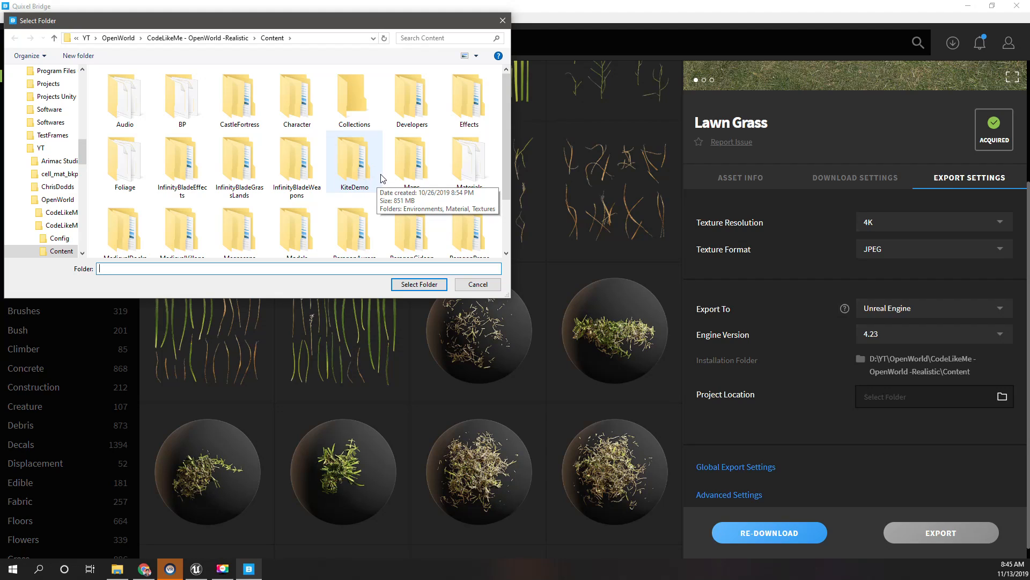
left_click(478, 284)
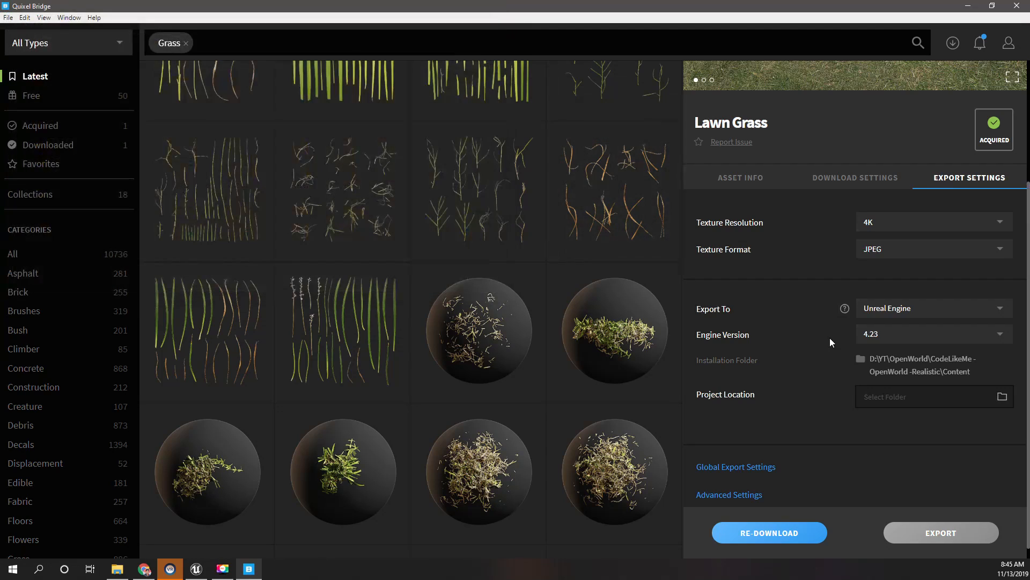
mouse_move(737, 352)
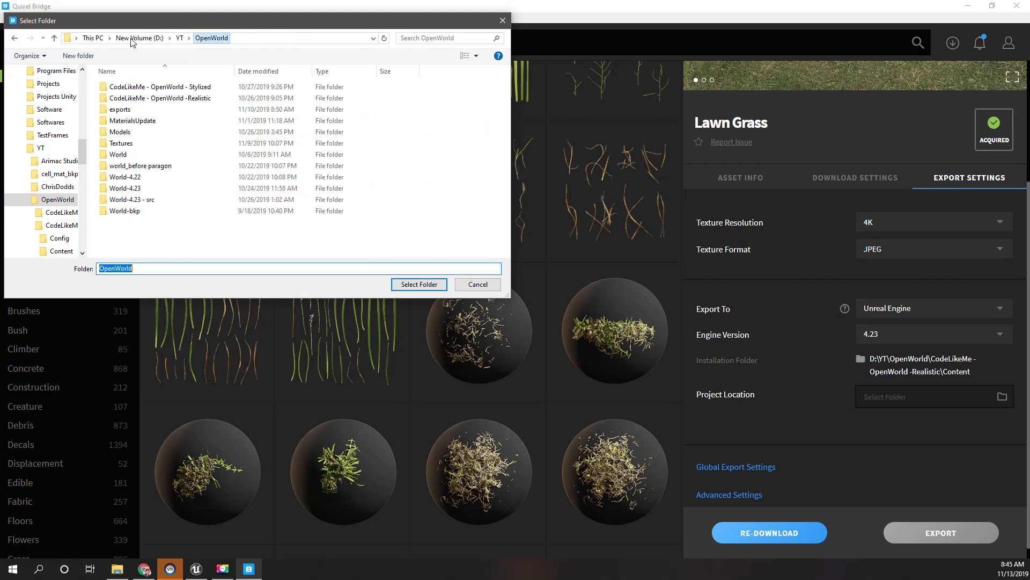
left_click(146, 38)
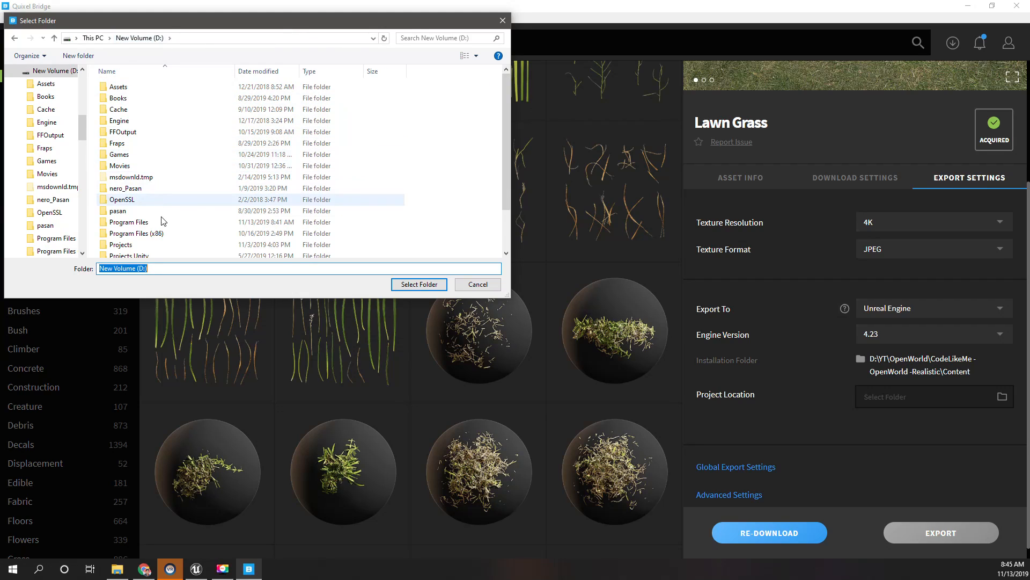
double_click(129, 222)
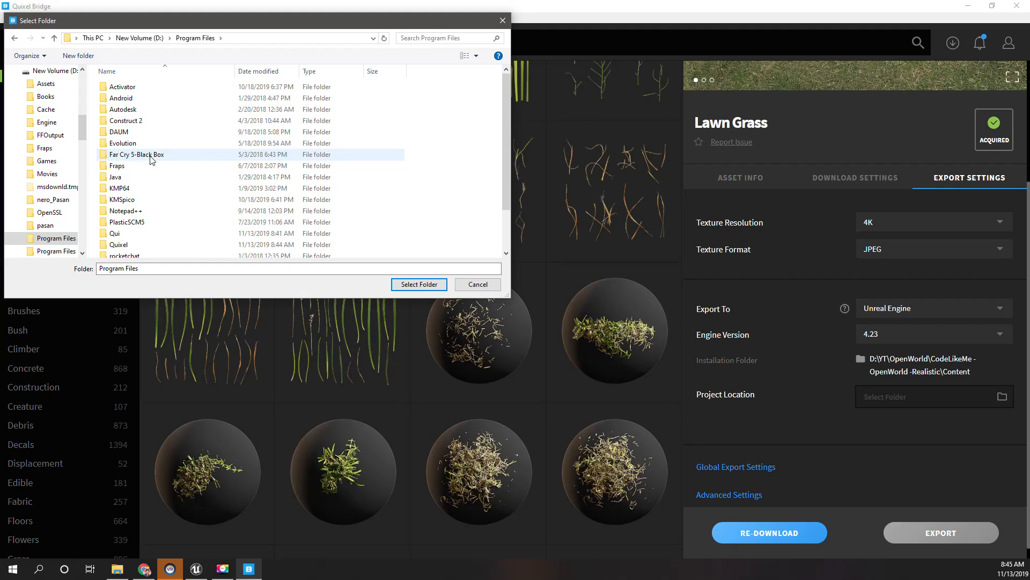
mouse_move(157, 159)
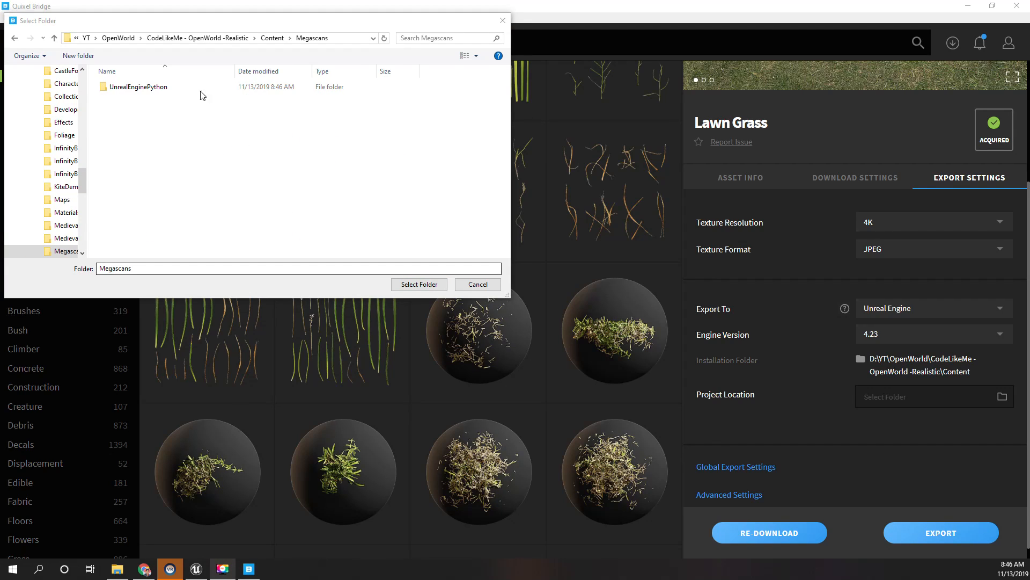
mouse_move(945, 386)
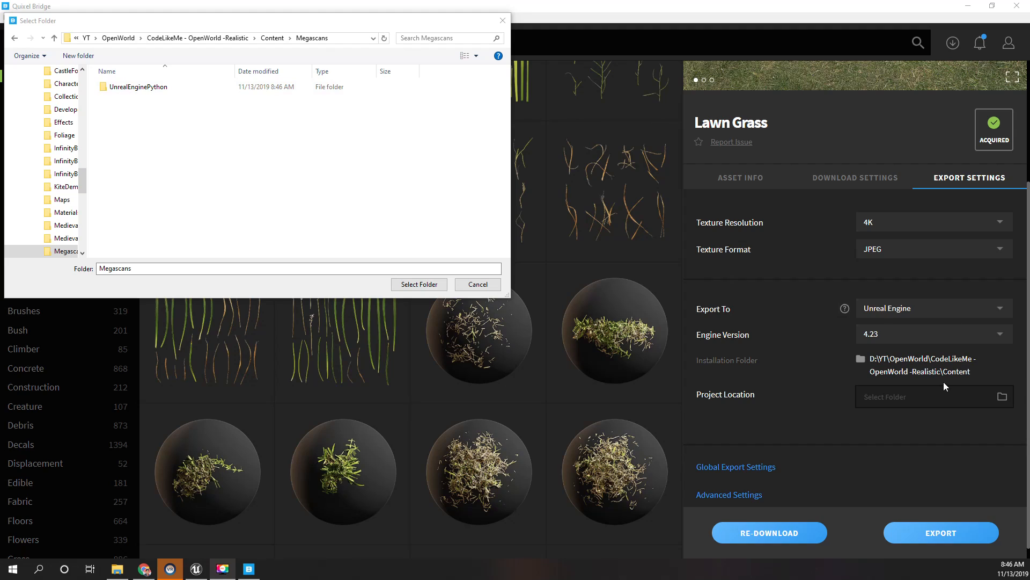
mouse_move(873, 113)
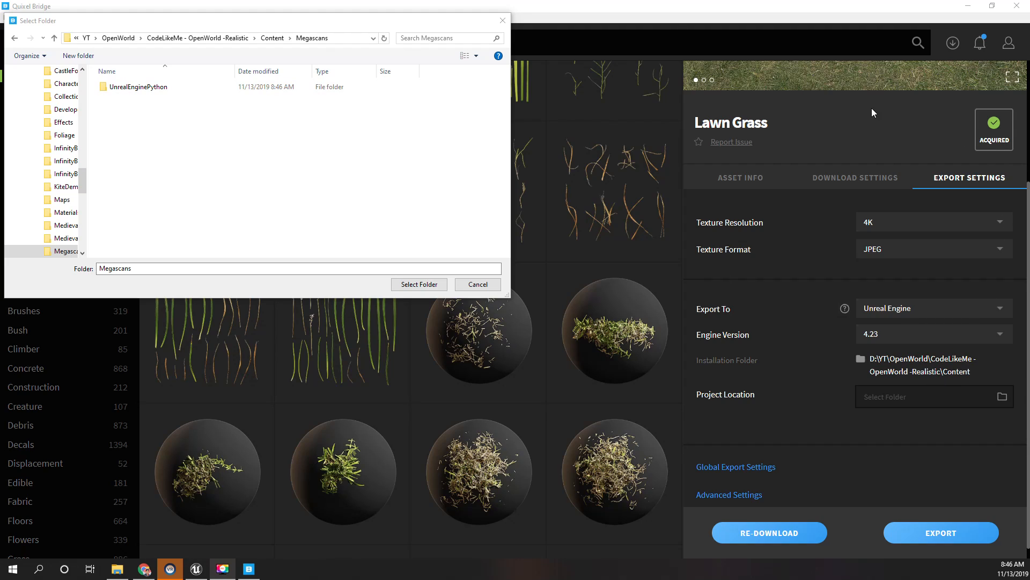
mouse_move(564, 113)
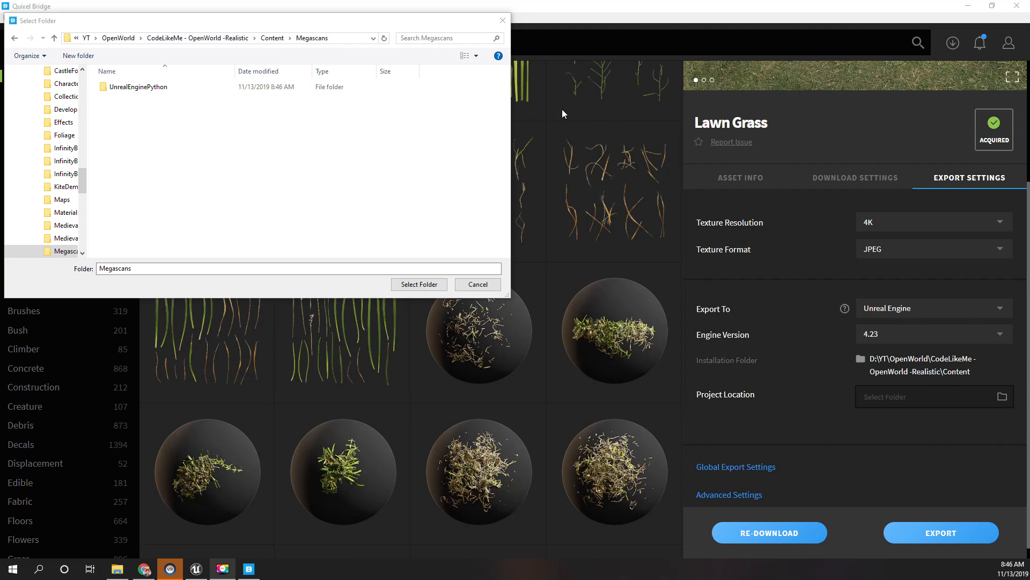
left_click(478, 284)
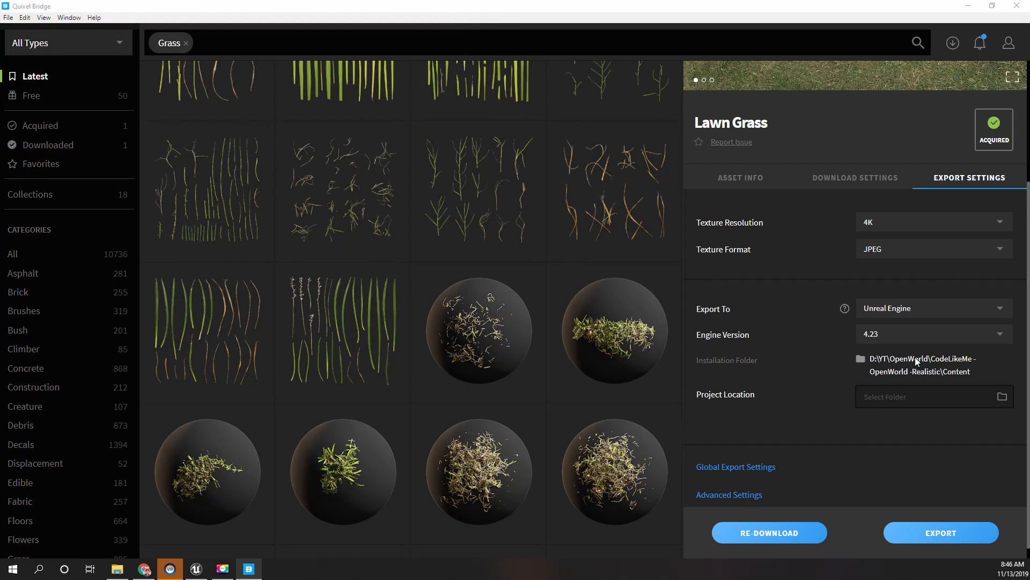
- Install the plugin into UE_4.23\Engine\Plugins, dismiss the success notice, and browse for the project location
left_click(1003, 397)
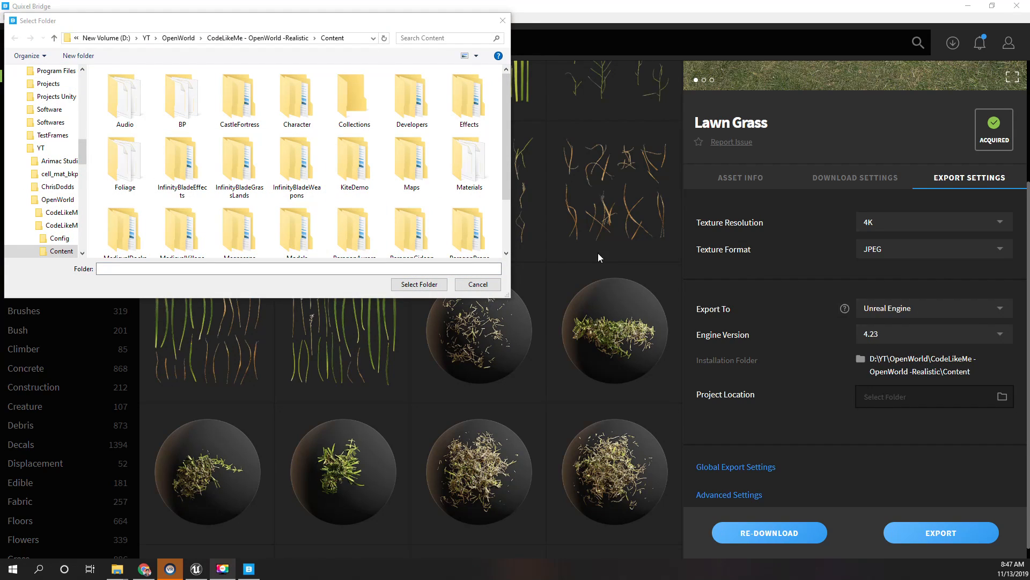
mouse_move(793, 372)
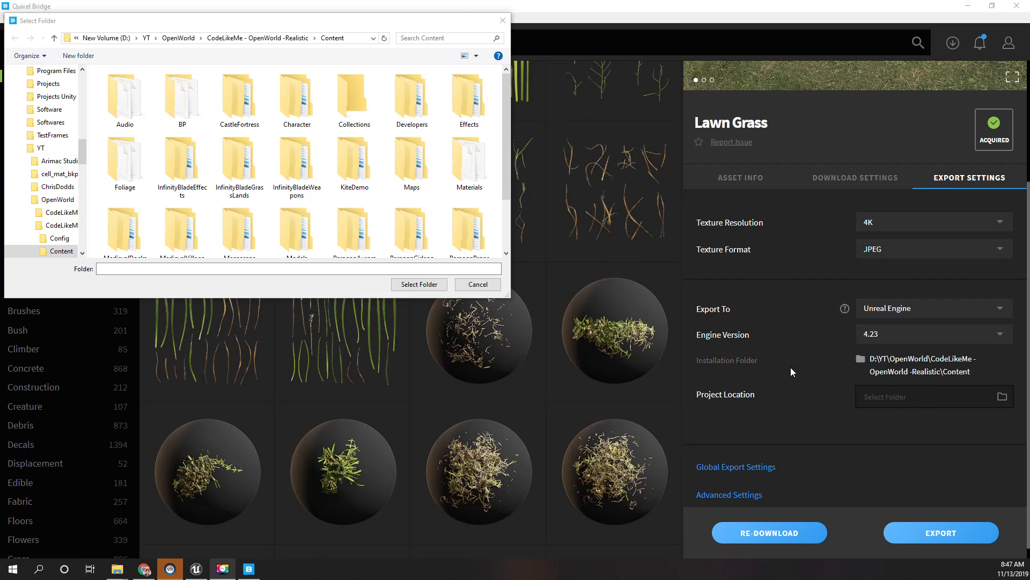
mouse_move(947, 350)
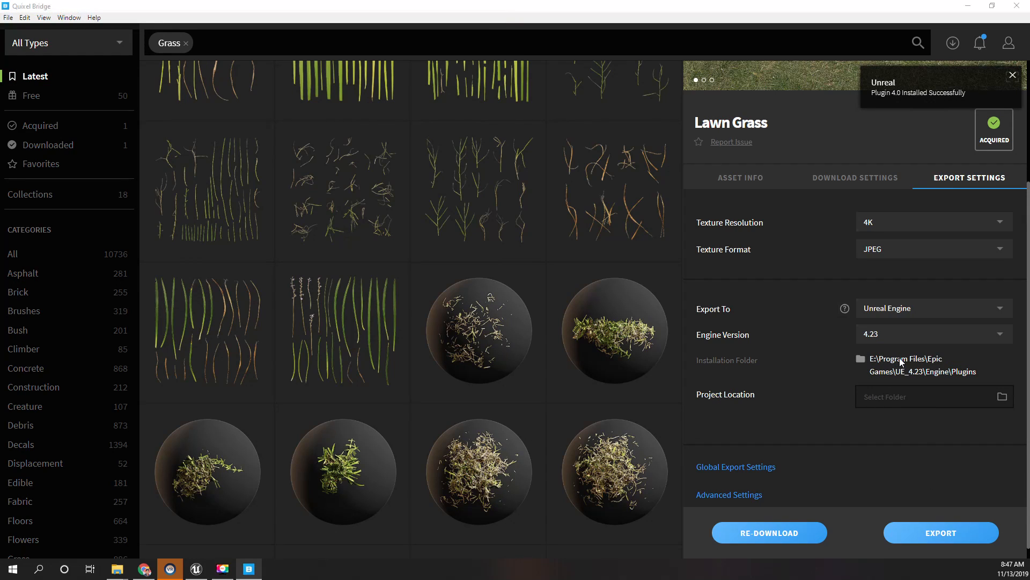
left_click(1003, 397)
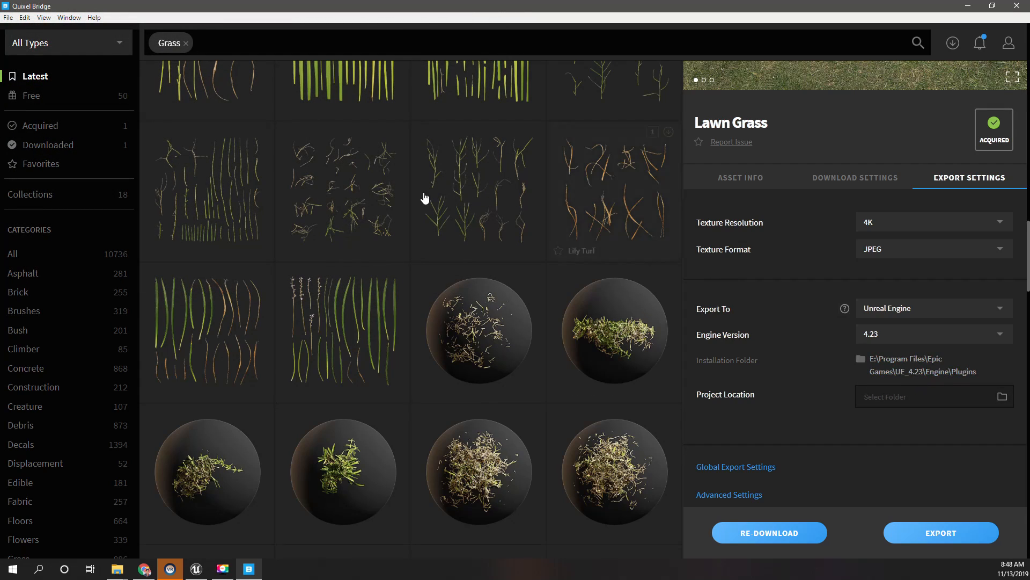
mouse_move(1014, 52)
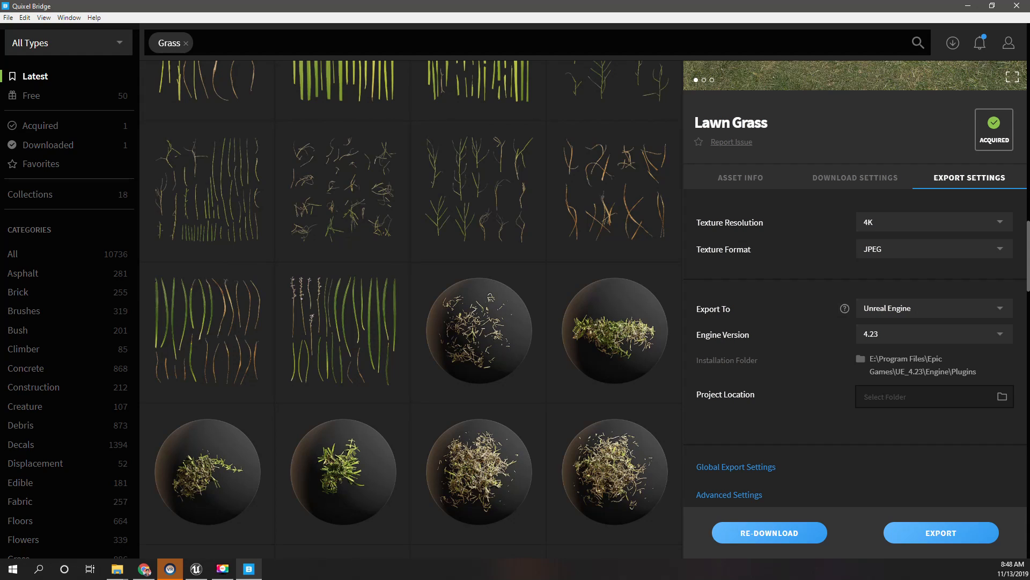
left_click(1002, 396)
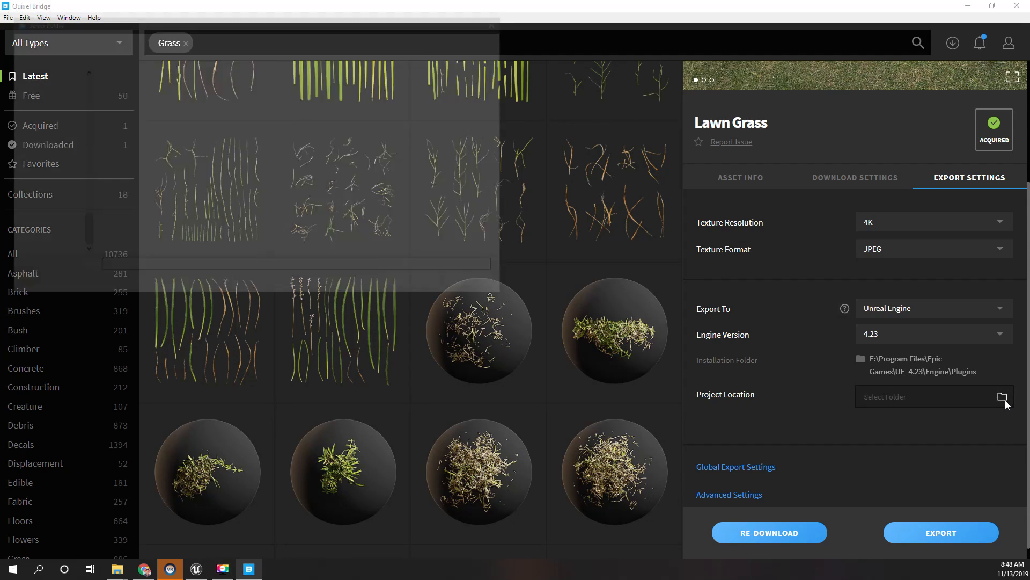
left_click(1002, 396)
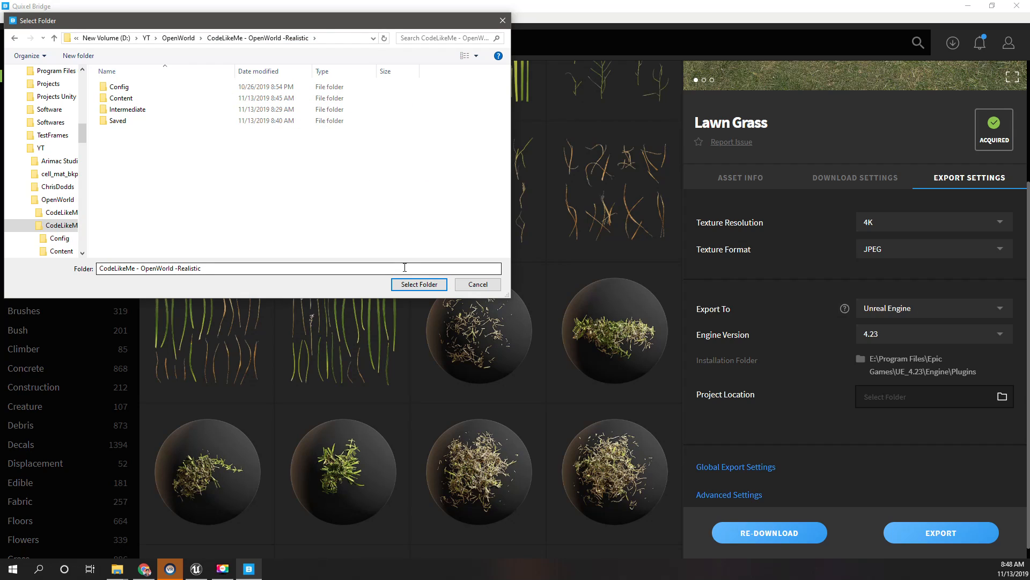
- Use the Realistic project folder as project location, export Lawn Grass, and dismiss the export error
left_click(418, 284)
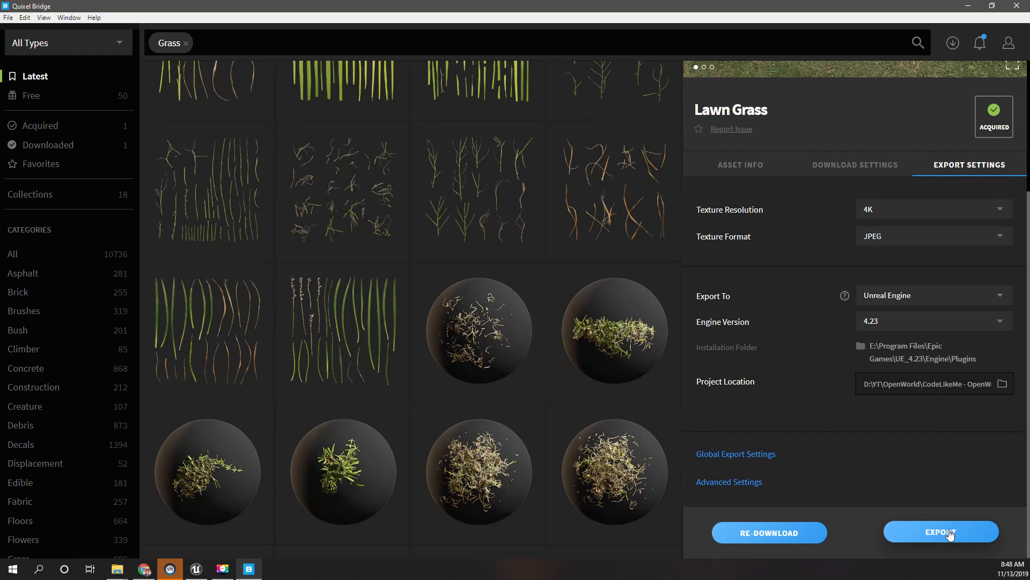
left_click(942, 532)
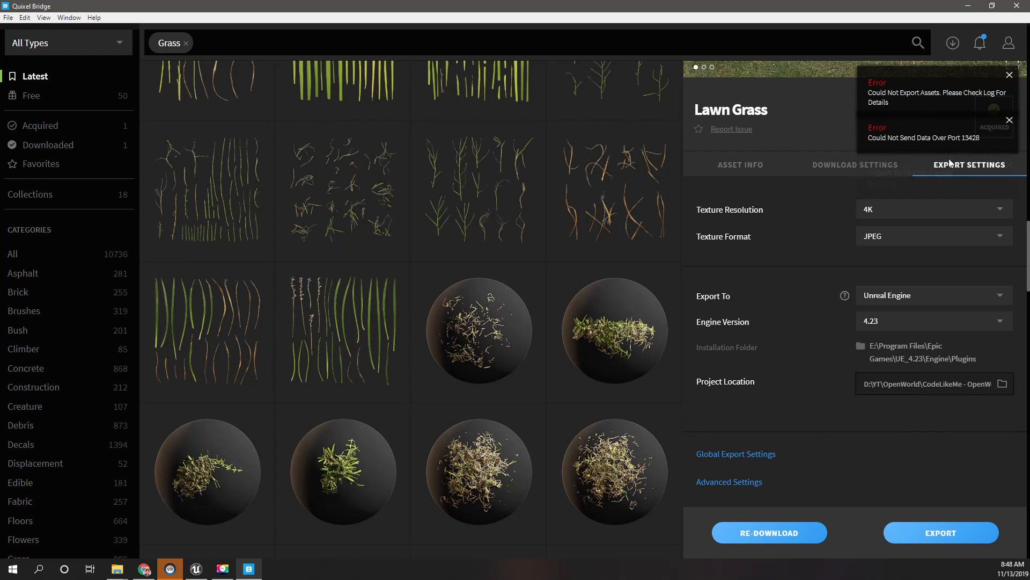
mouse_move(966, 106)
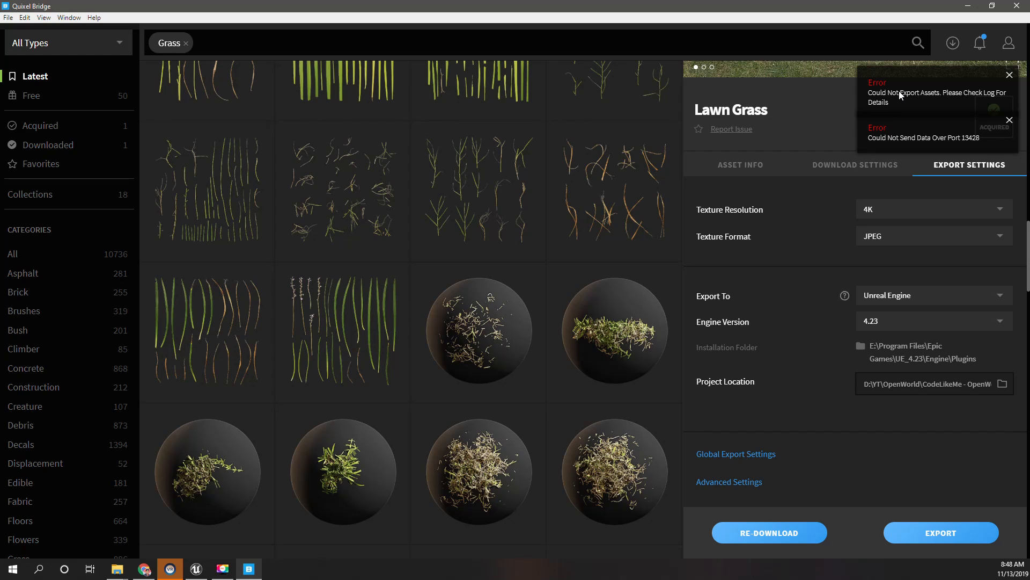
left_click(1009, 74)
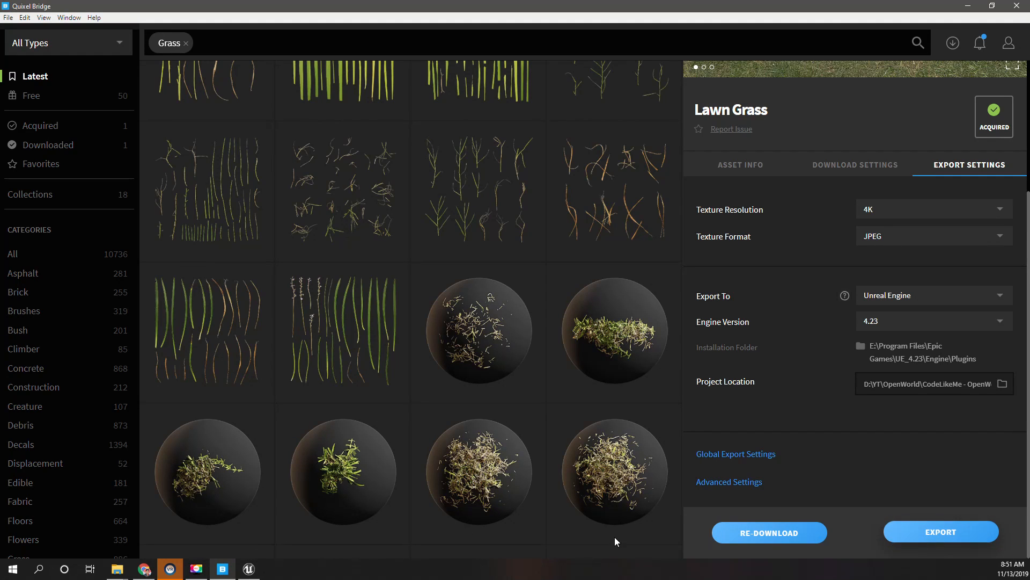
- Inspect the imported Lawn Grass material instance and its 4K Albedo and Normal textures, then return to Map1
left_click(941, 532)
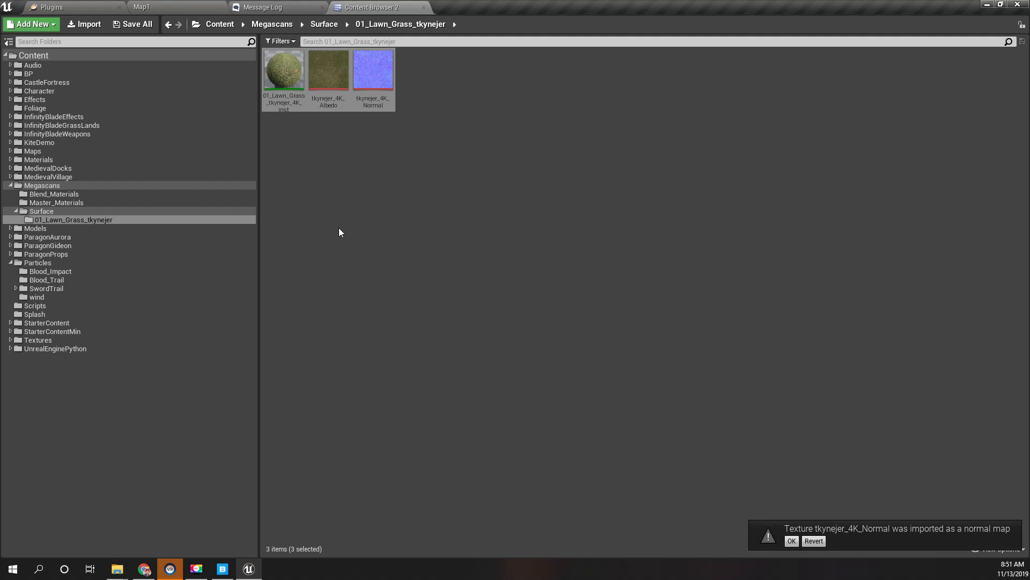
mouse_move(361, 244)
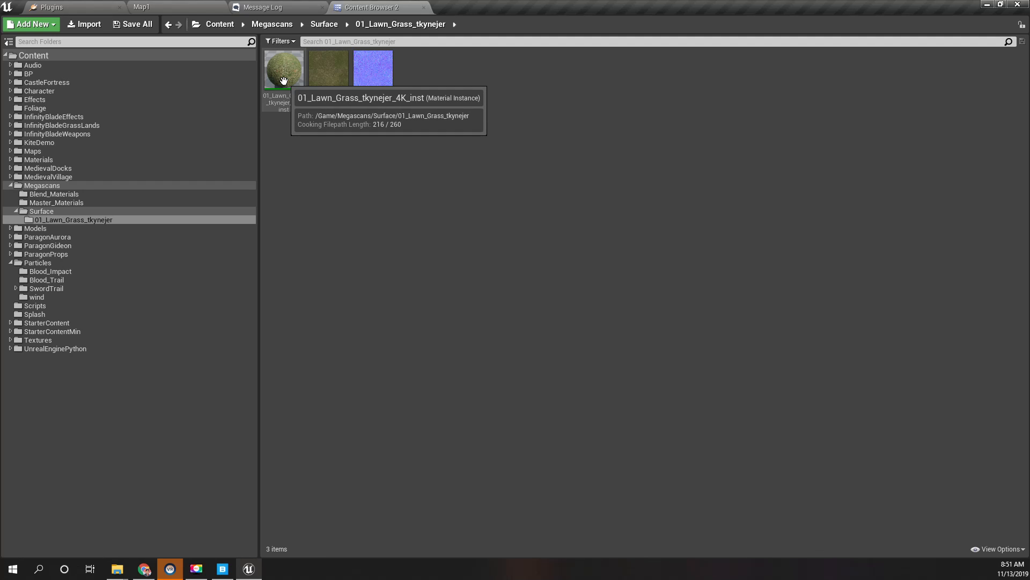
mouse_move(327, 79)
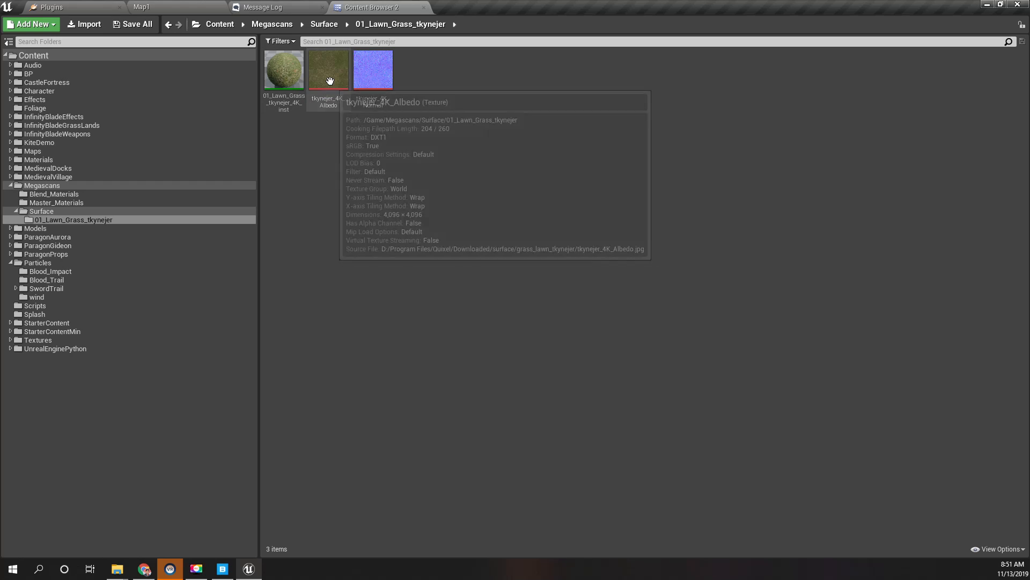
mouse_move(311, 91)
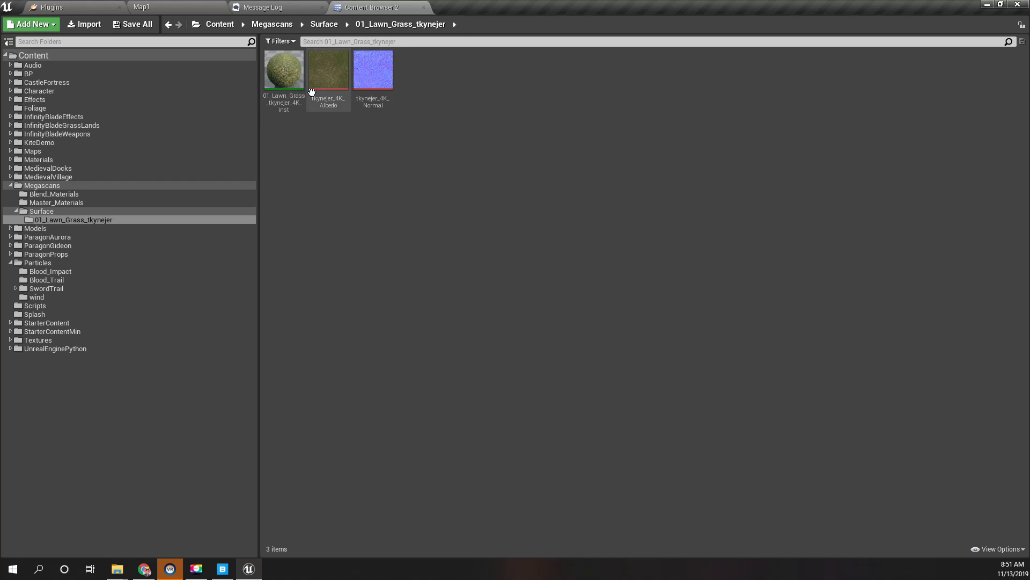
left_click(284, 69)
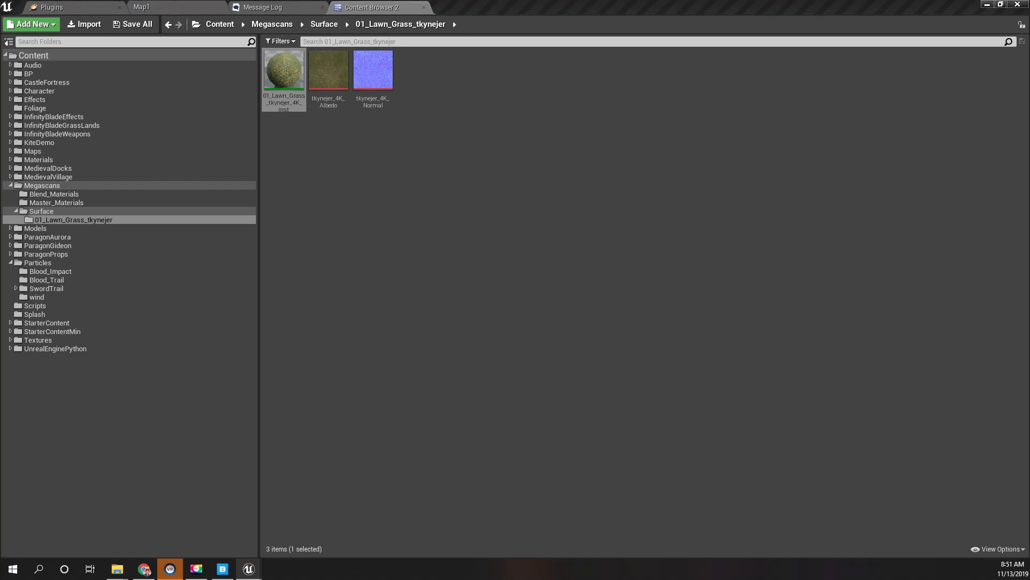
left_click(142, 7)
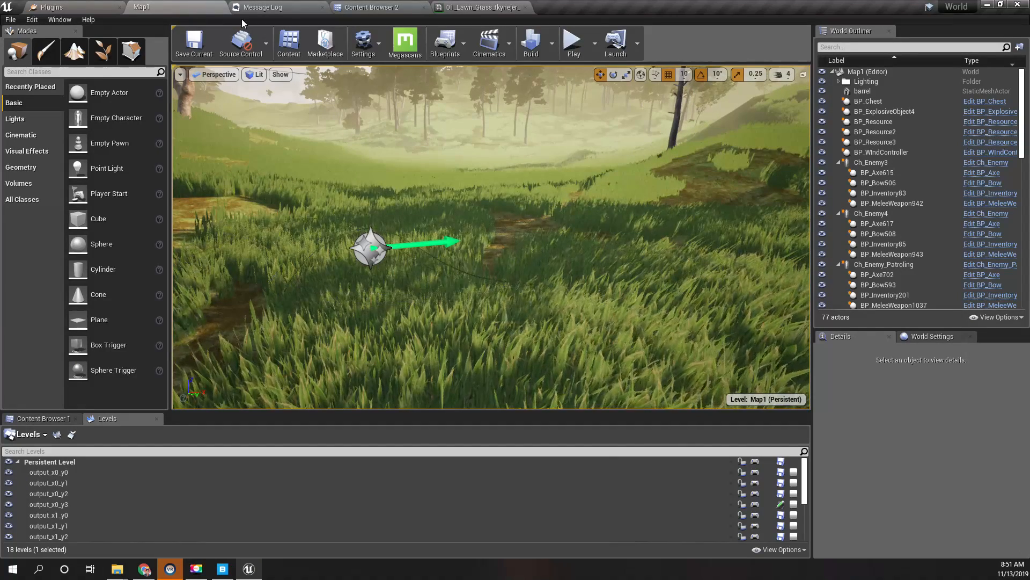
left_click(479, 8)
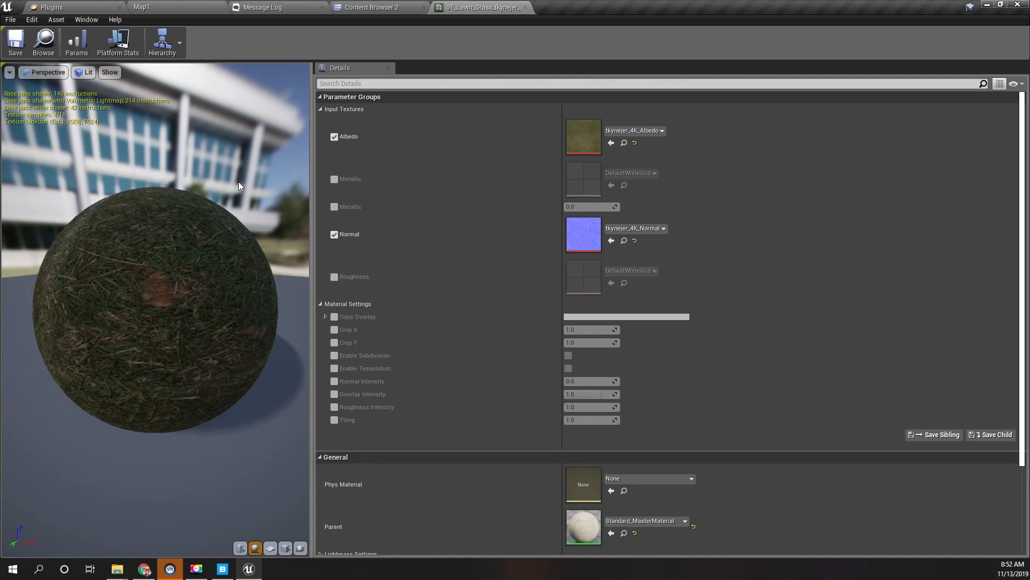
left_click(370, 7)
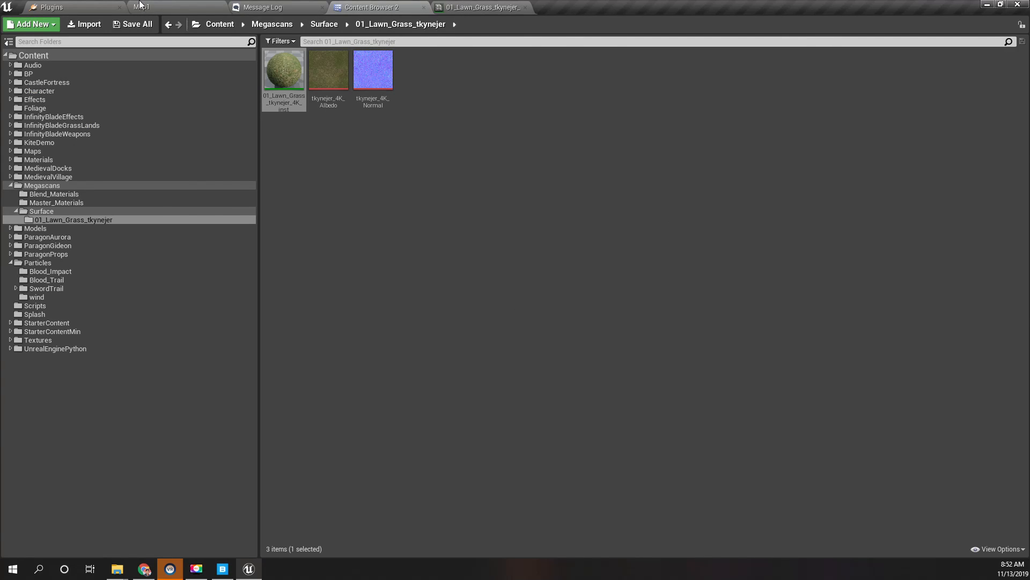
left_click(142, 7)
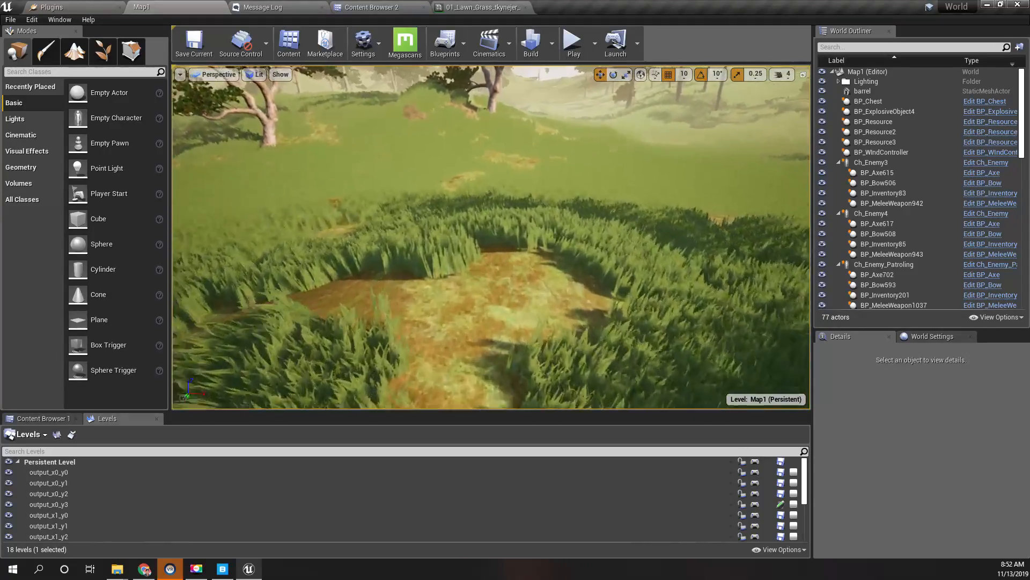
- Assign tkynejer_4K_Normal and tkynejer_4K_Albedo to M_LandscapeRealistic's L3 Normal and L3 Texture slots
left_click(893, 187)
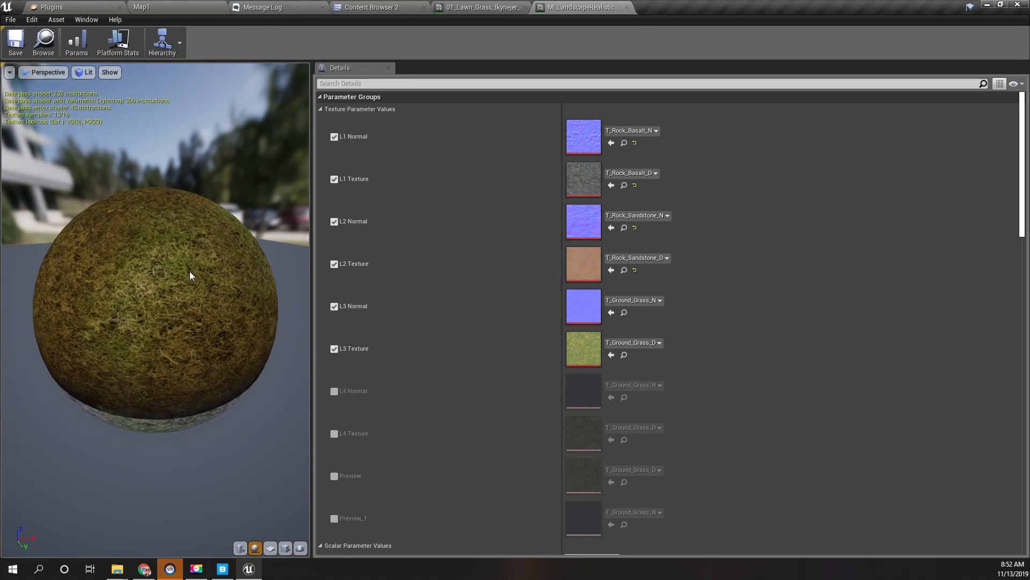
left_click(373, 7)
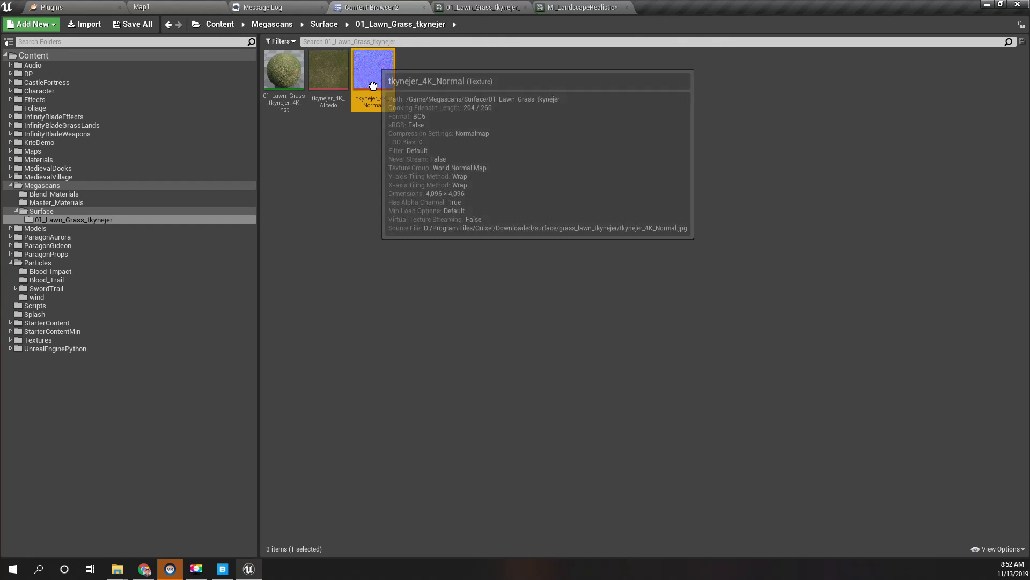
left_click(591, 8)
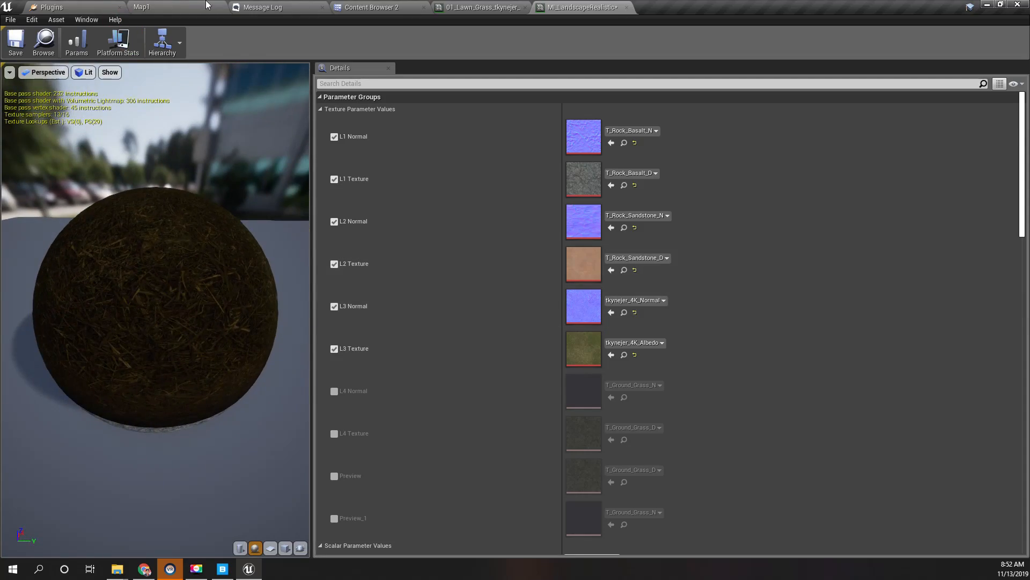
left_click(142, 7)
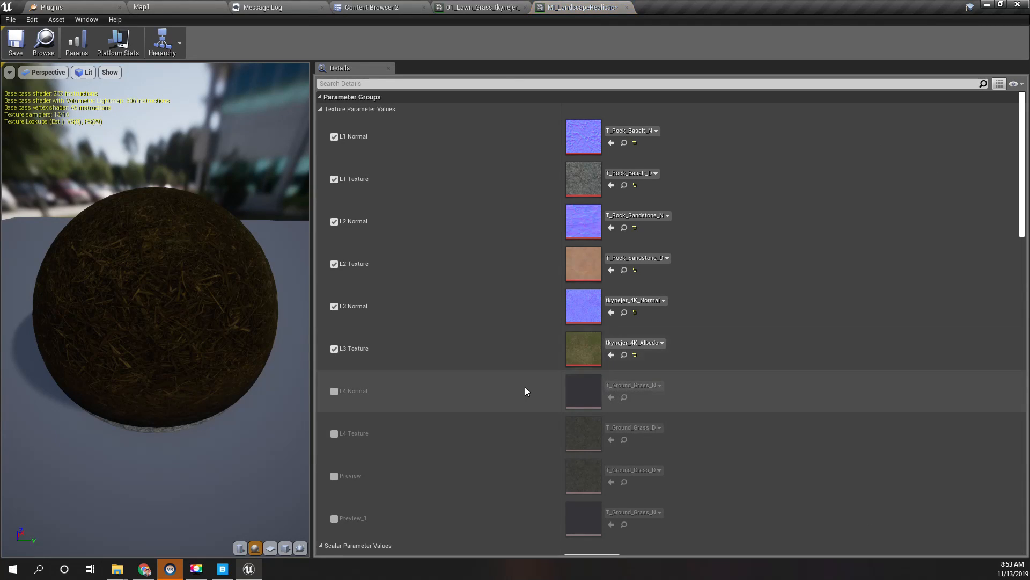
- Review the landscape now covered by Lawn Grass, then return to Quixel Bridge's export settings
scroll("down", 3)
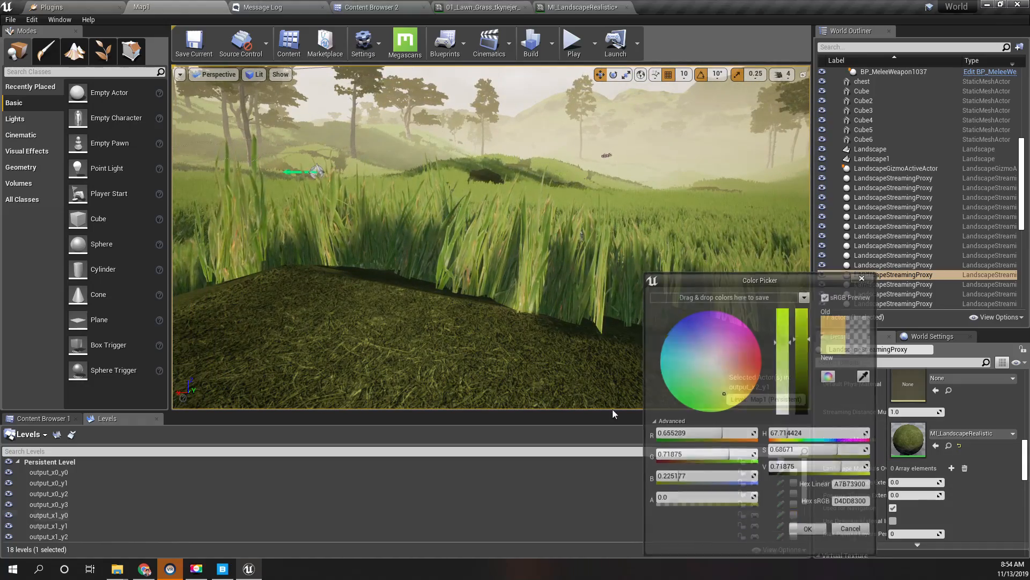
left_click(809, 528)
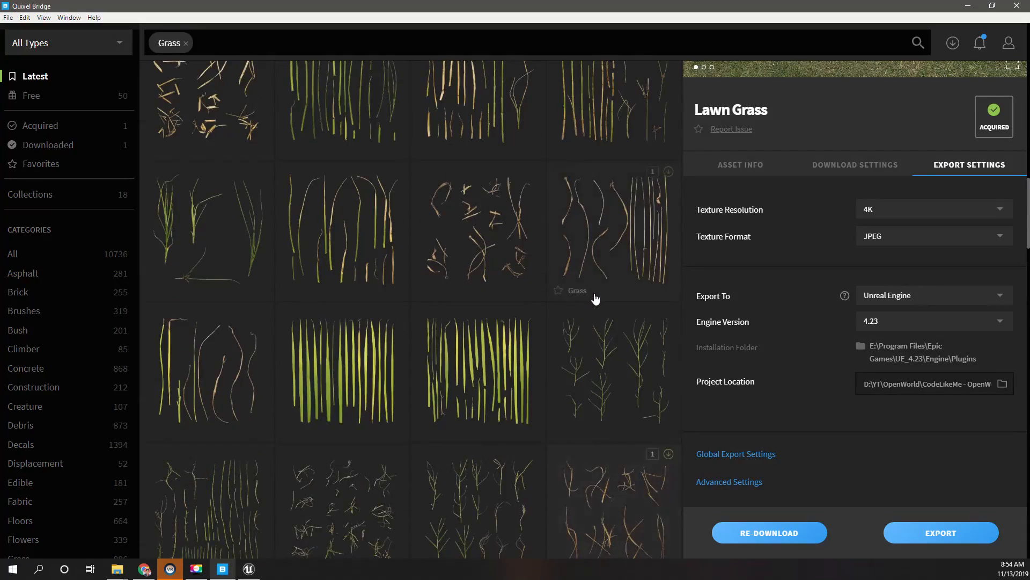
- Scroll through more grass atlas results such as Yorkshire Fog before switching to the Patreon page
scroll("down", 3)
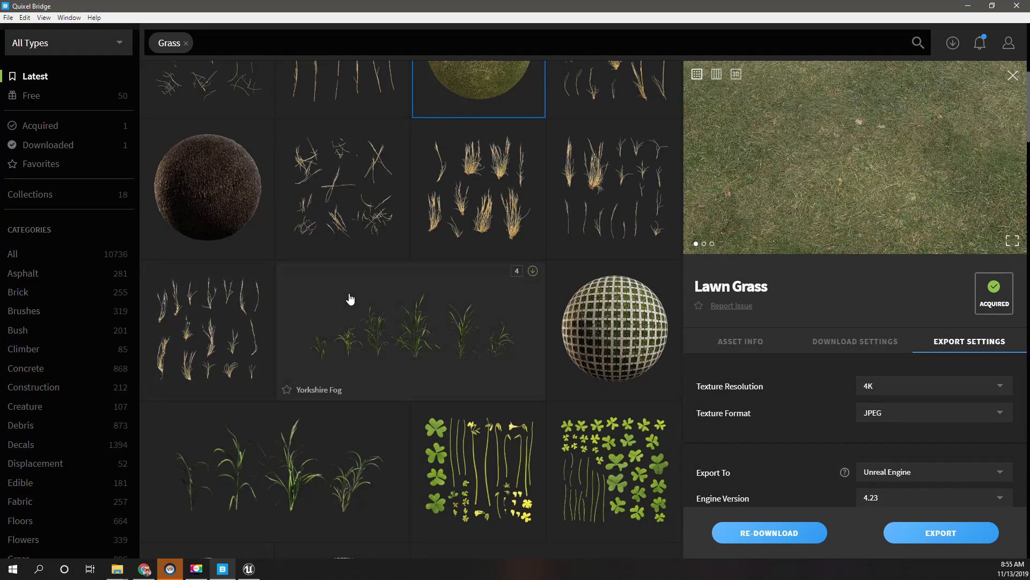
scroll("down", 3)
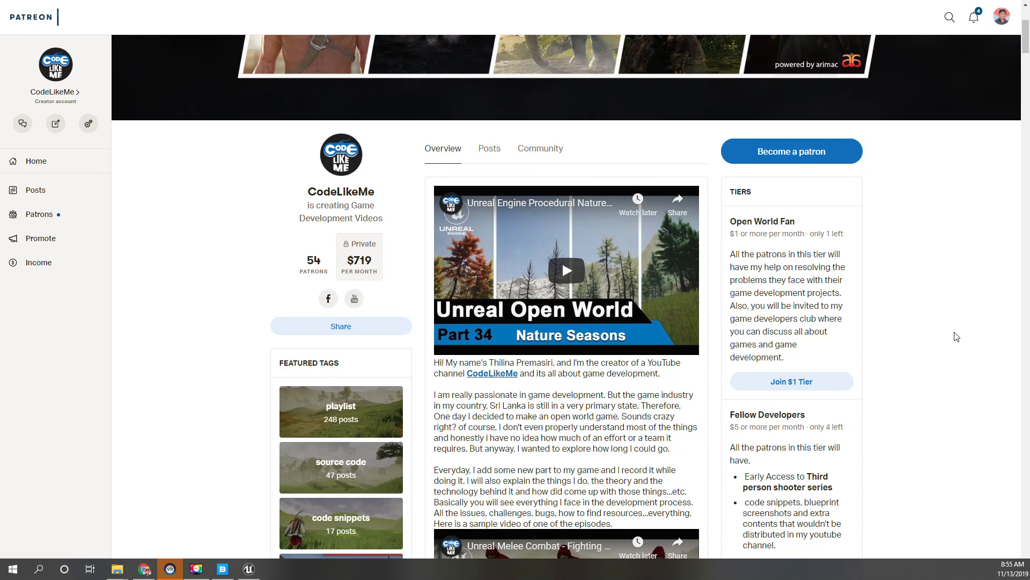
- Scroll the CodeLikeMe Patreon page past its membership tiers to the recent posts and comments
scroll("down", 3)
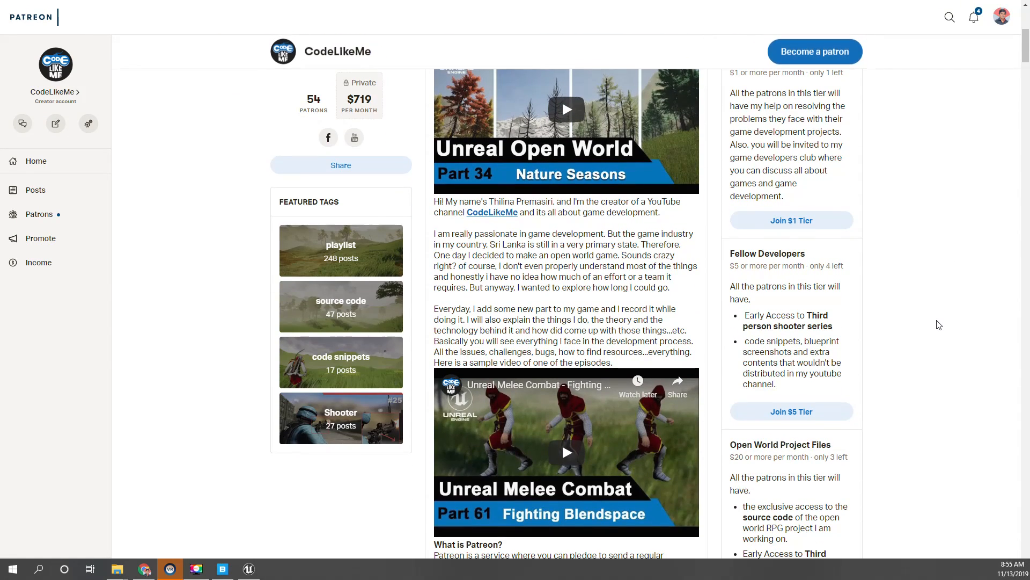
scroll("down", 3)
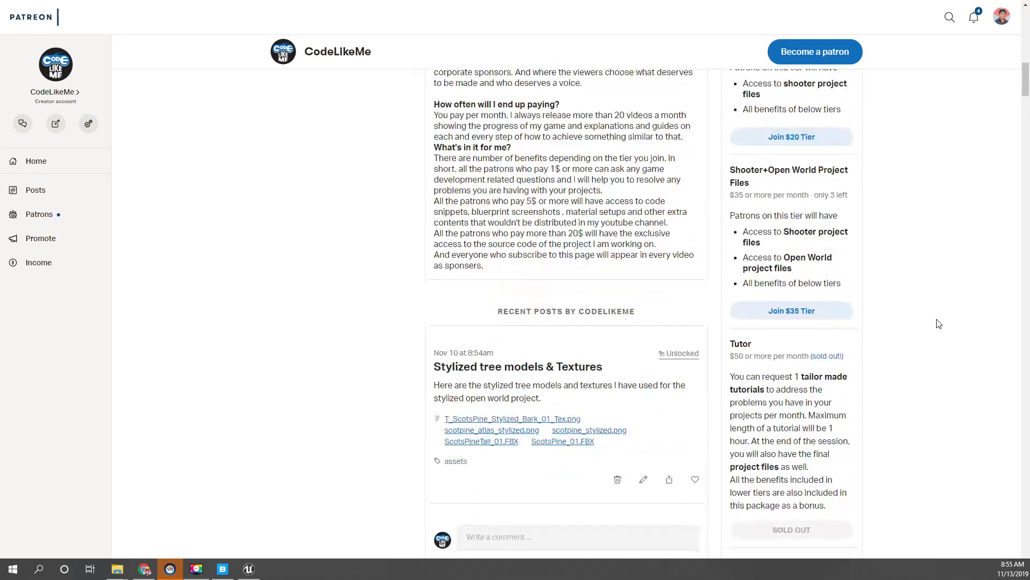
scroll("up", 3)
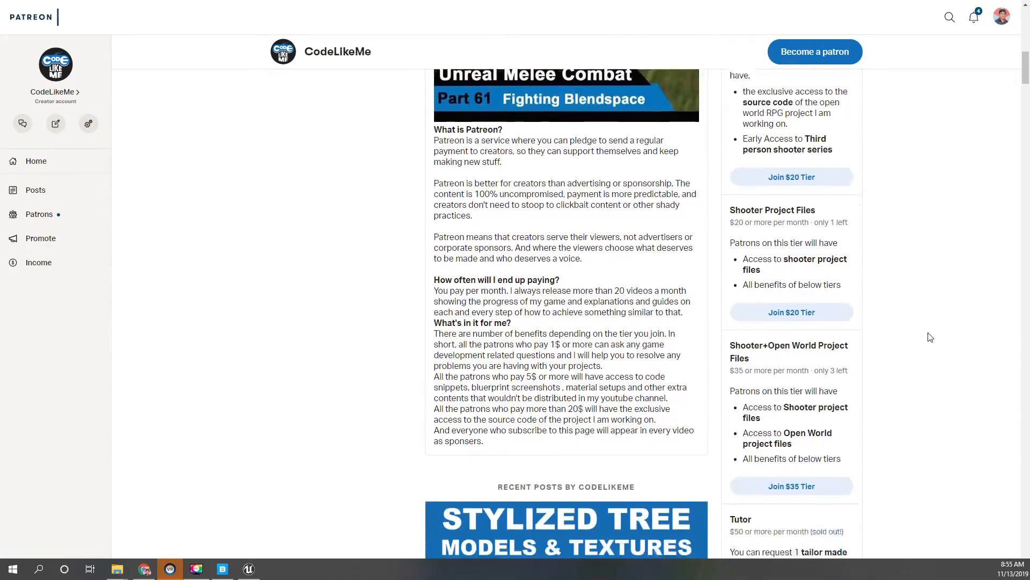
scroll("down", 3)
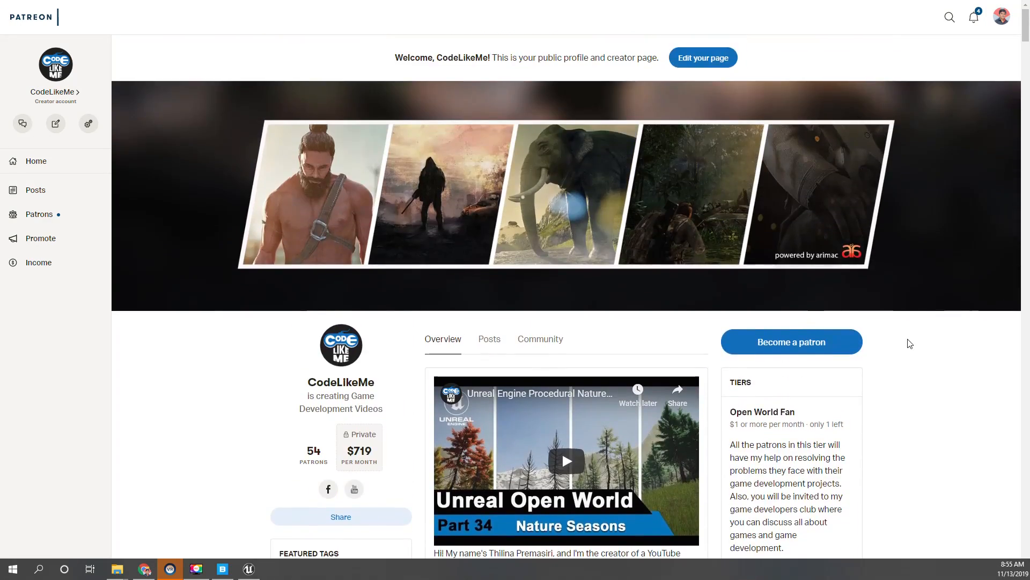
scroll("down", 3)
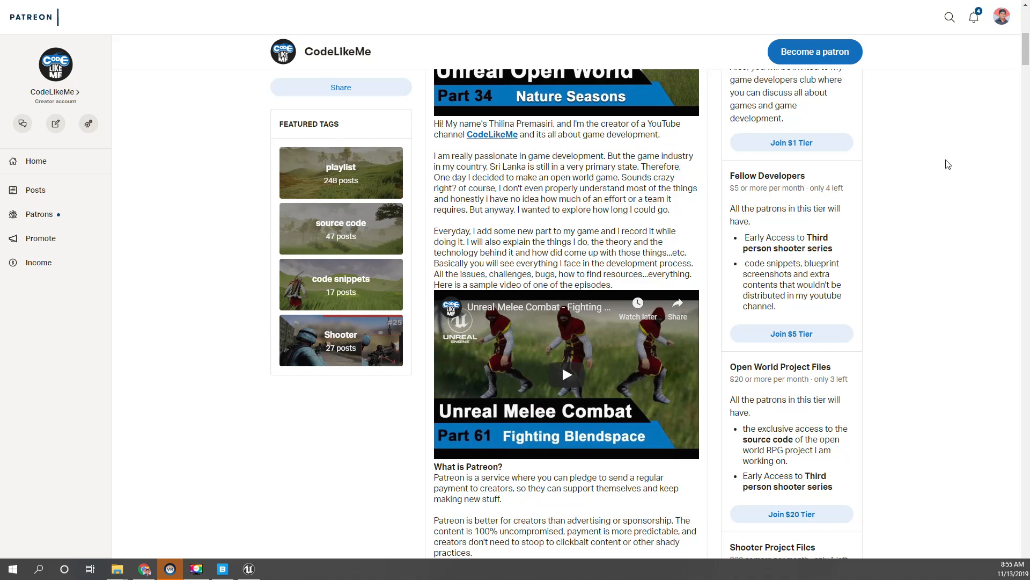
scroll("down", 3)
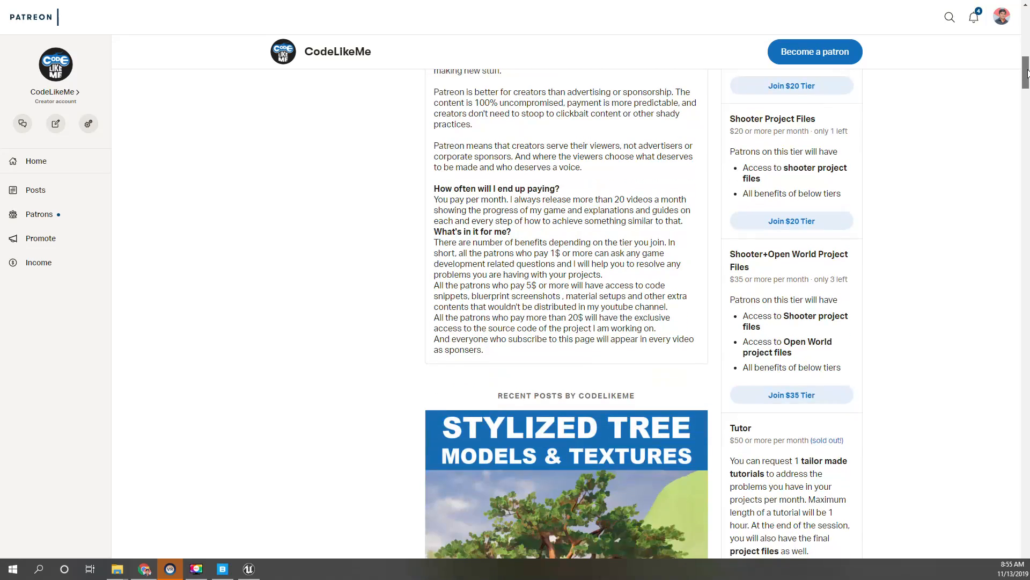
scroll("down", 3)
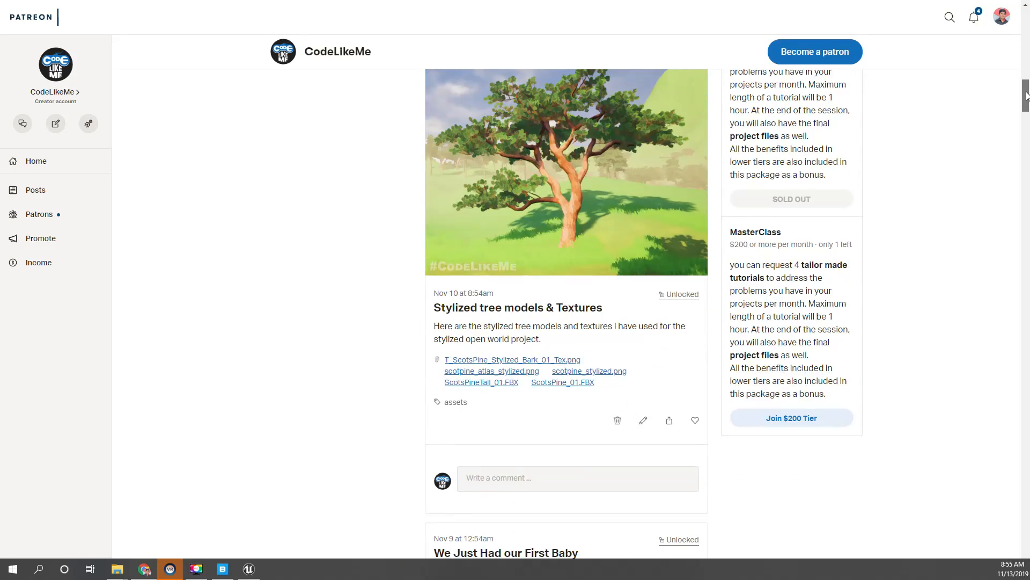
scroll("up", 3)
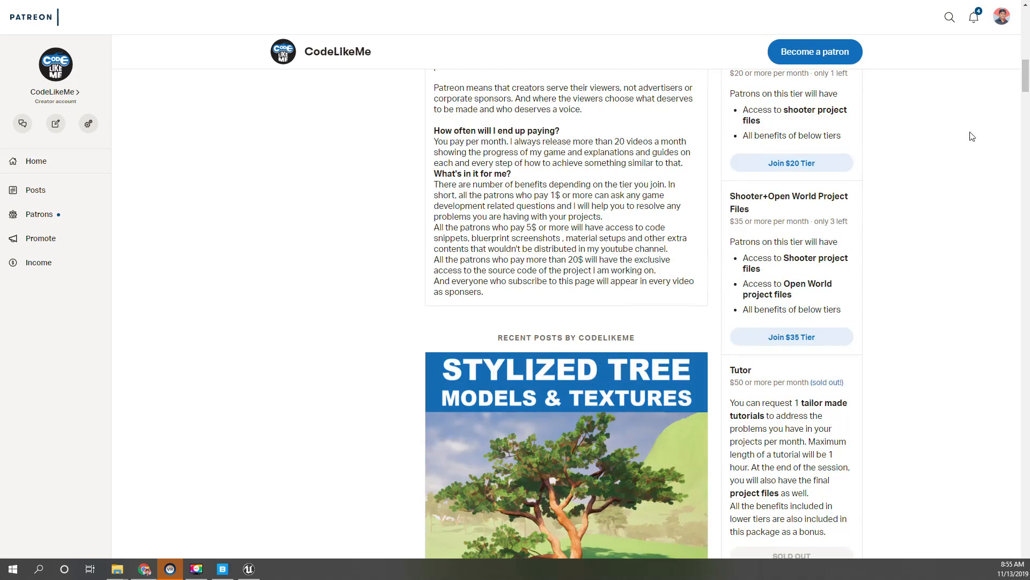
scroll("up", 3)
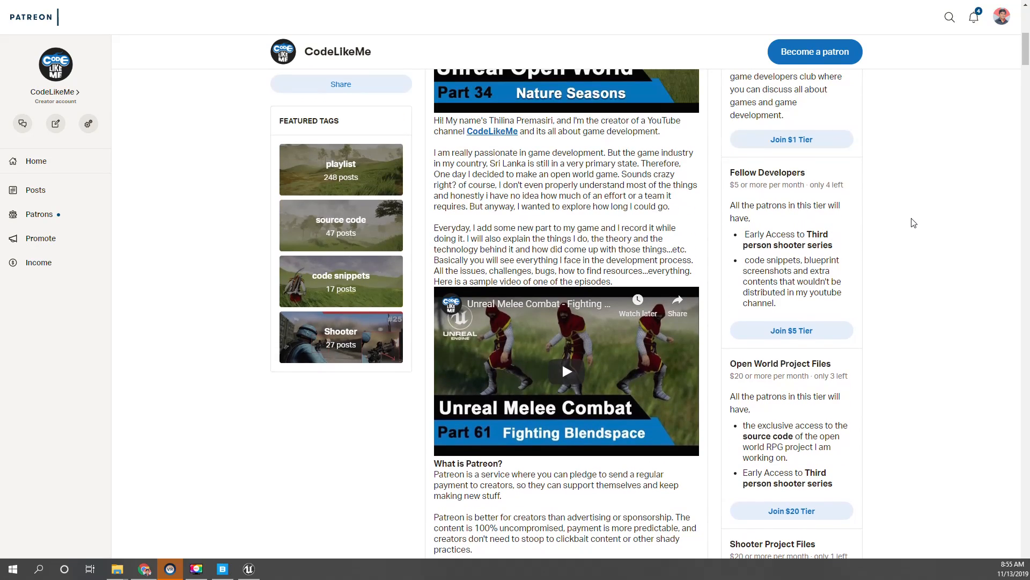
mouse_move(1023, 166)
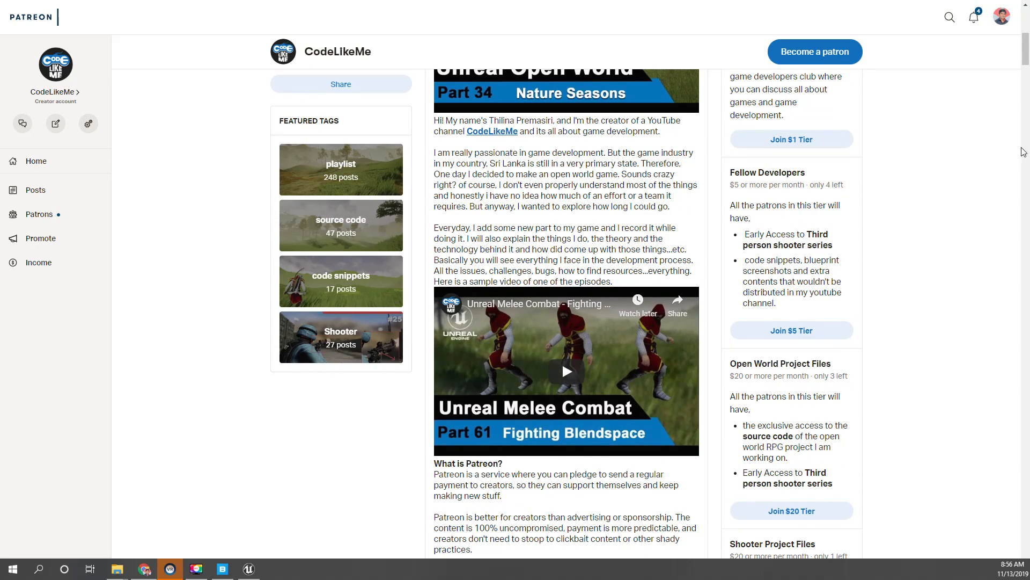
scroll("down", 3)
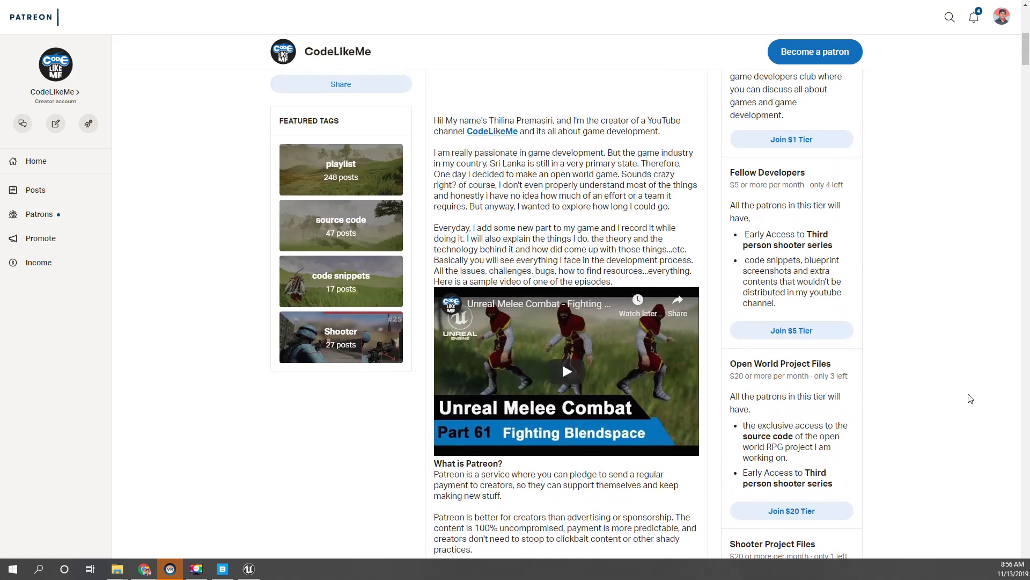
scroll("down", 3)
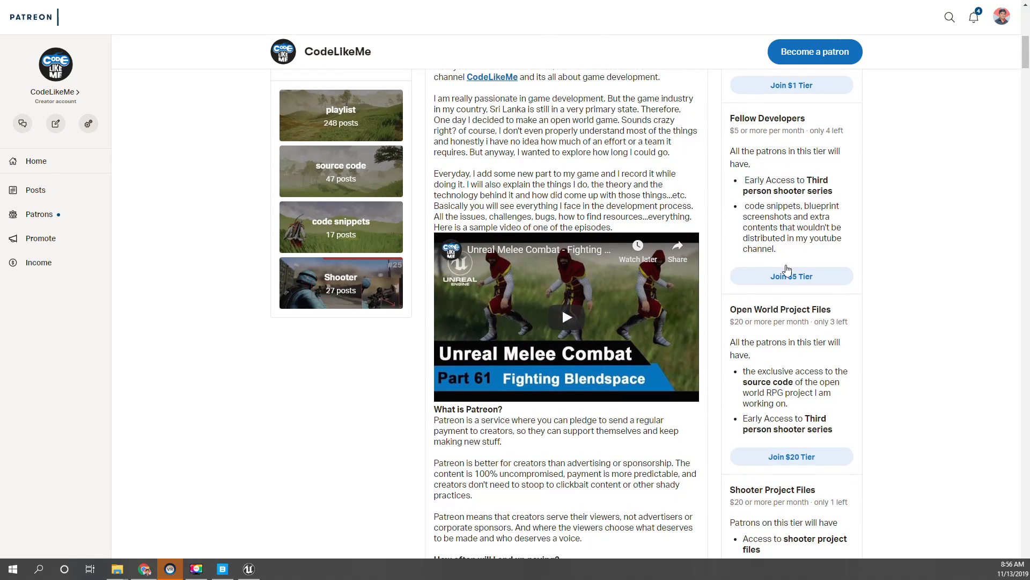
scroll("down", 3)
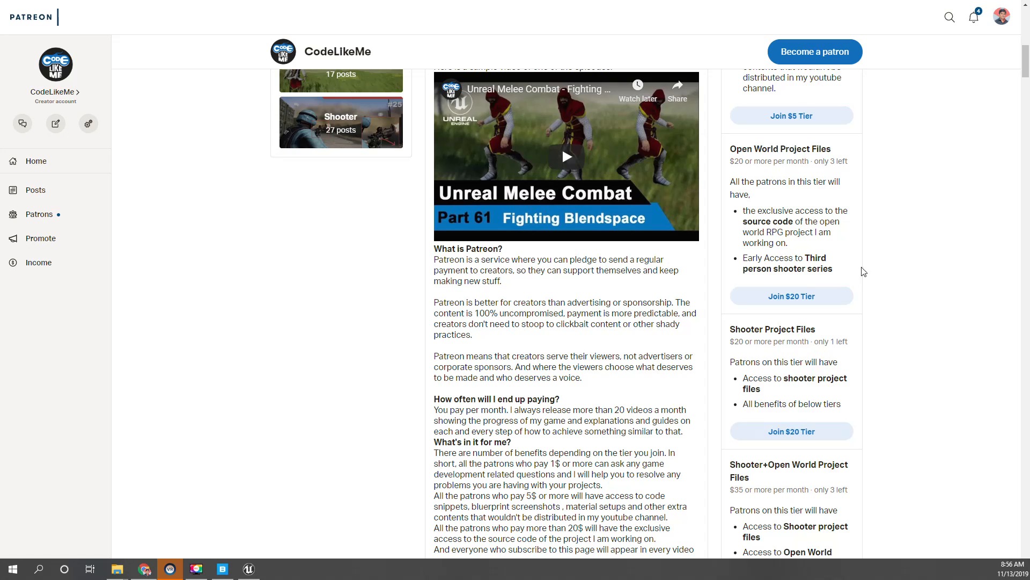
scroll("down", 3)
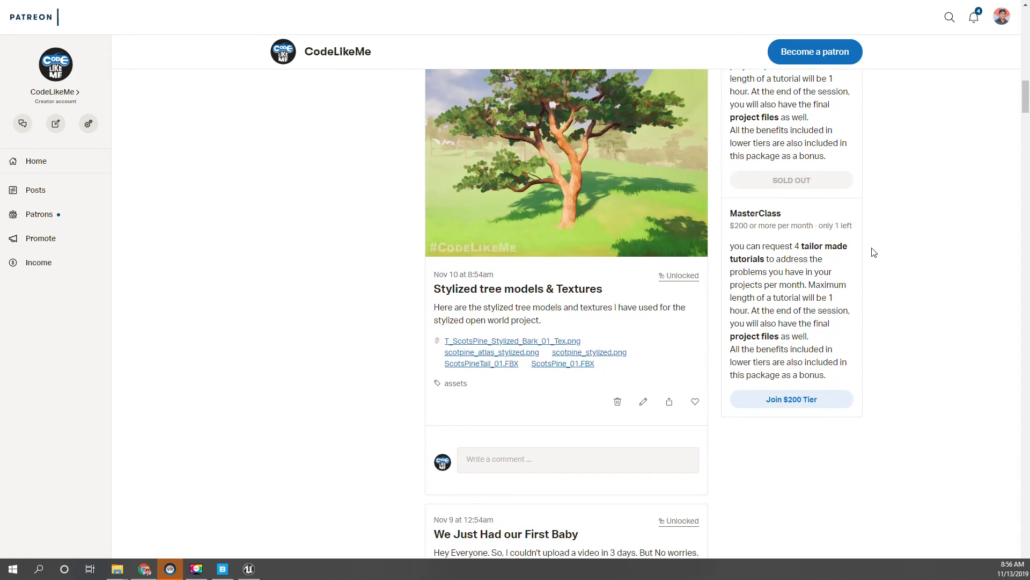
scroll("down", 3)
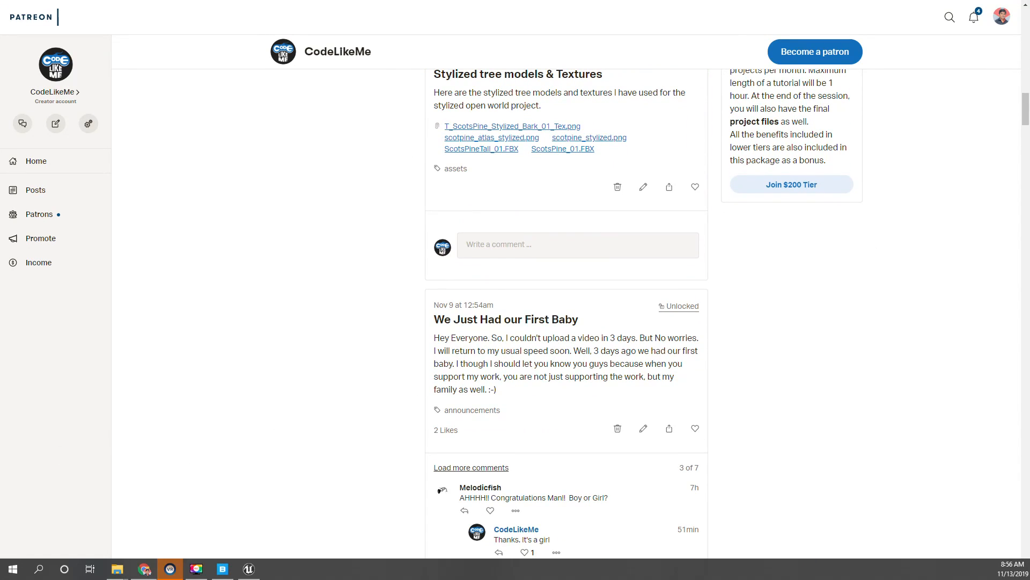